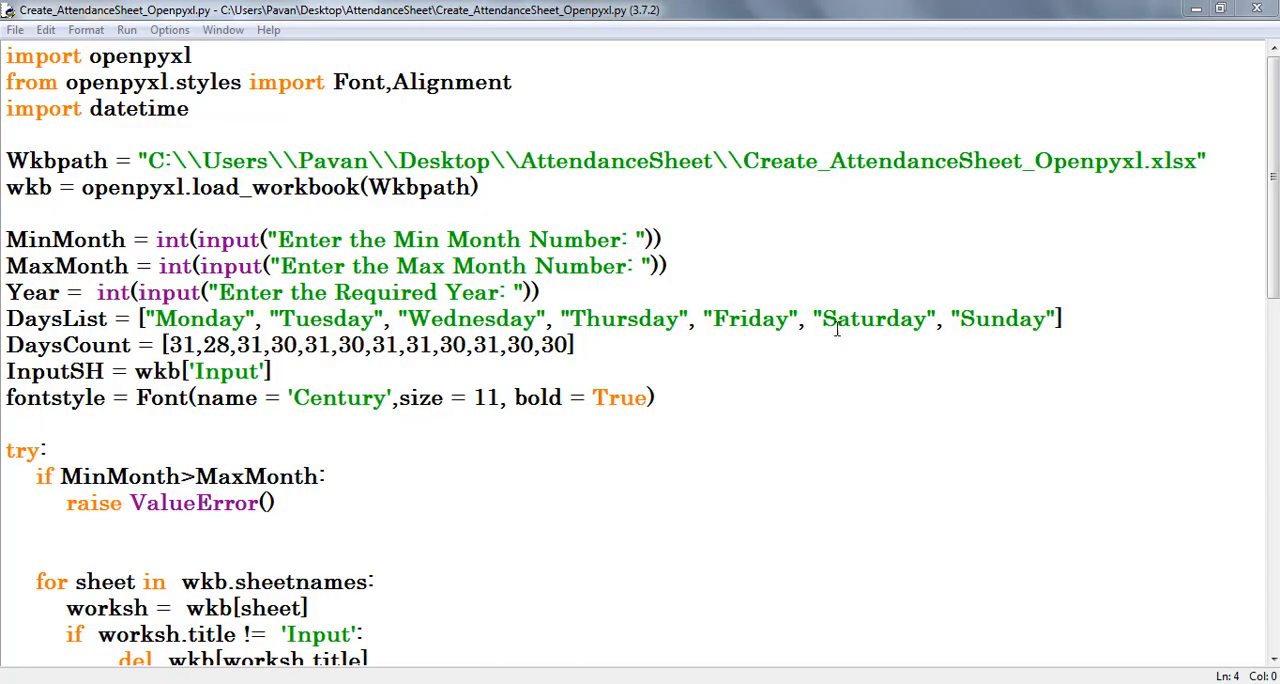
- Open the AttendanceSheet folder and select the Create_AttendanceSheet_Openpyxl Excel workbook
click(489, 239)
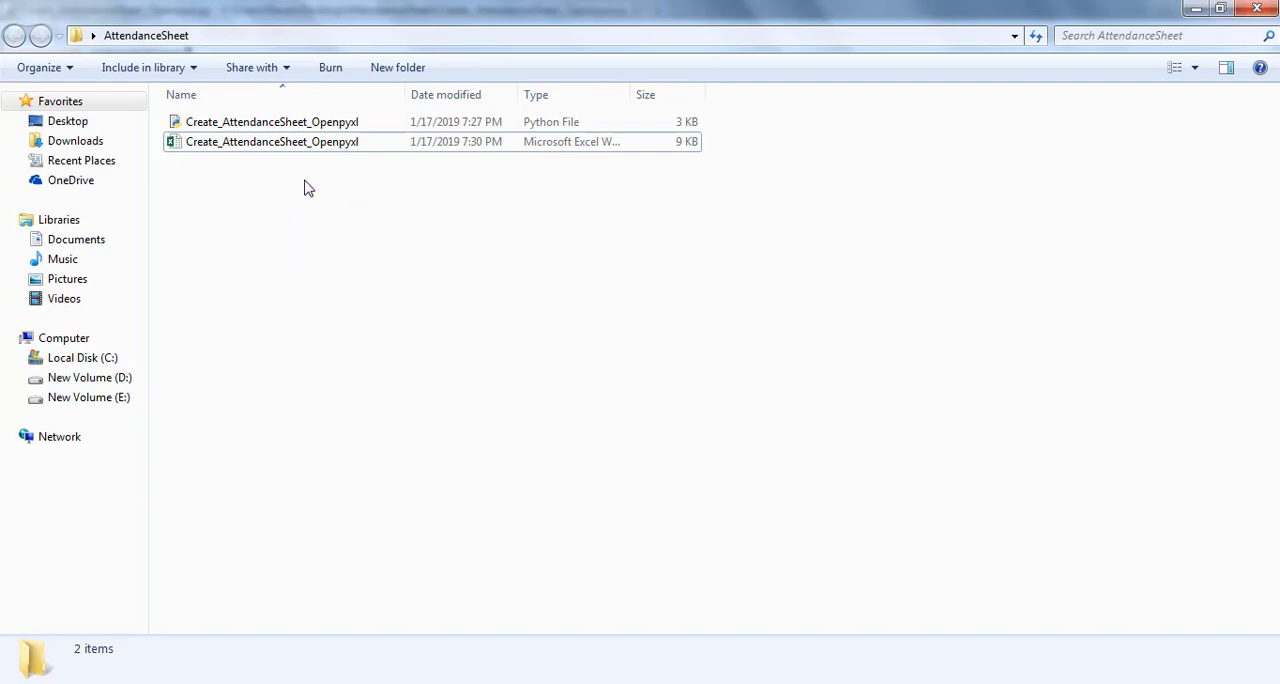
click(272, 141)
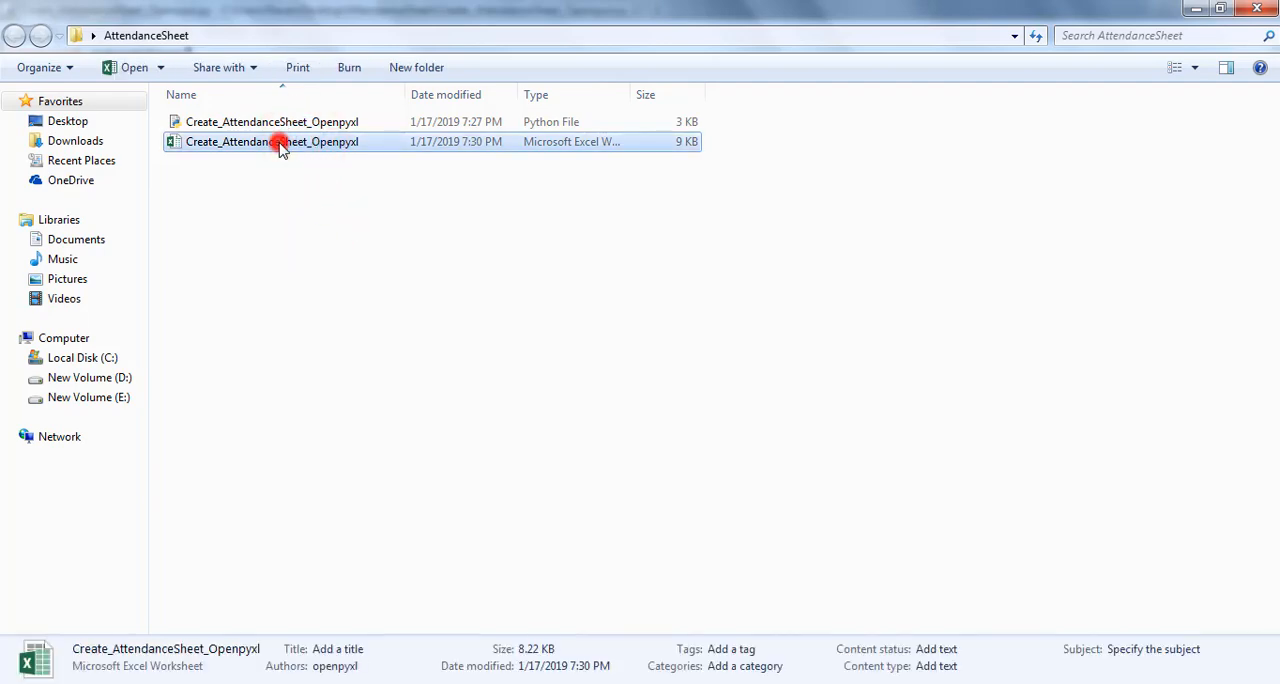
- Open the workbook, review the student names on the Input sheet, and close Excel
double_click(272, 141)
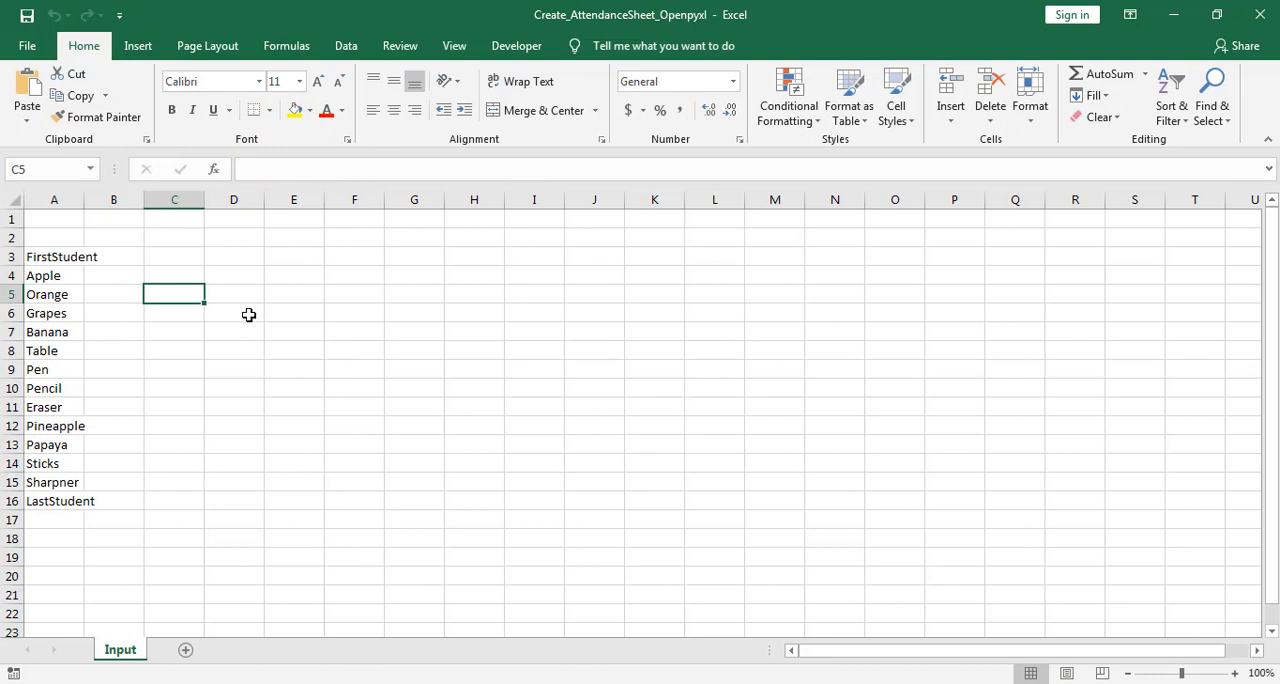
click(54, 256)
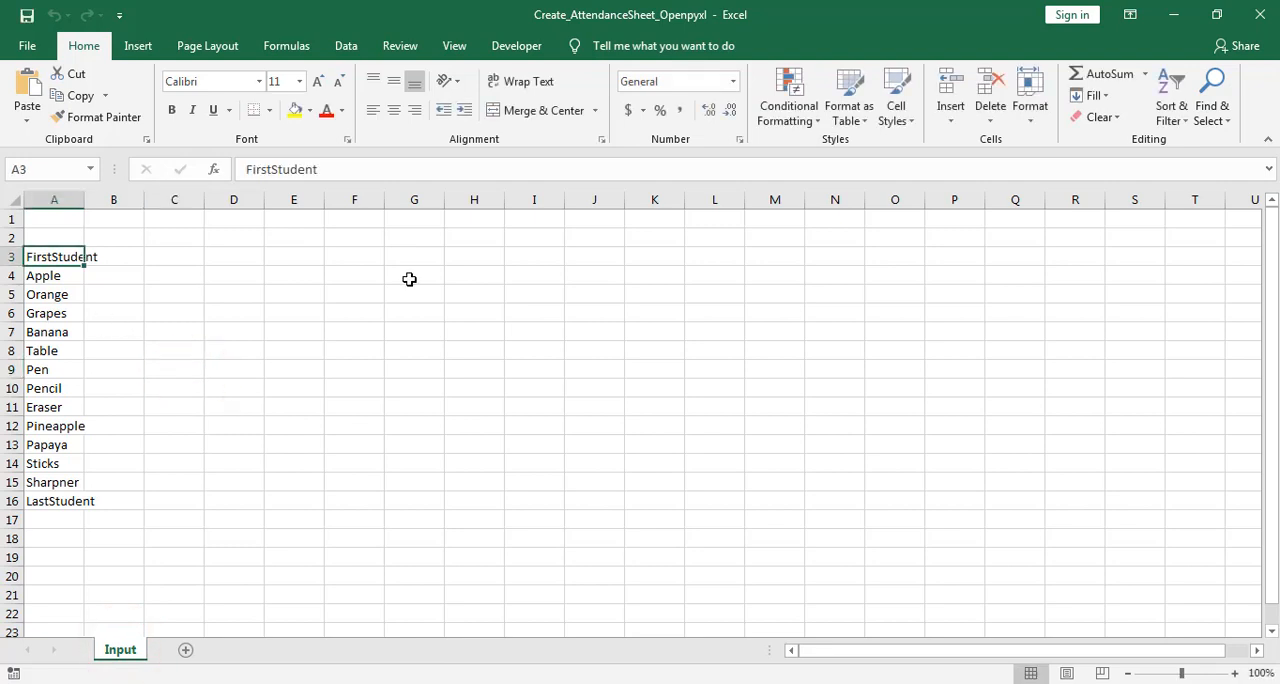
mouse_move(266, 274)
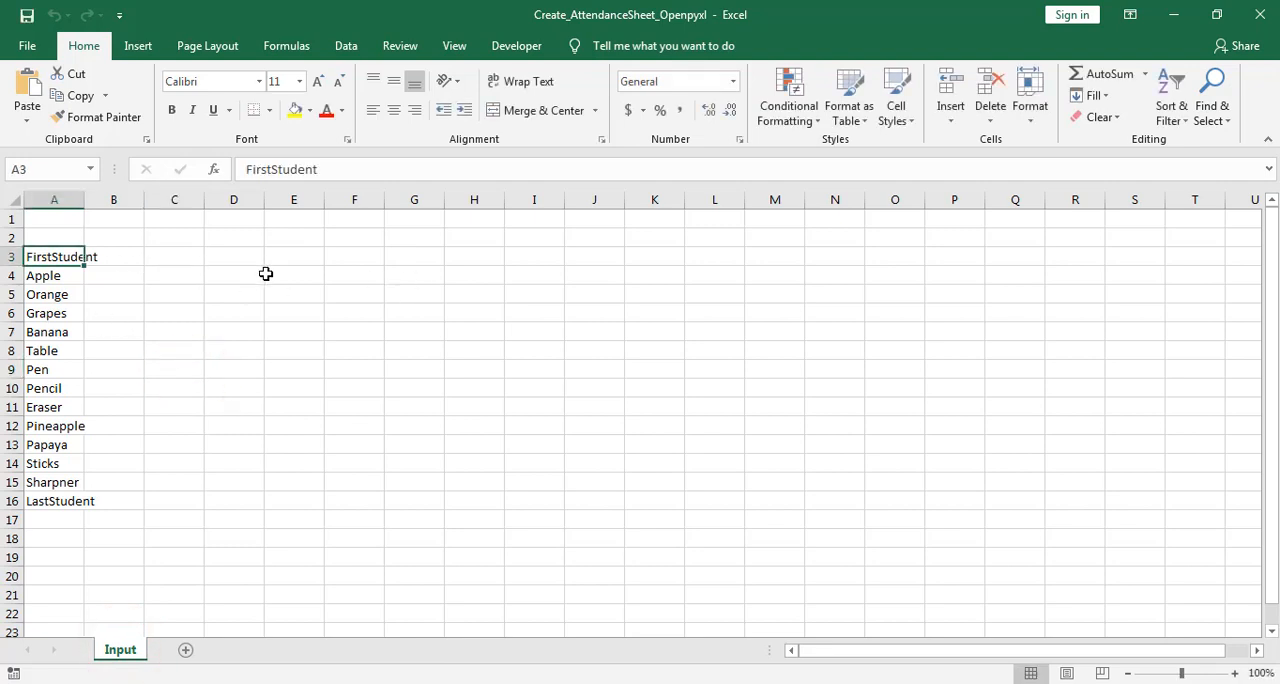
mouse_move(86, 501)
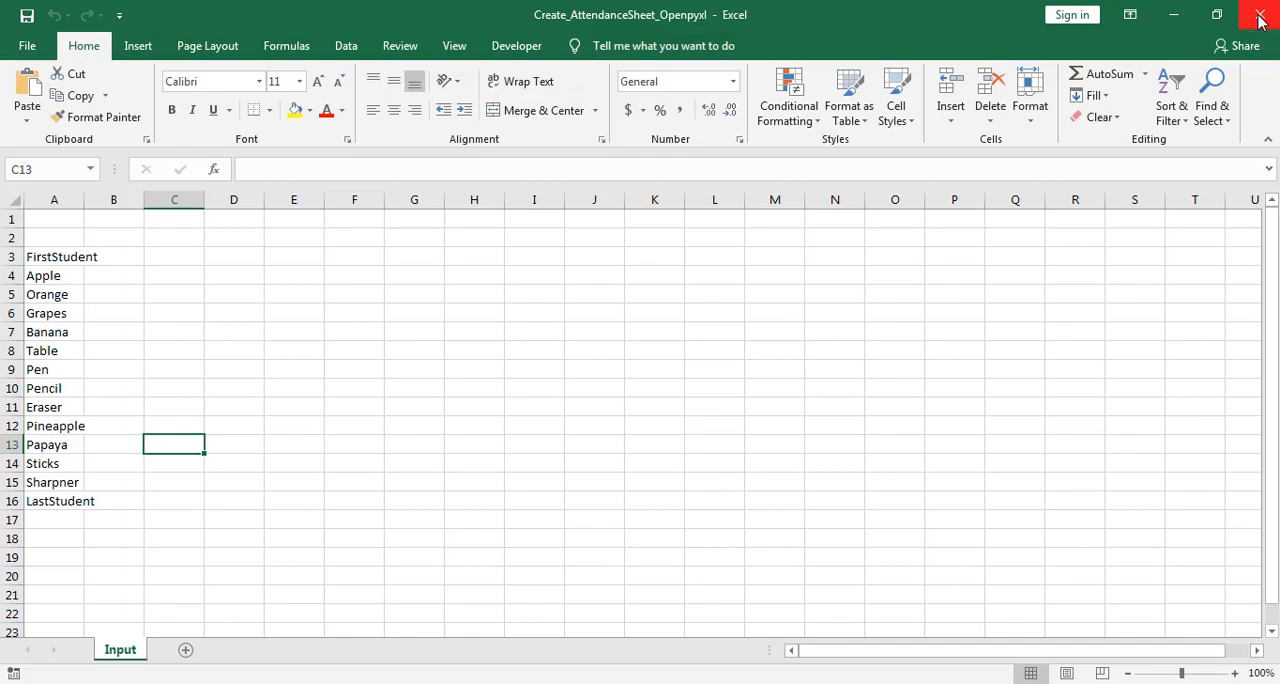
click(1258, 14)
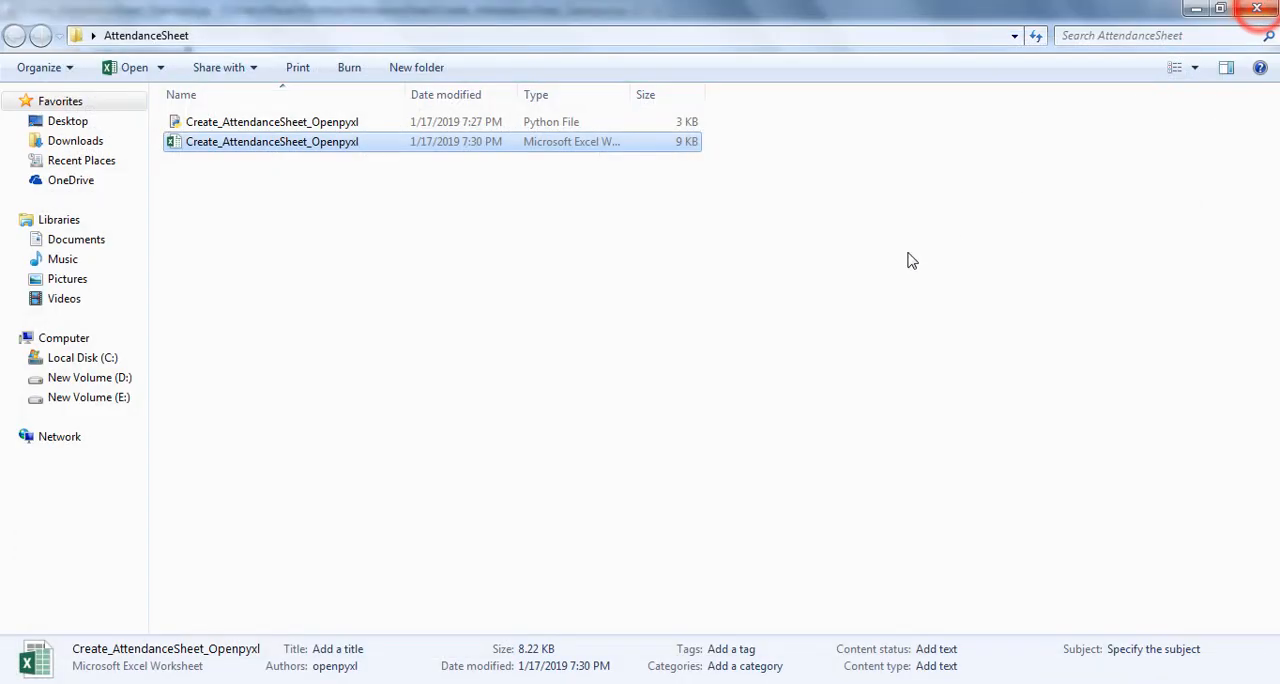
- Run the attendance script with minimum month 1, maximum month 3 and year 2019
double_click(271, 121)
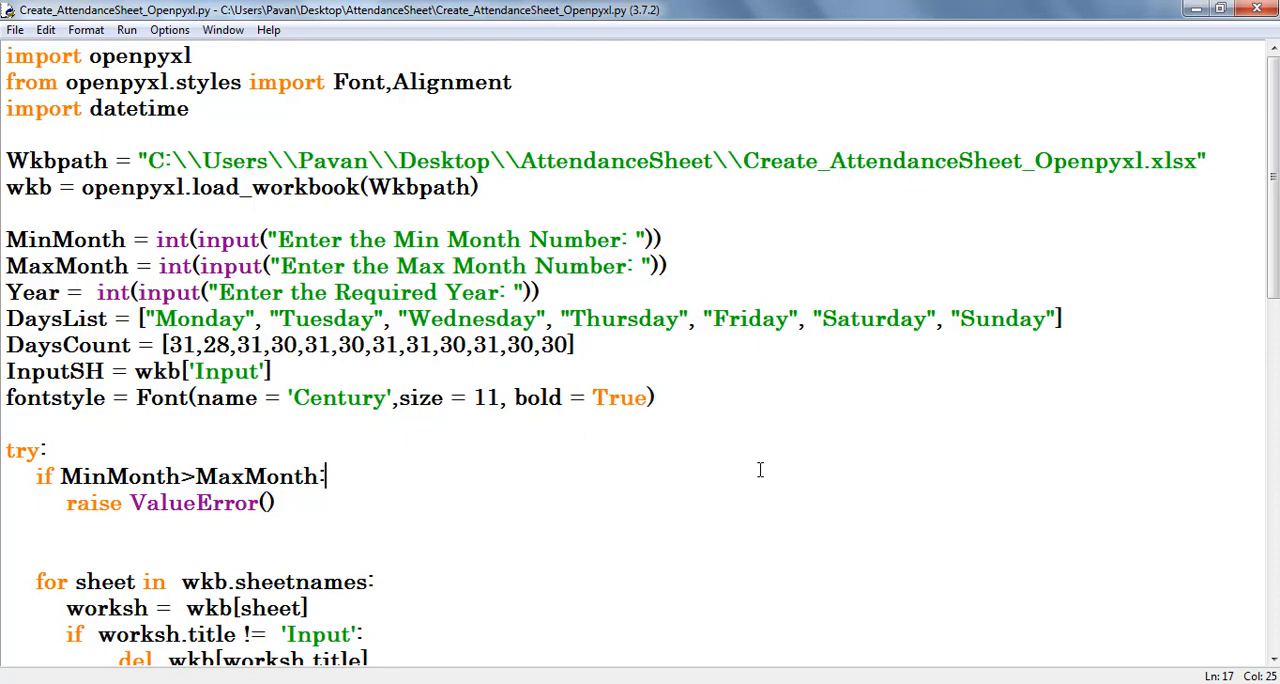
key(F5)
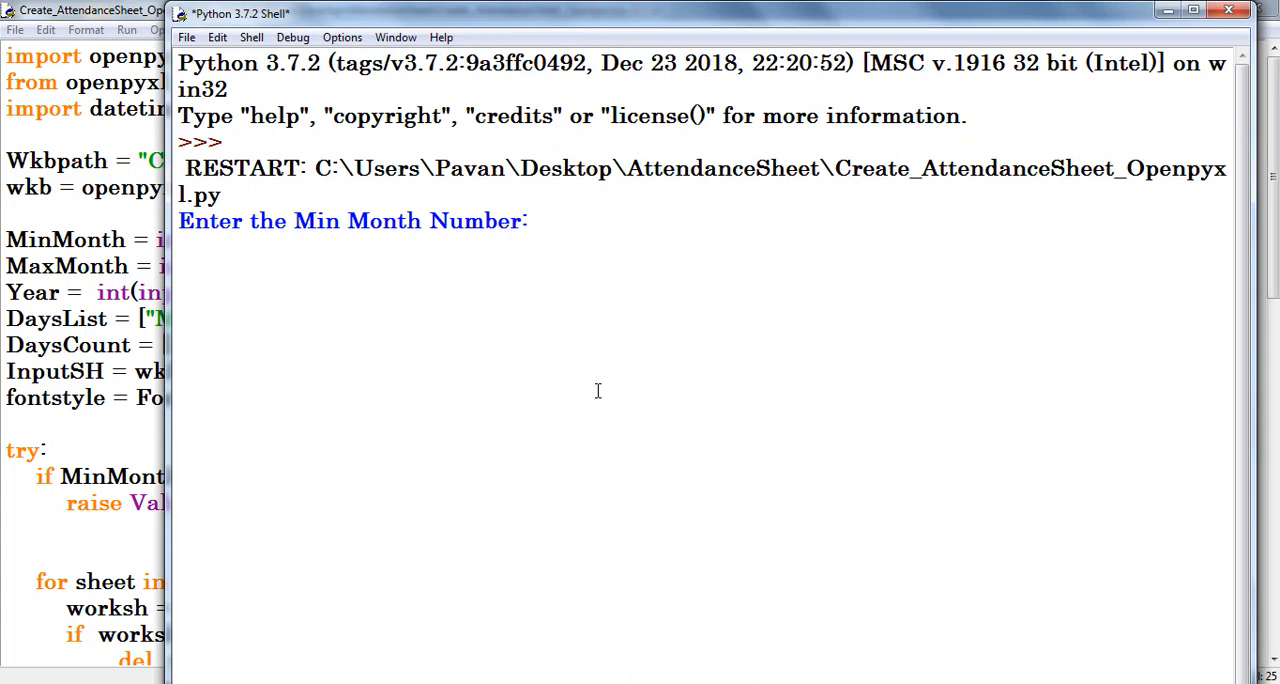
text(1)
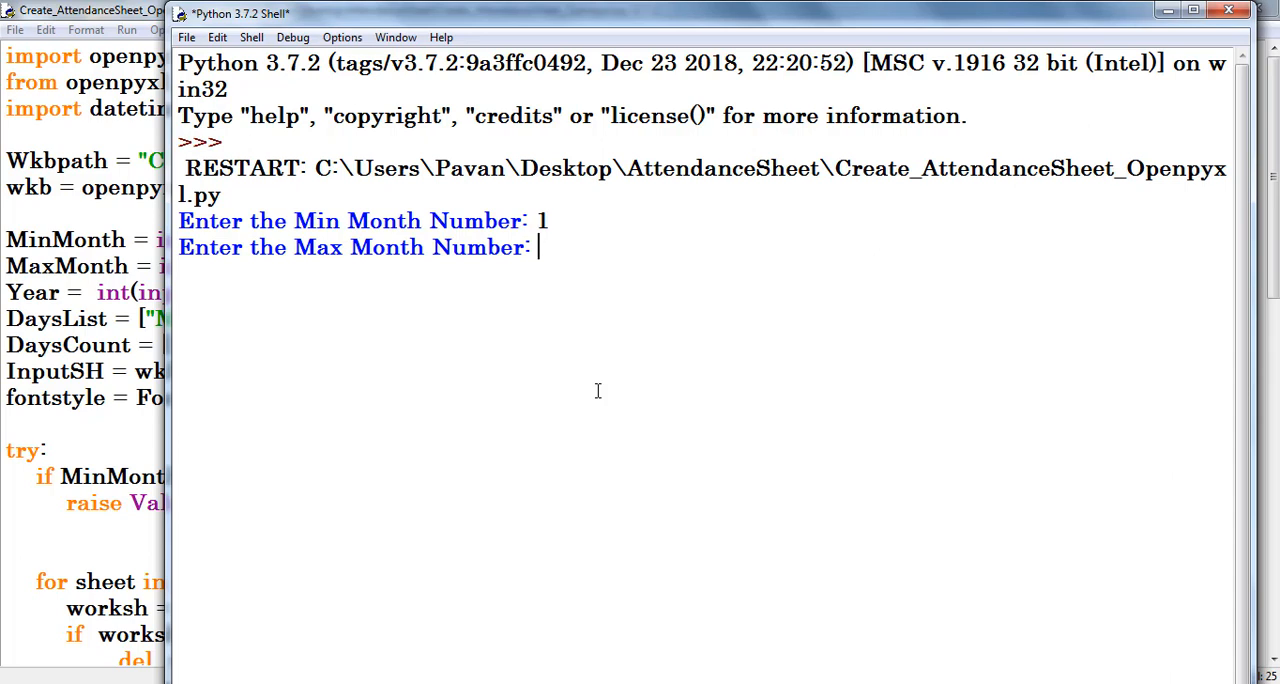
text(3)
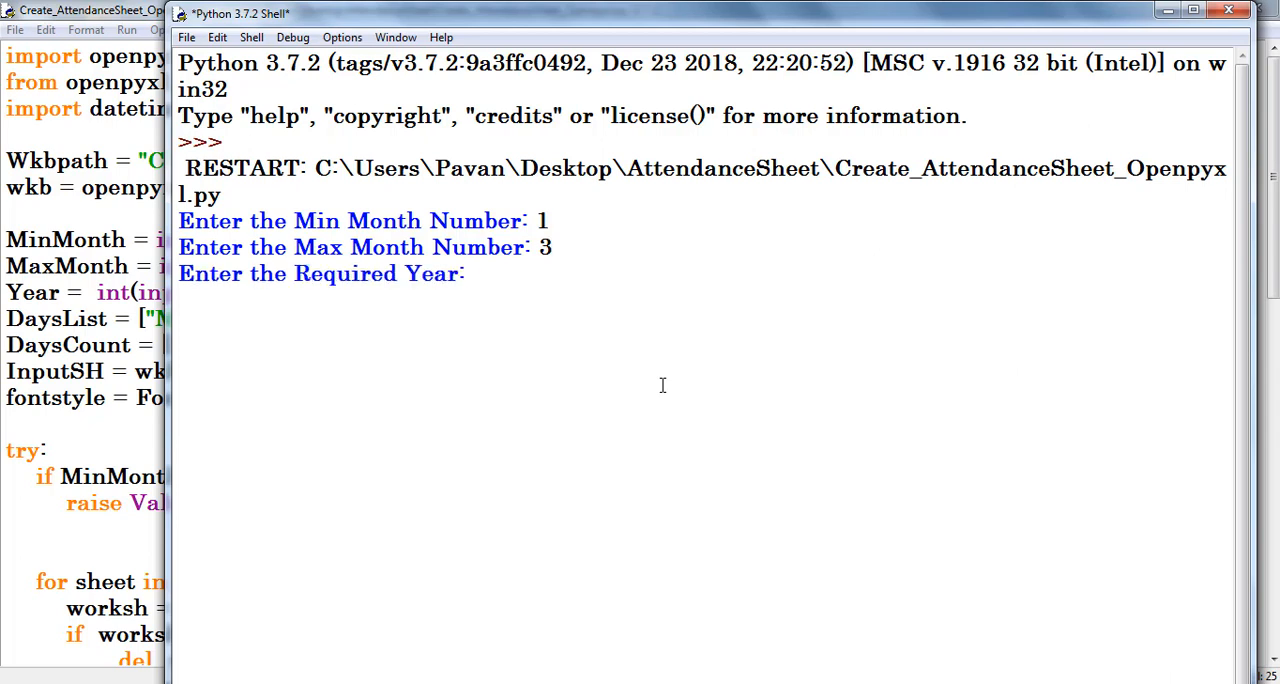
text(2)
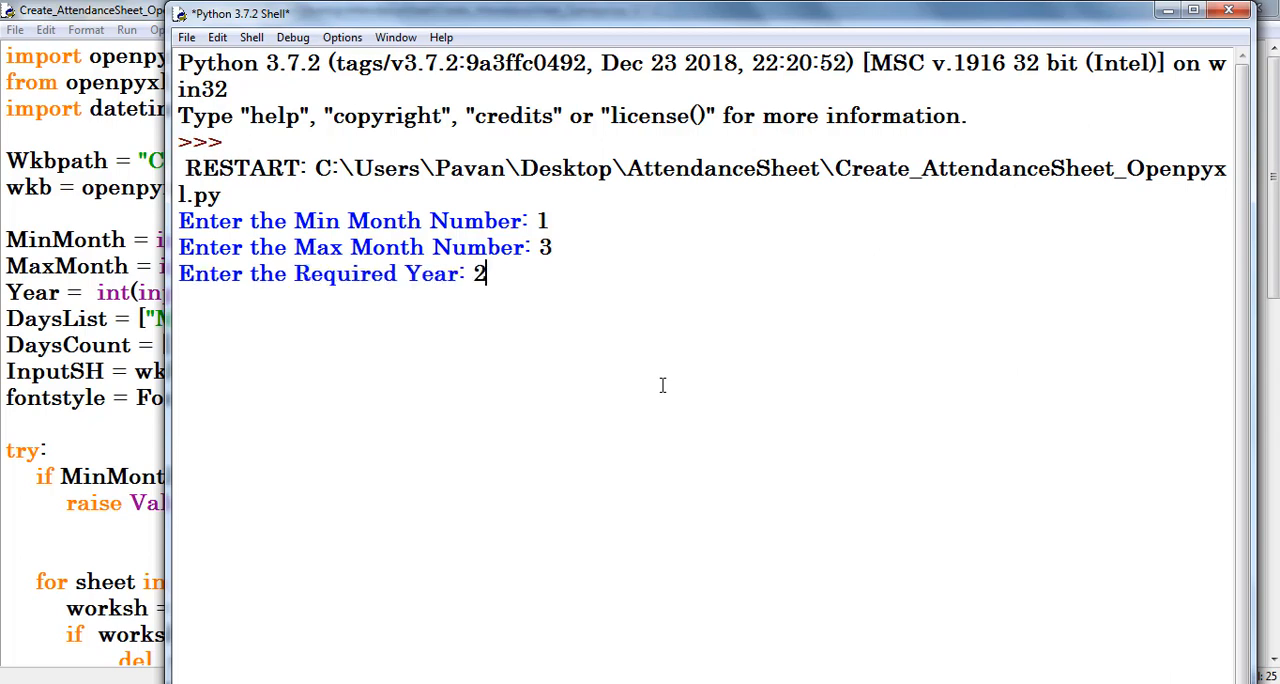
text(019)
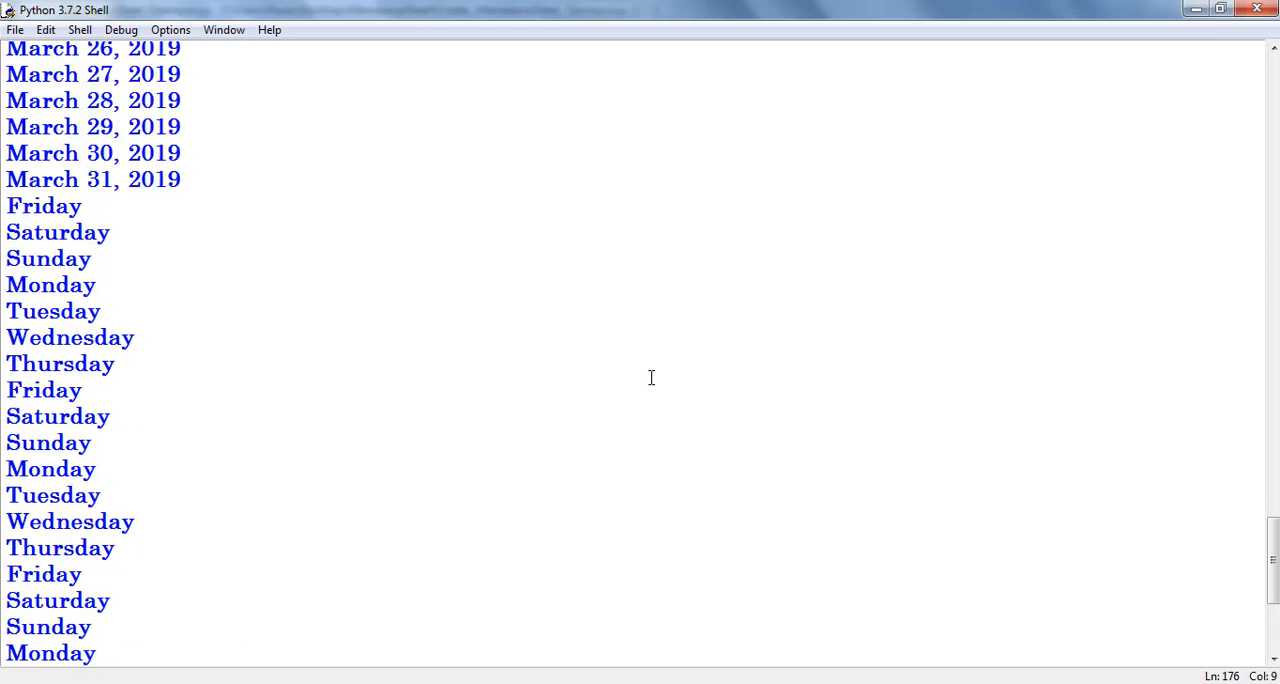
- Scroll through the printed January–March 2019 dates and weekday names in the shell
scroll(down, 3)
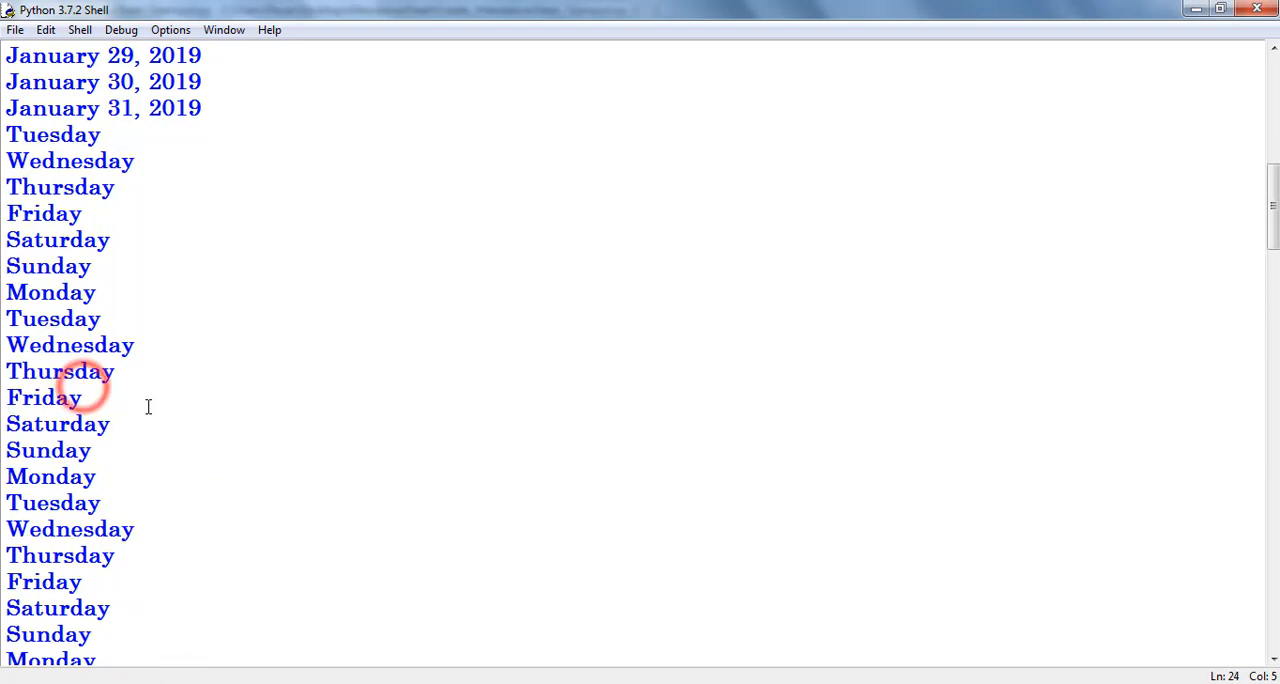
scroll(down, 3)
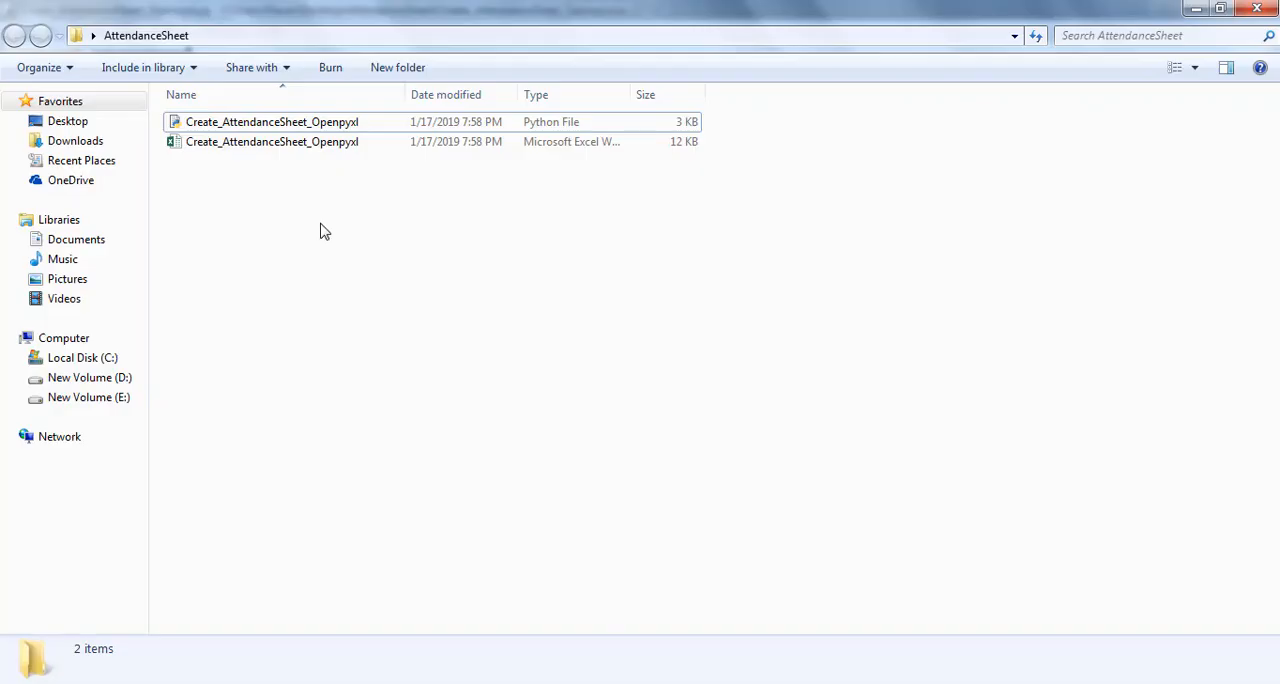
- Inspect the January, February and March 2019 sheets' dates, Day labels and P marks, then close
double_click(272, 141)
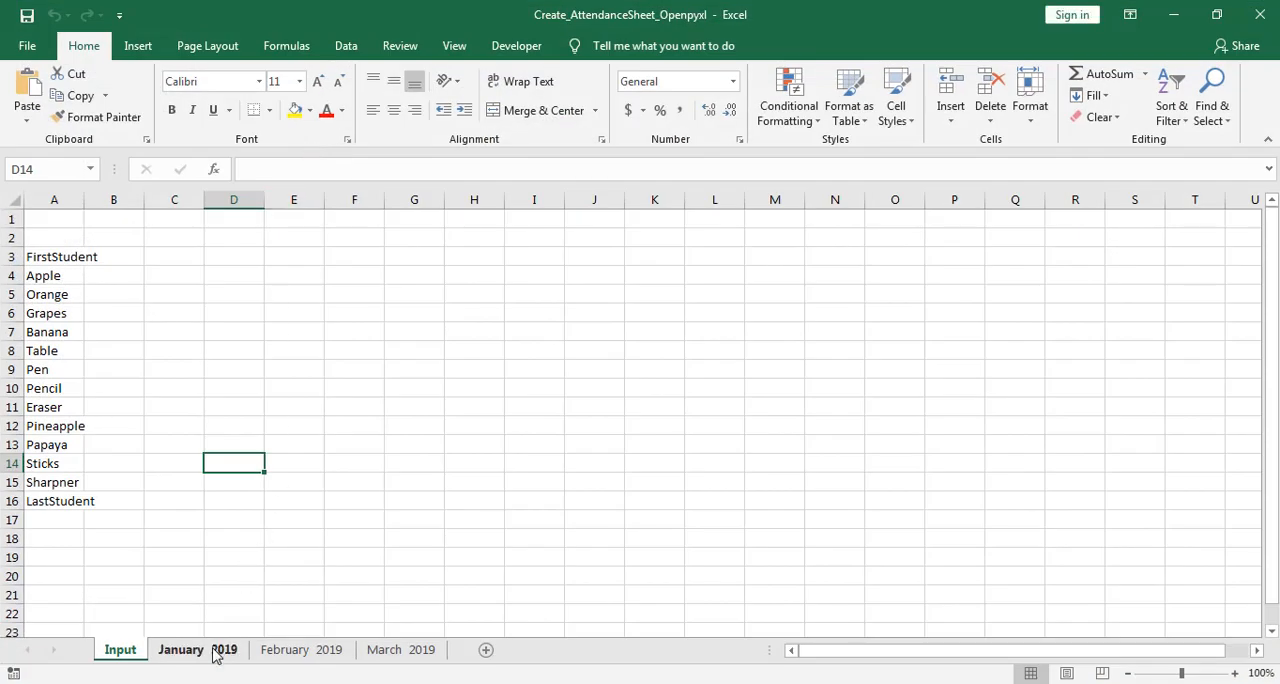
click(197, 649)
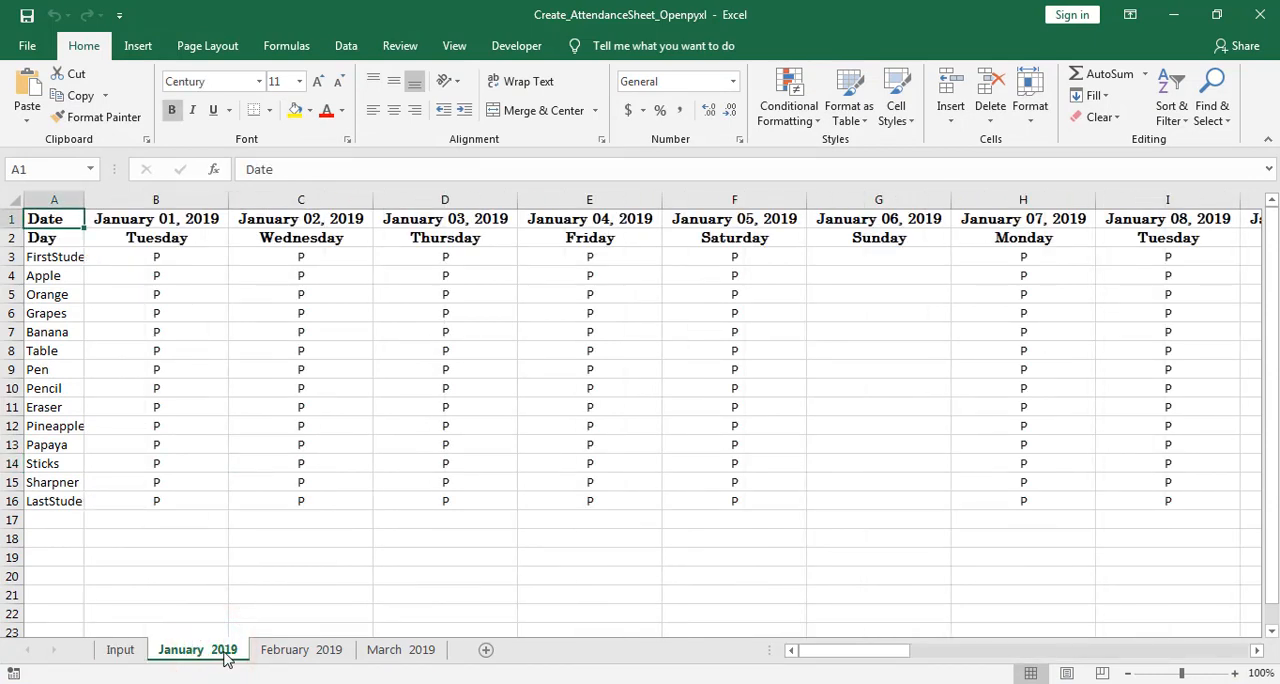
click(301, 649)
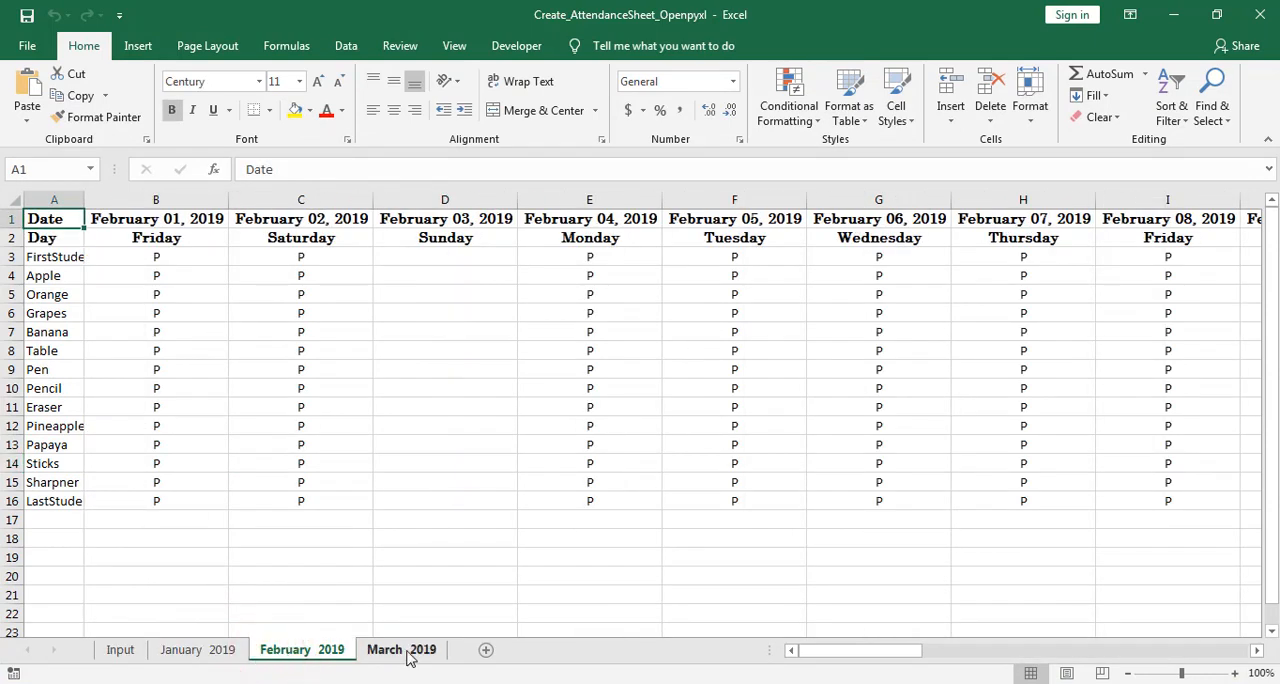
click(197, 649)
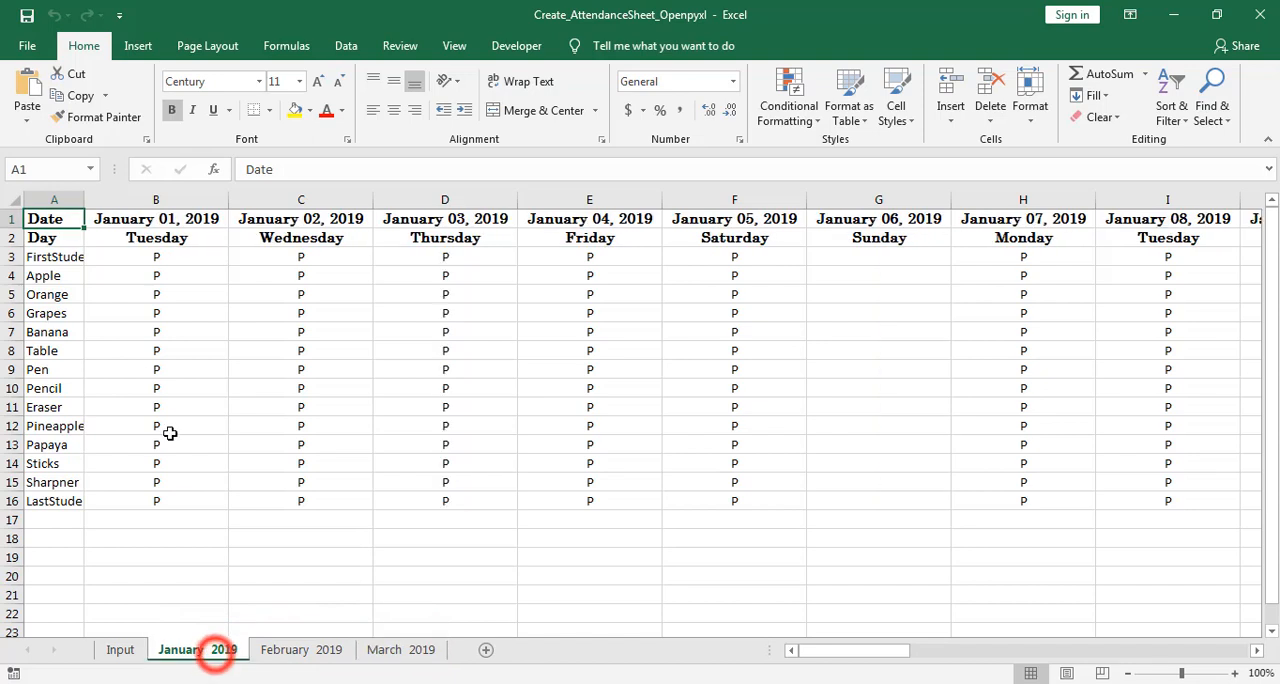
click(156, 218)
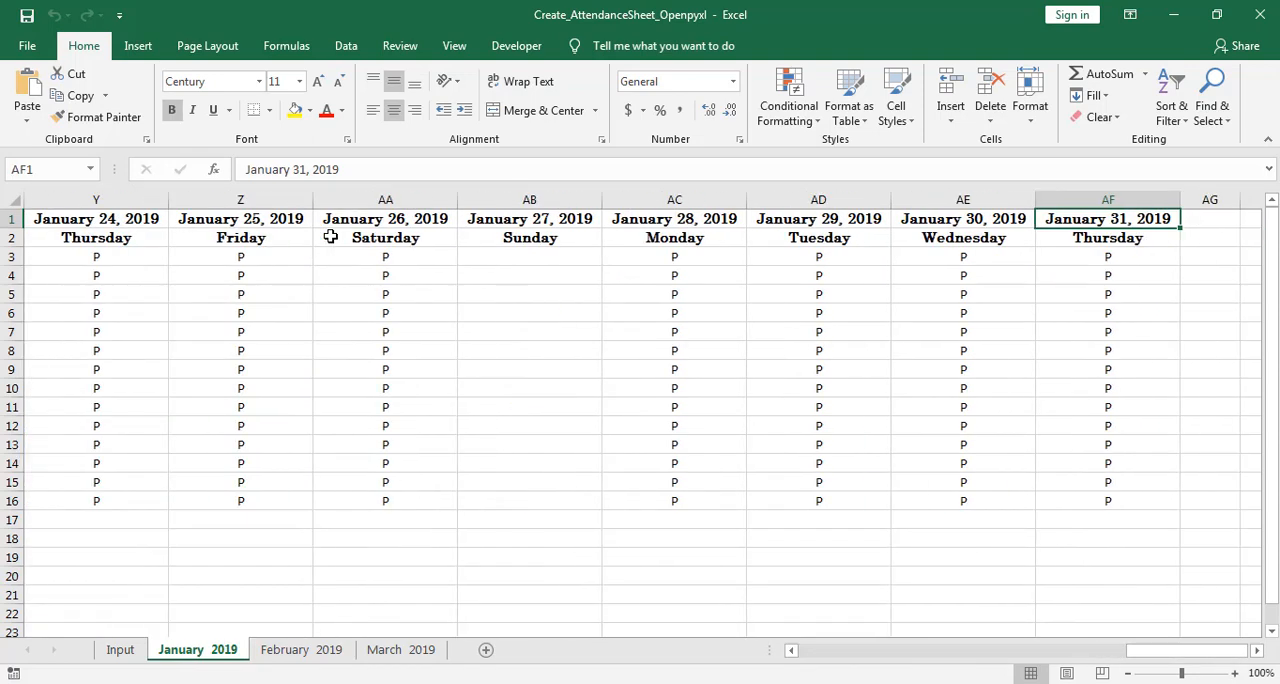
click(963, 238)
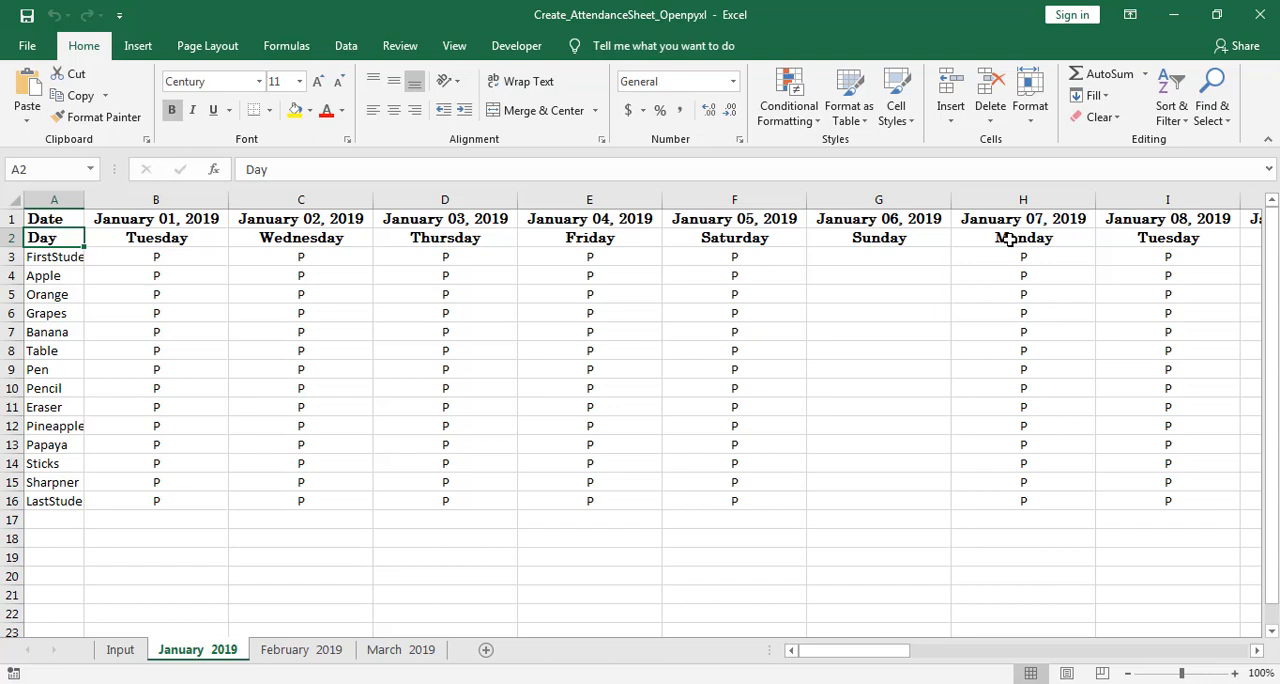
click(156, 256)
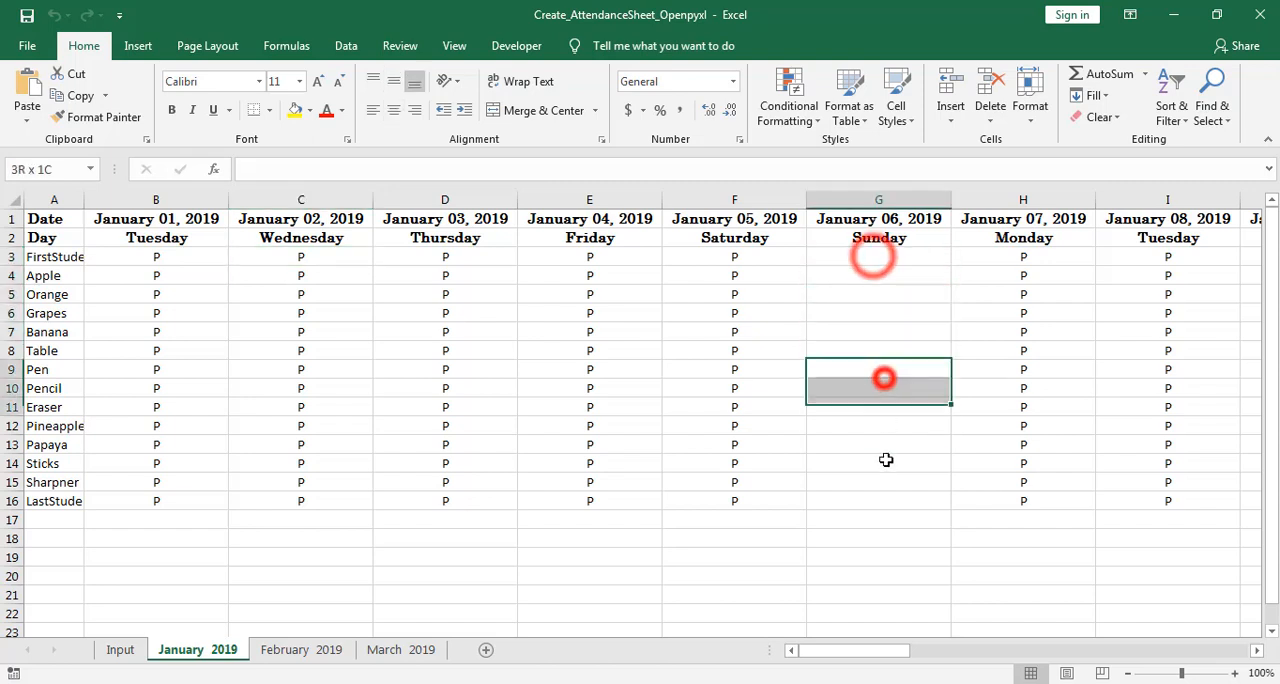
click(301, 649)
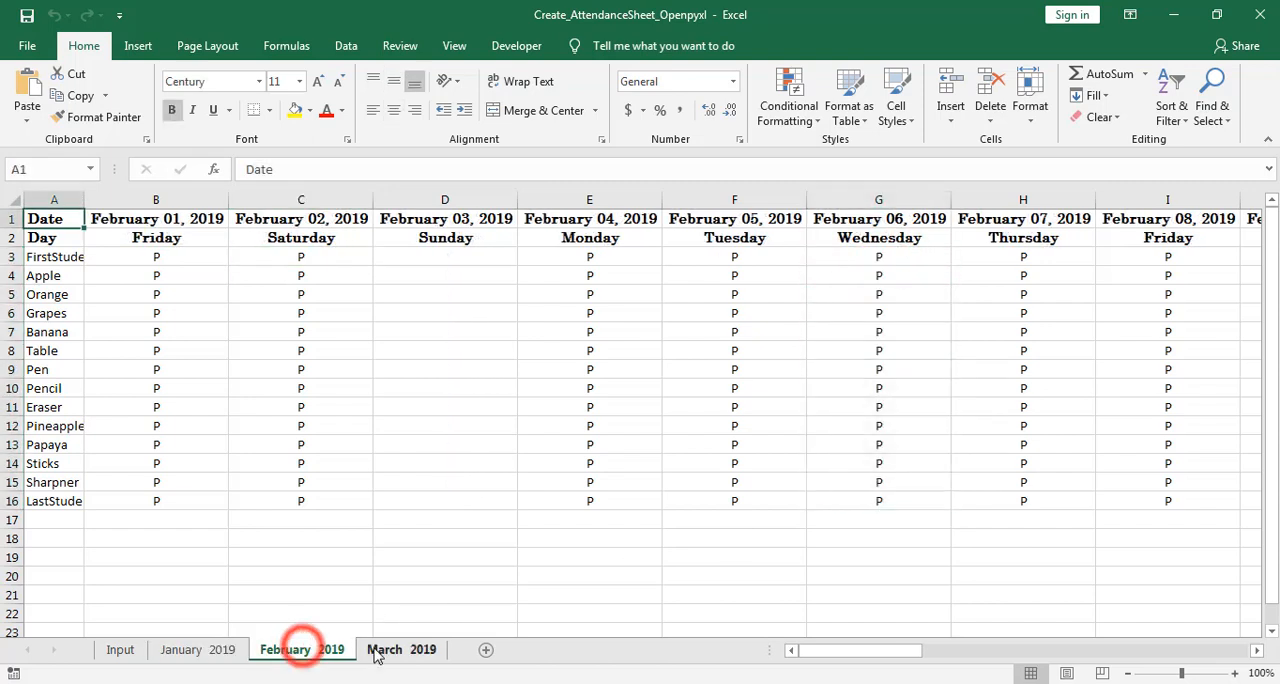
click(401, 649)
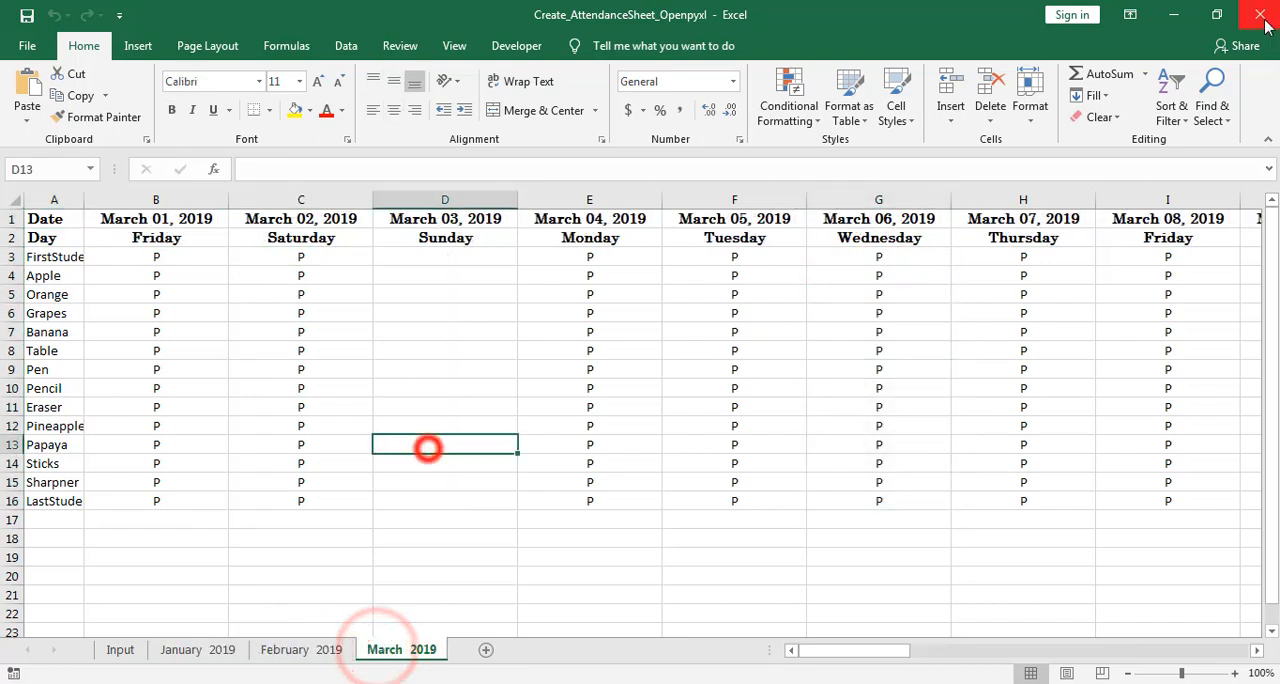
mouse_move(1264, 18)
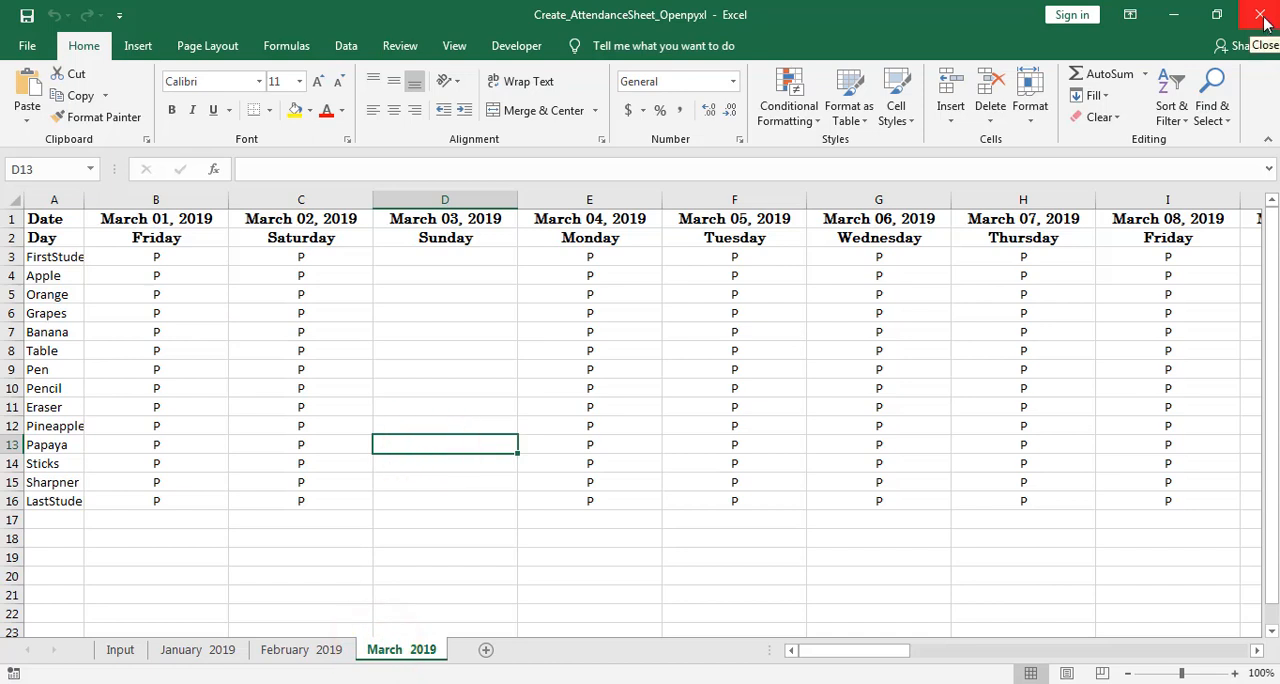
click(120, 649)
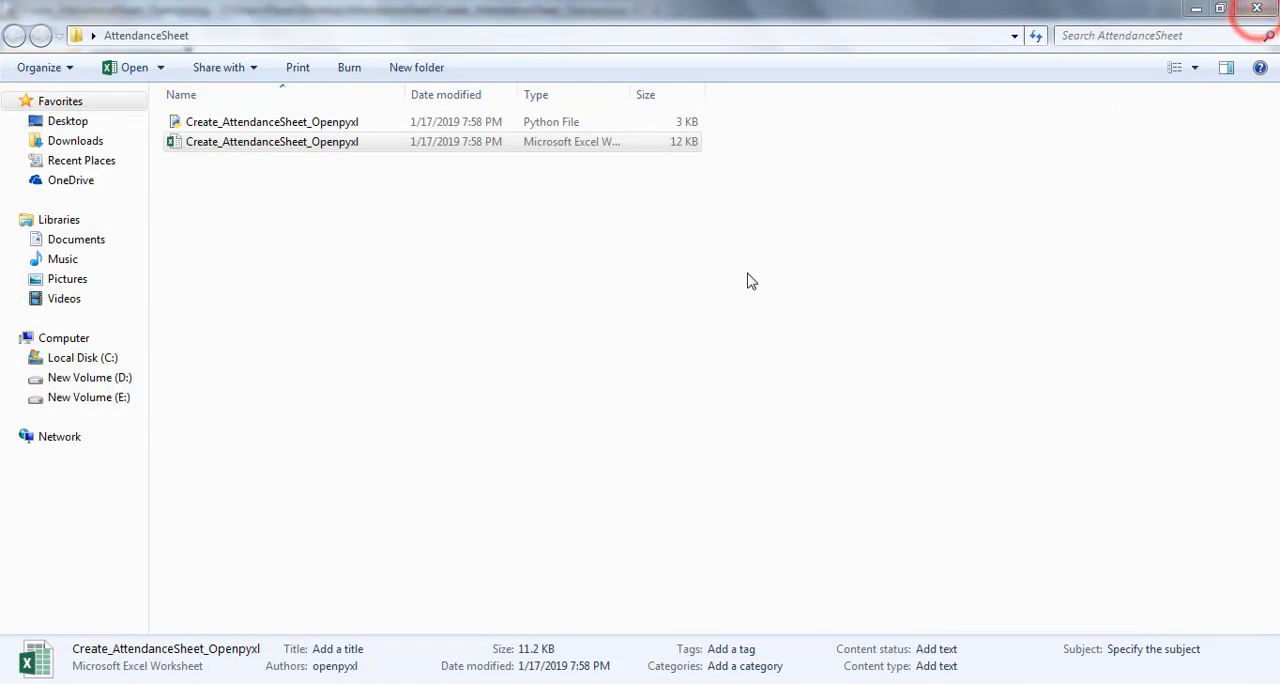
- Rerun the script entering 4 as both minimum and maximum month, then the year
double_click(272, 121)
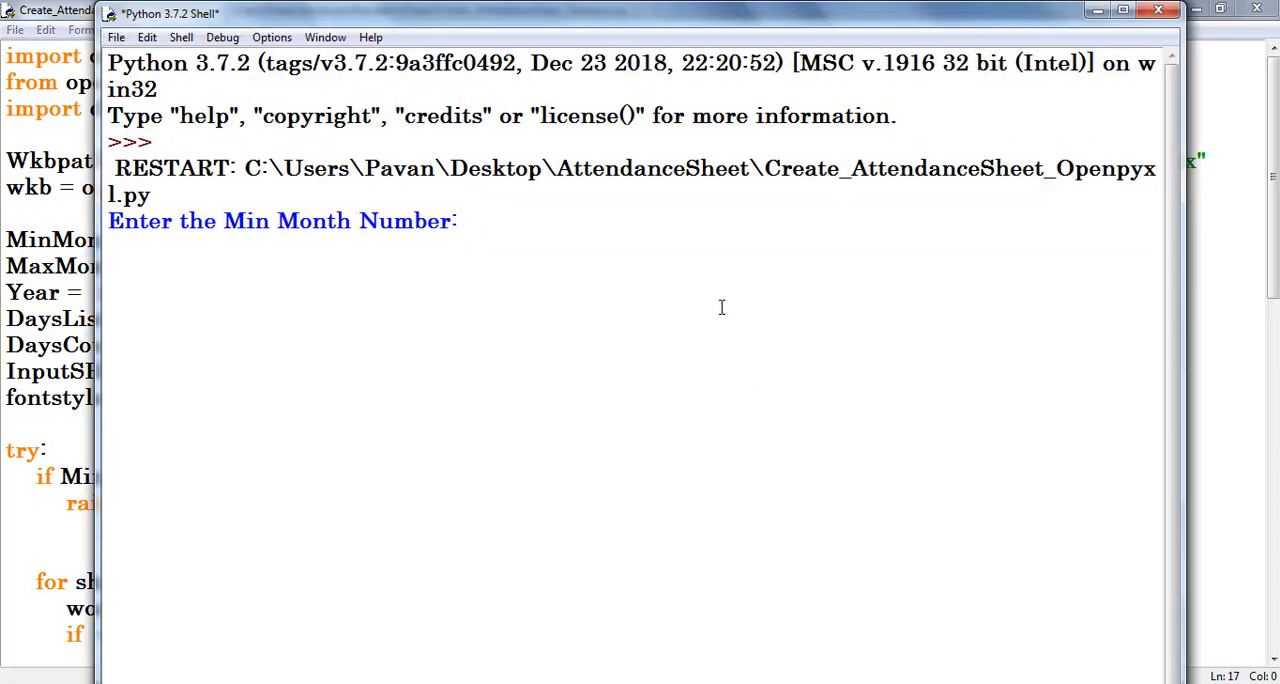
text(4)
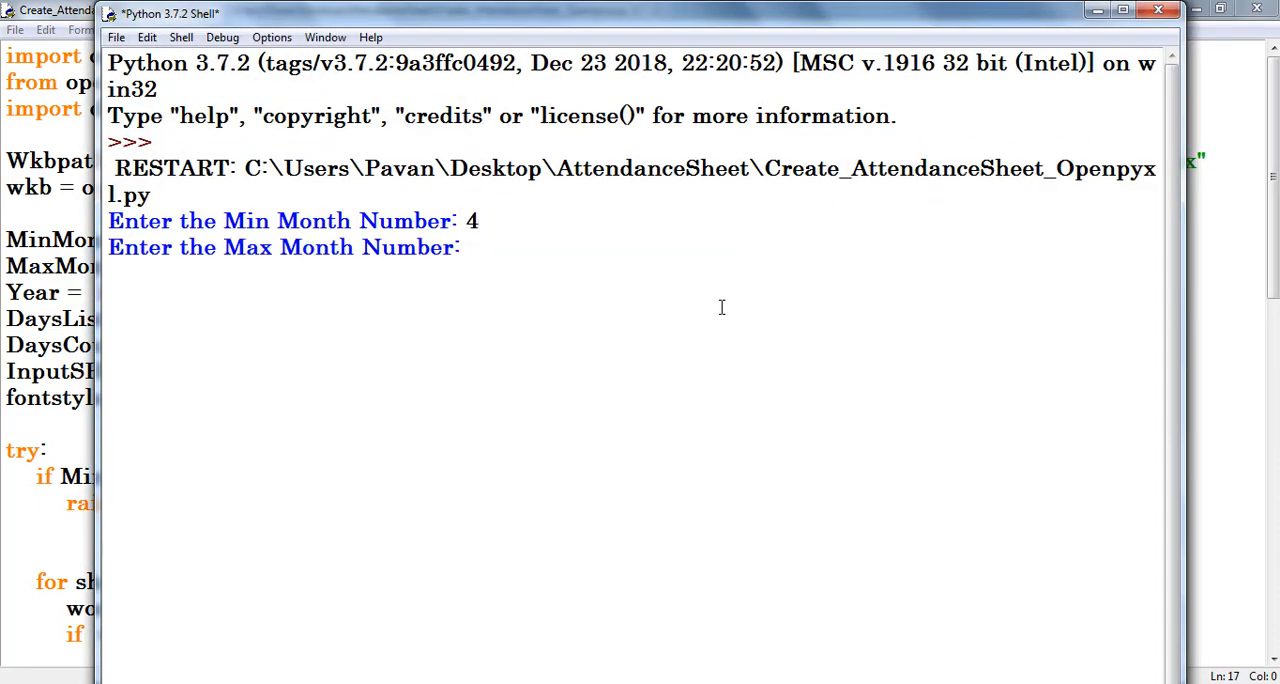
text(4)
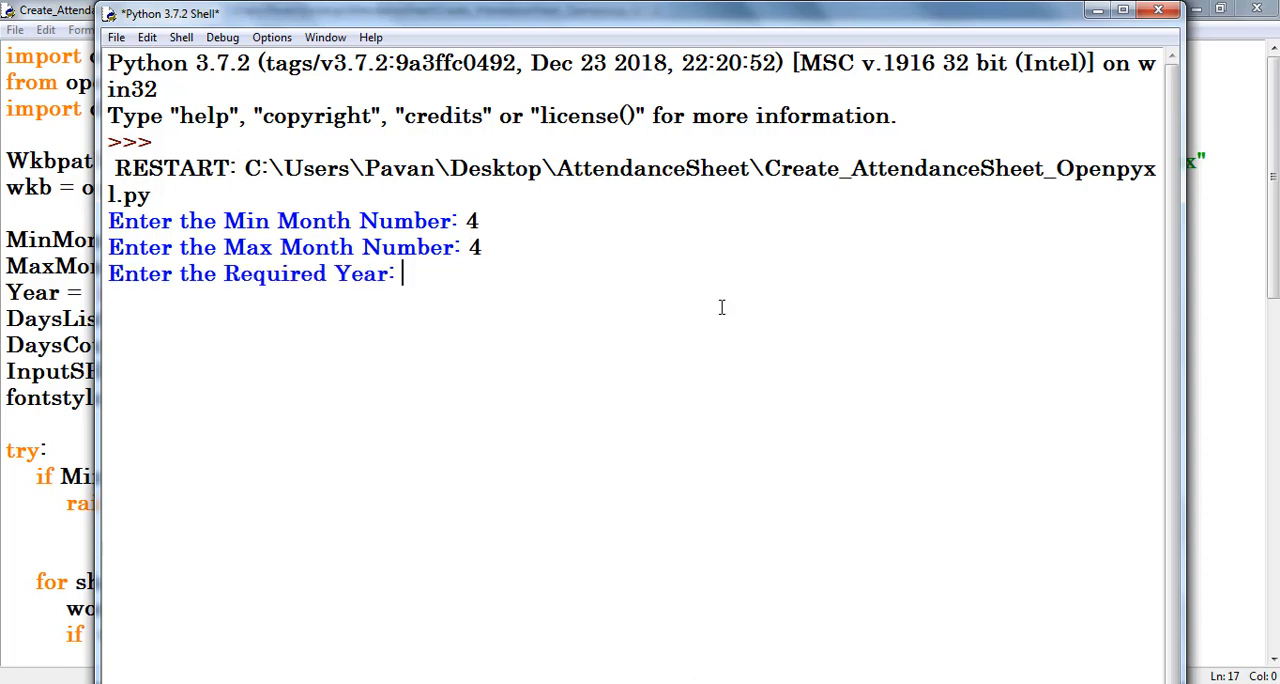
text(201)
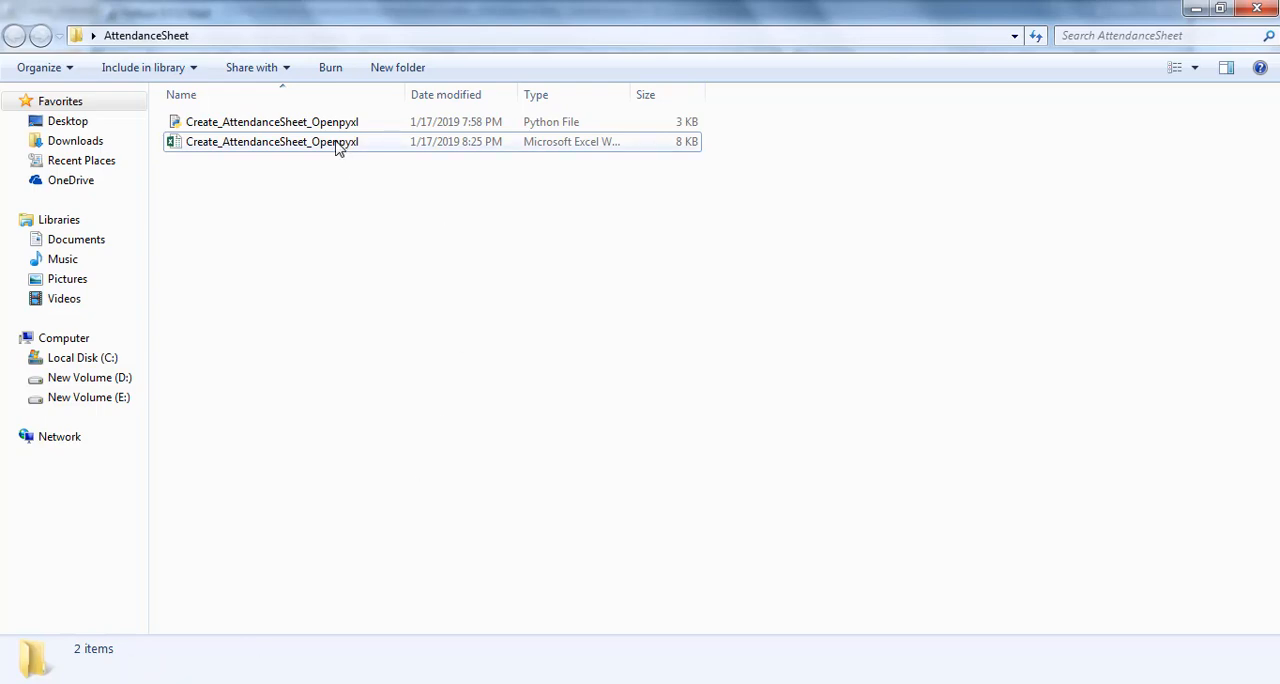
- Compare the April 2018 sheet's students with the Input sheet's FirstStudent–LastStudent list
double_click(272, 141)
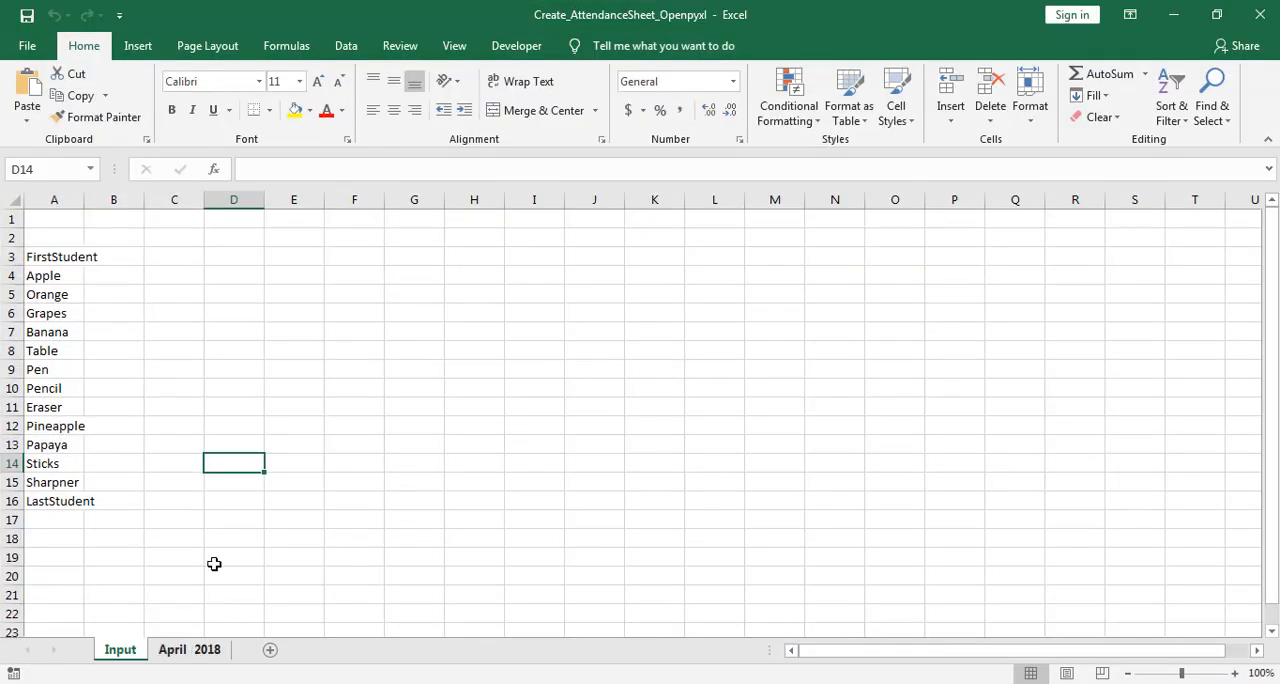
click(188, 649)
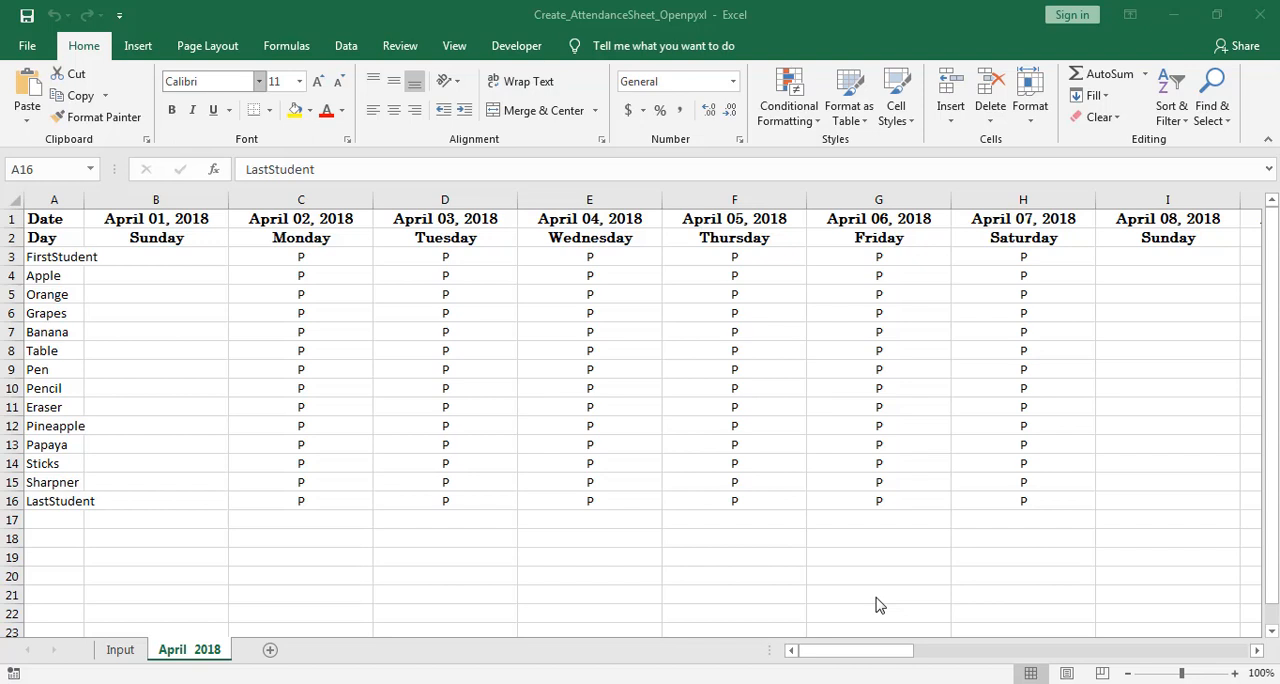
click(61, 256)
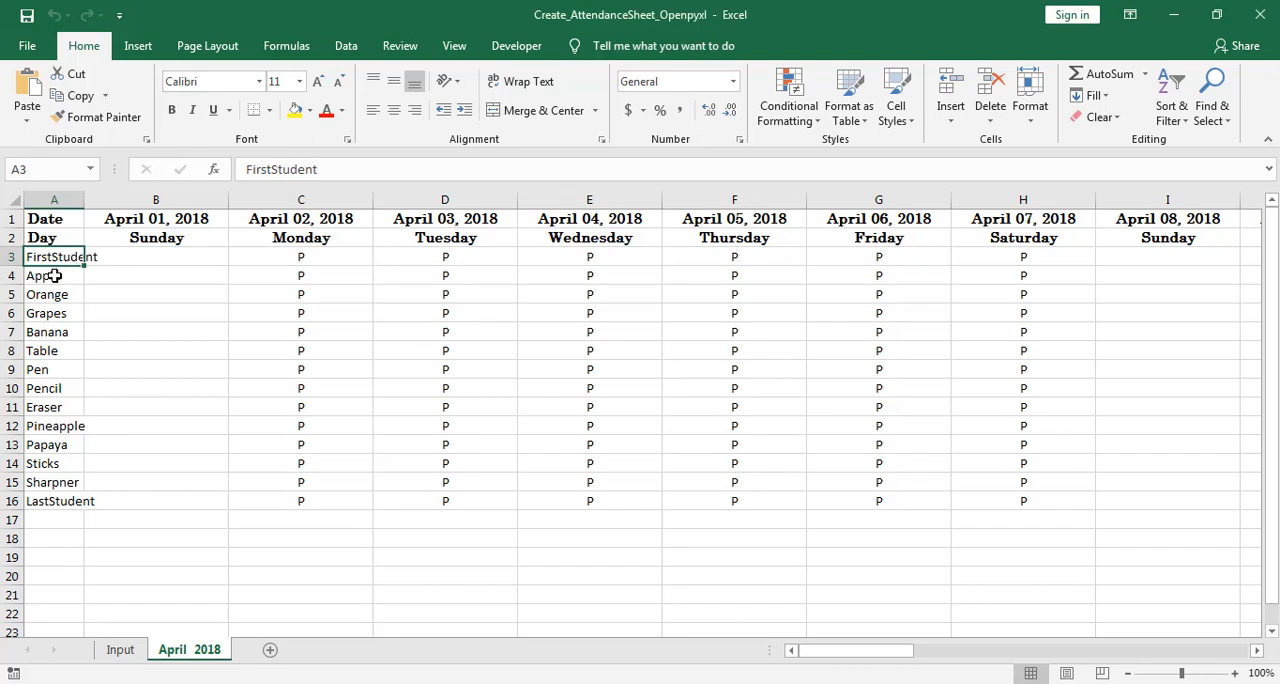
click(120, 649)
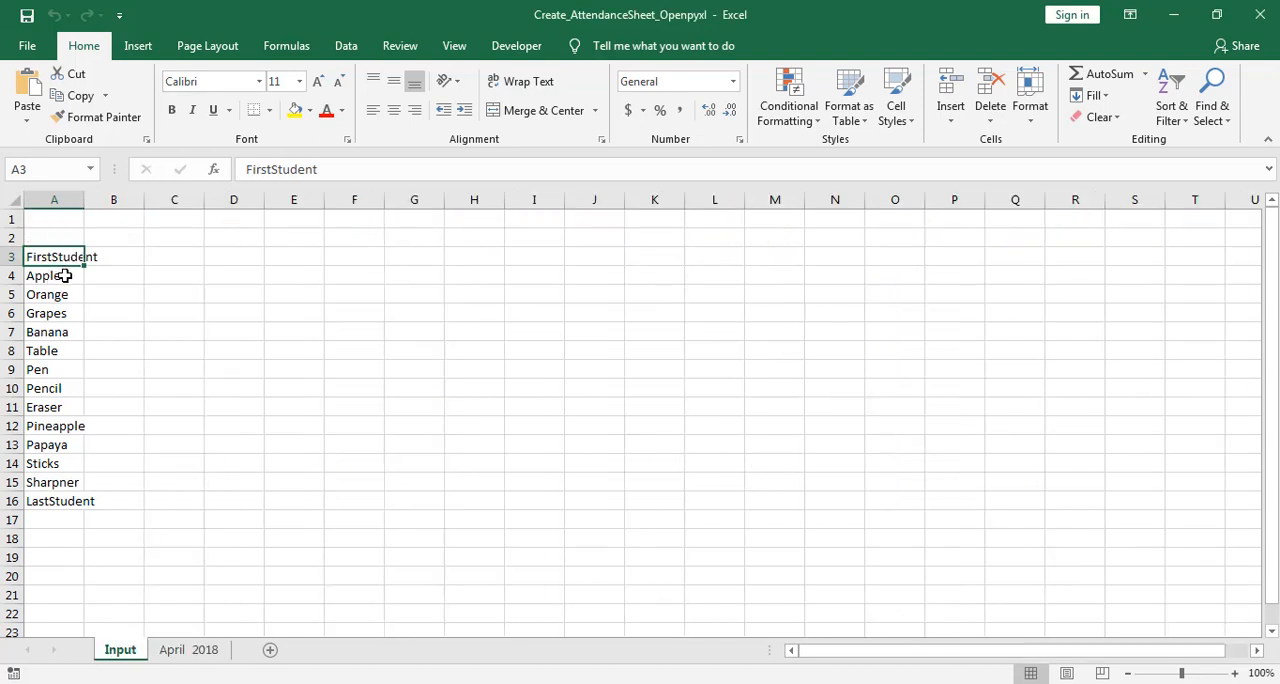
click(55, 501)
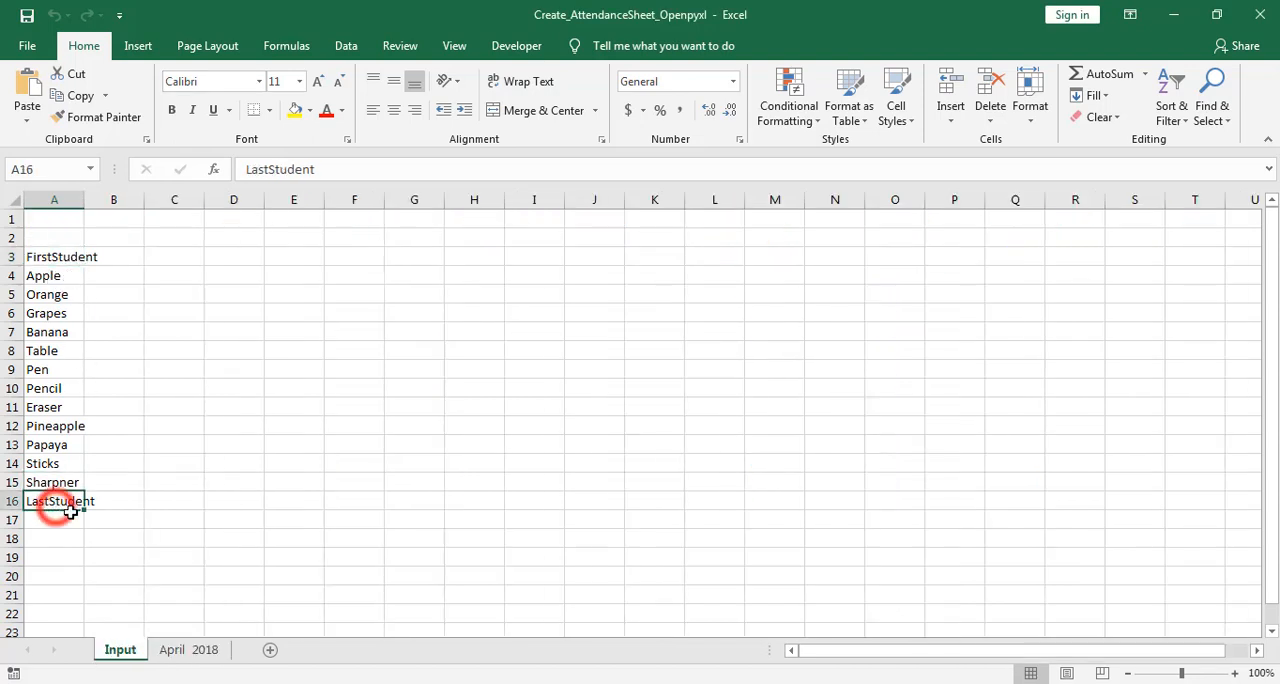
click(188, 649)
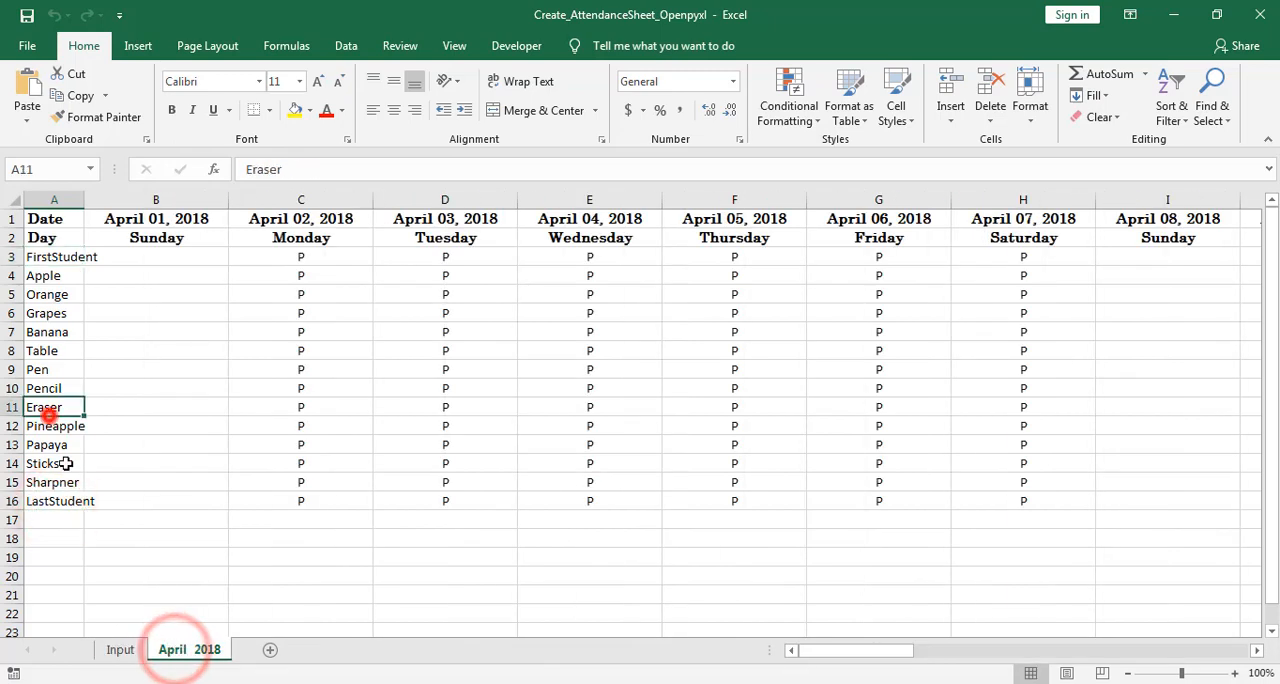
click(119, 649)
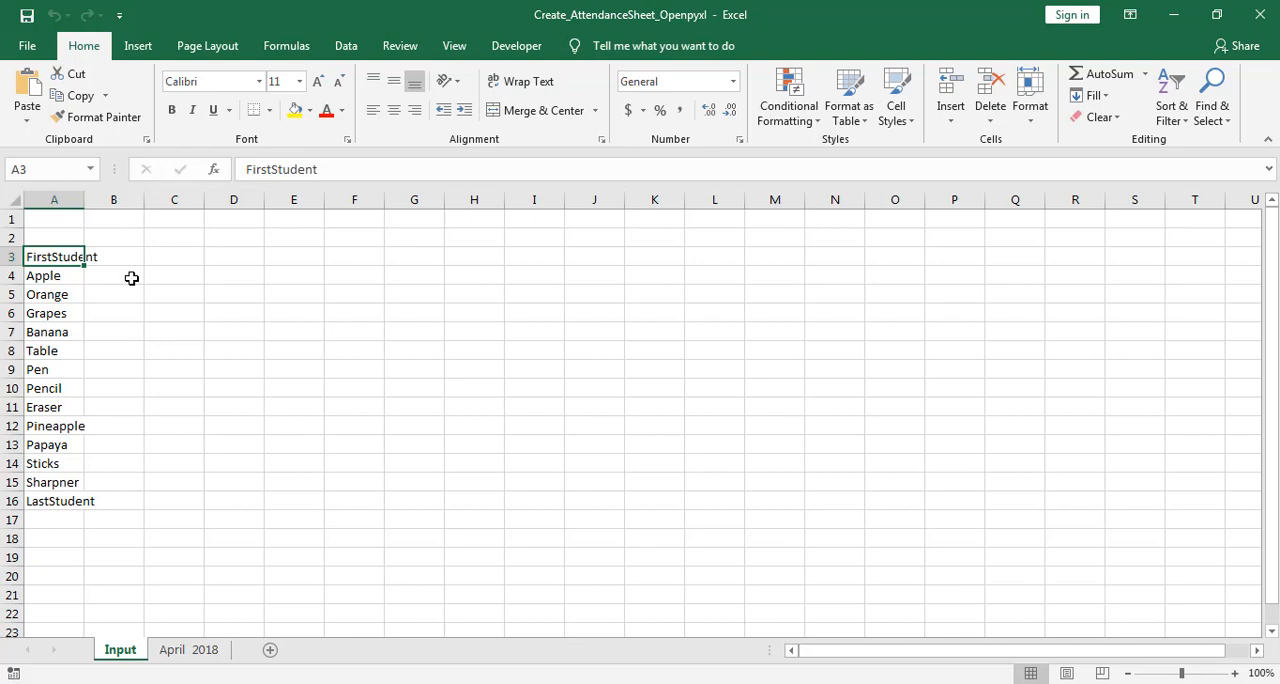
mouse_move(99, 279)
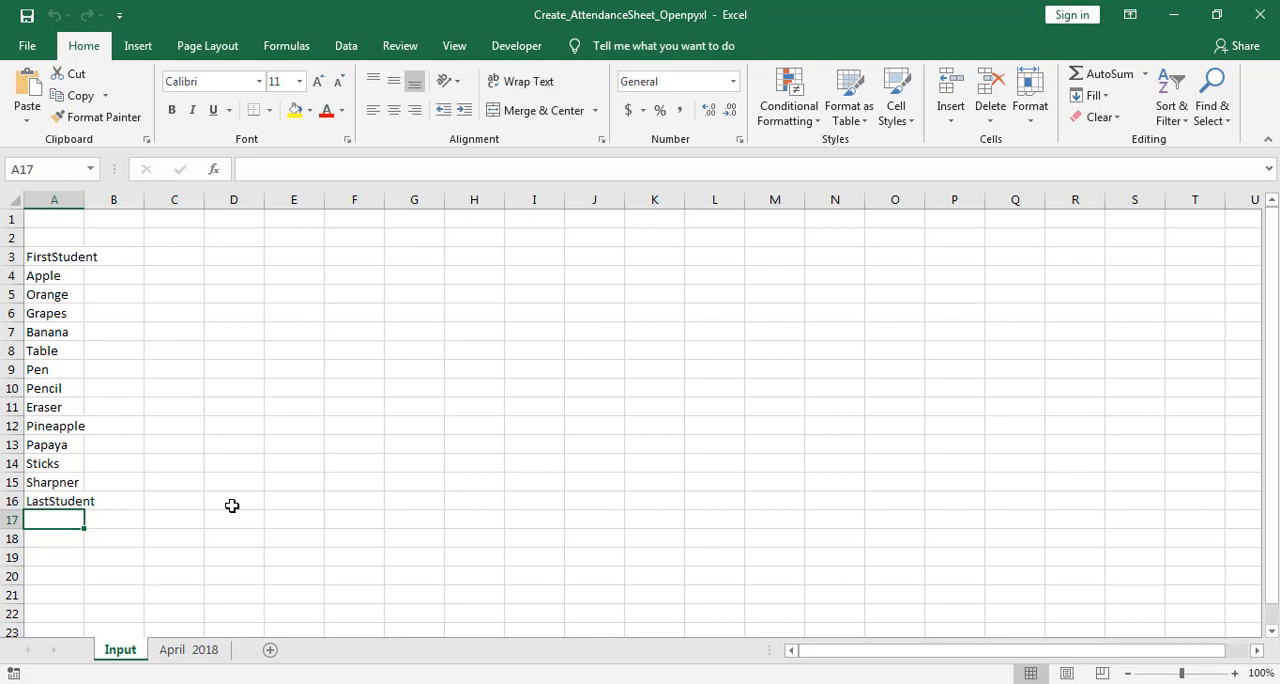
- Add the comment '#Define the workbook path and Load the workbook' above Wkbpath
click(188, 649)
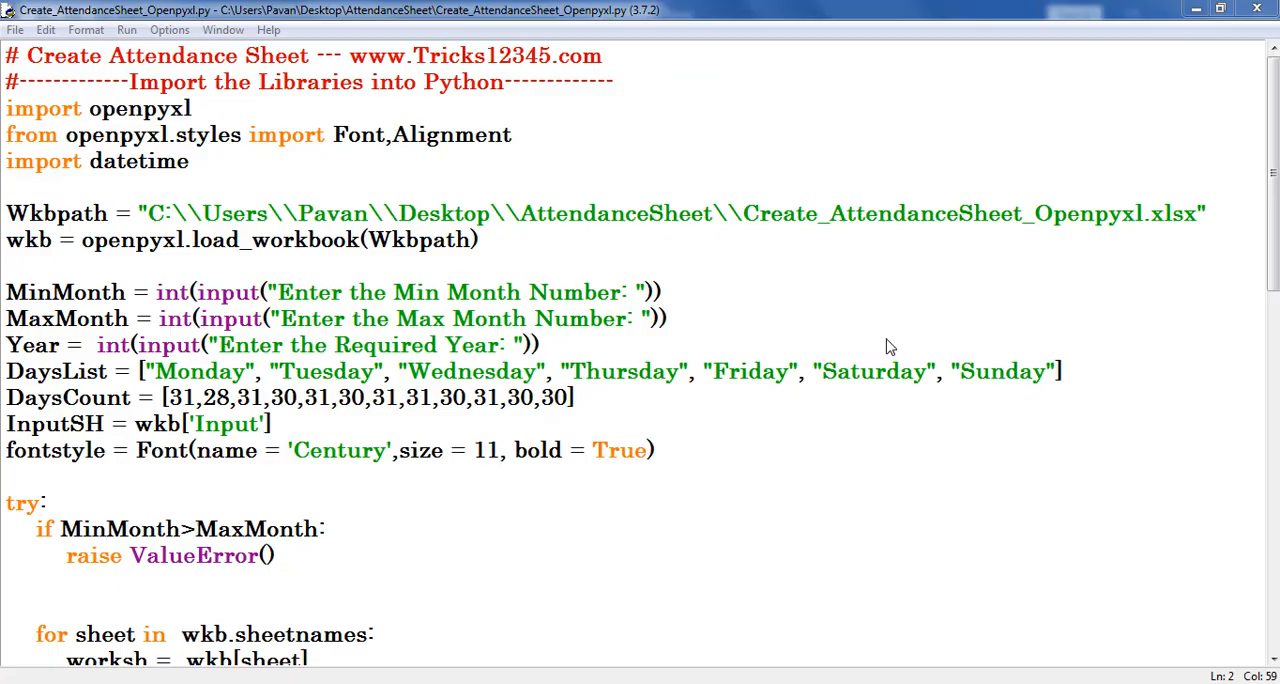
text(#Define the workbook path and Load the workbook)
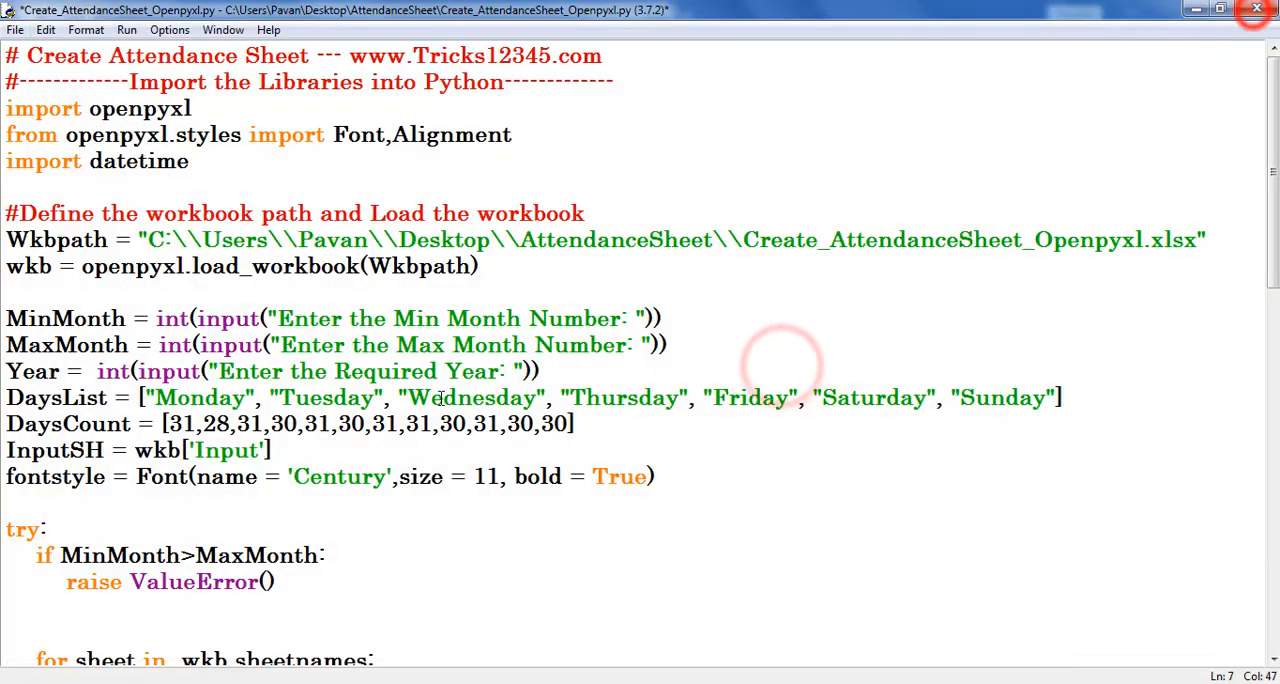
right_click(220, 141)
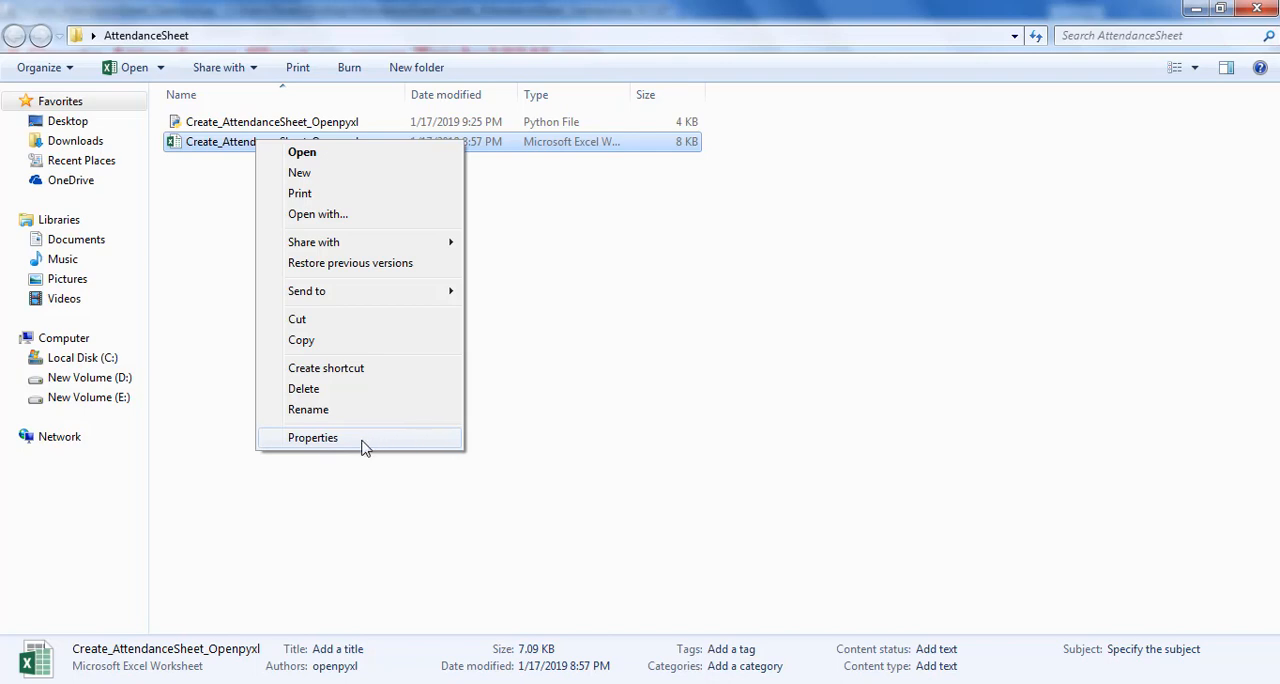
click(312, 437)
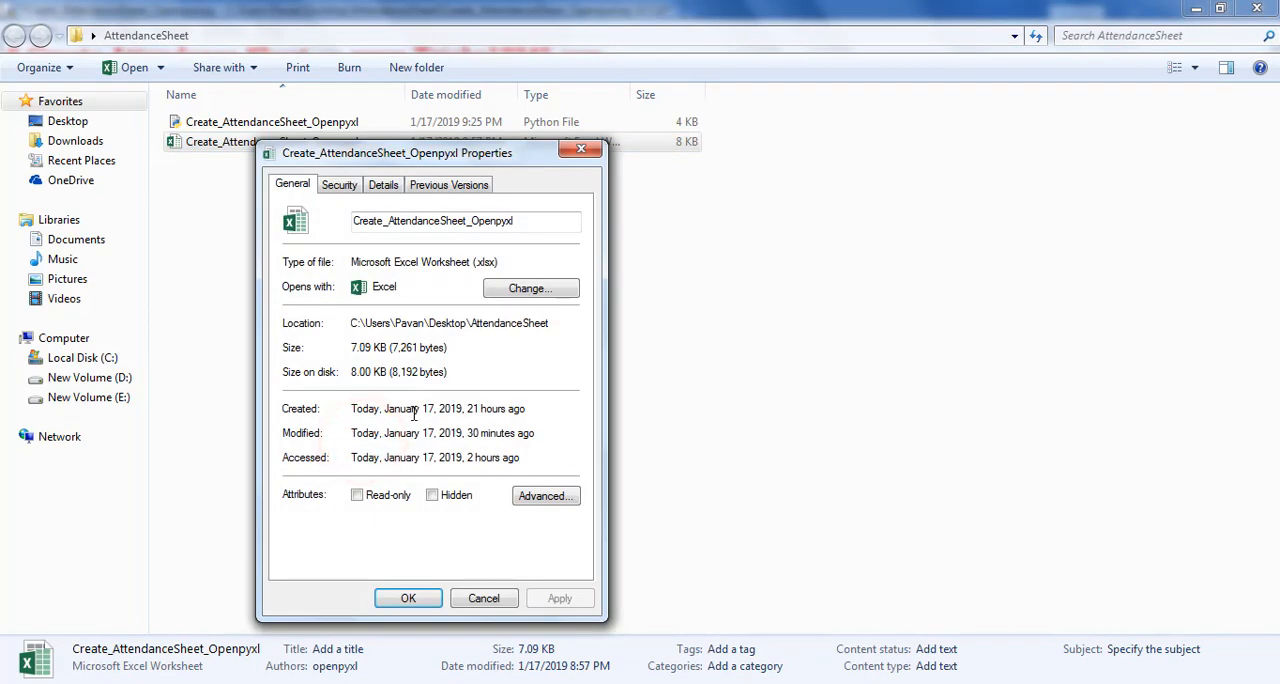
triple_click(448, 322)
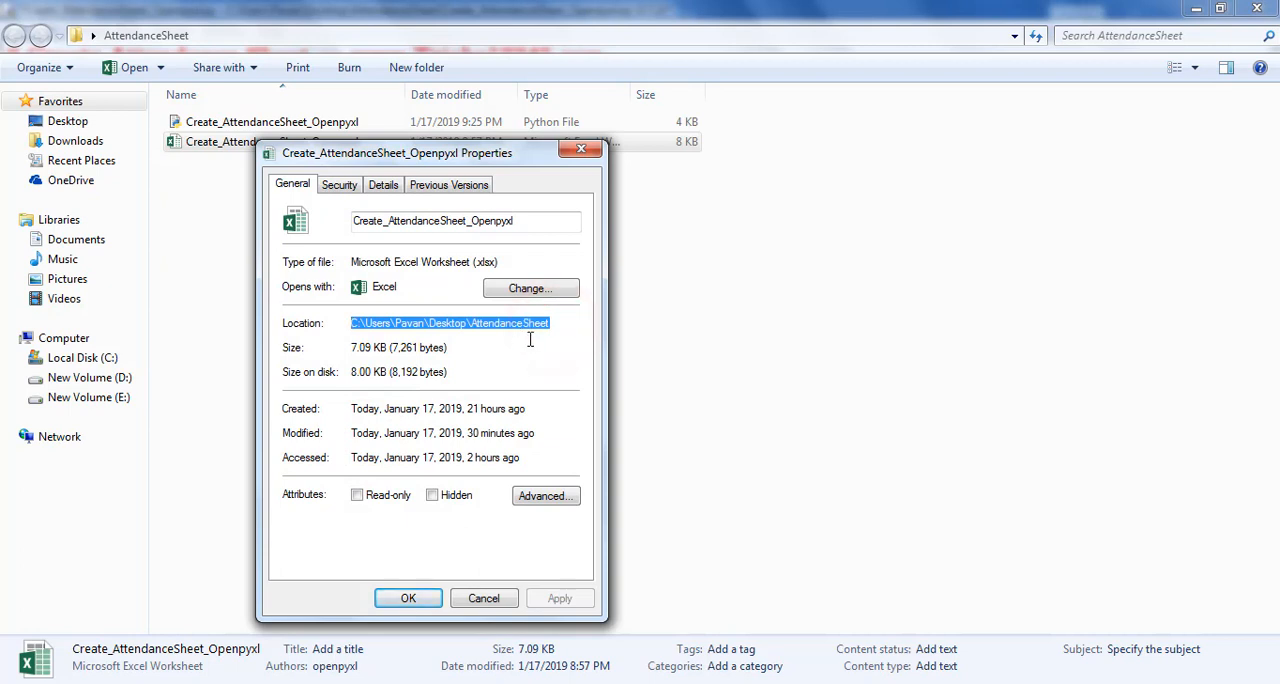
drag(396, 153, 860, 155)
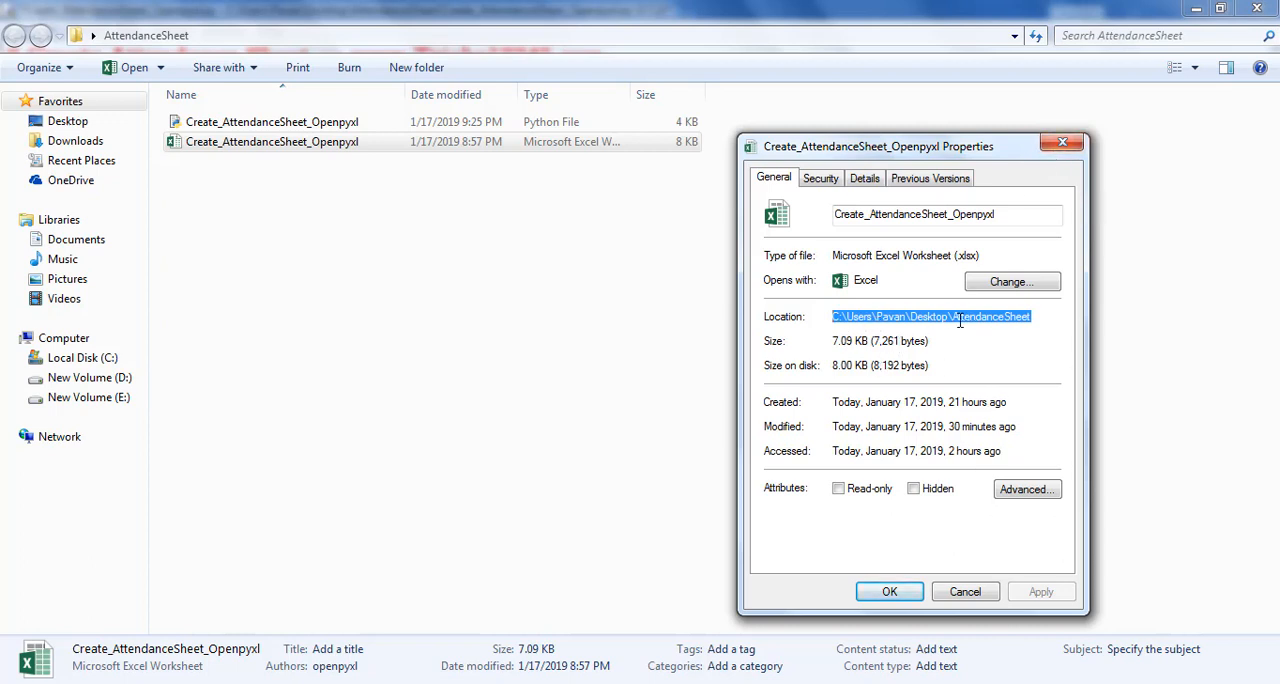
mouse_move(964, 591)
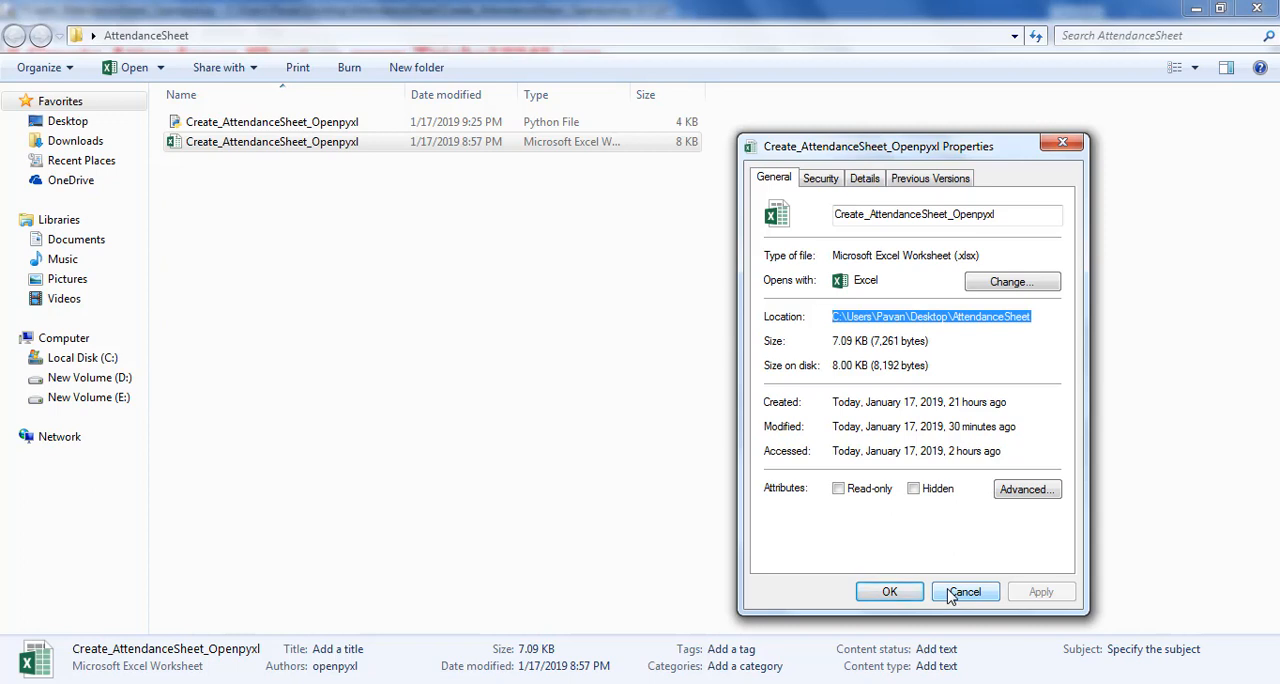
click(964, 591)
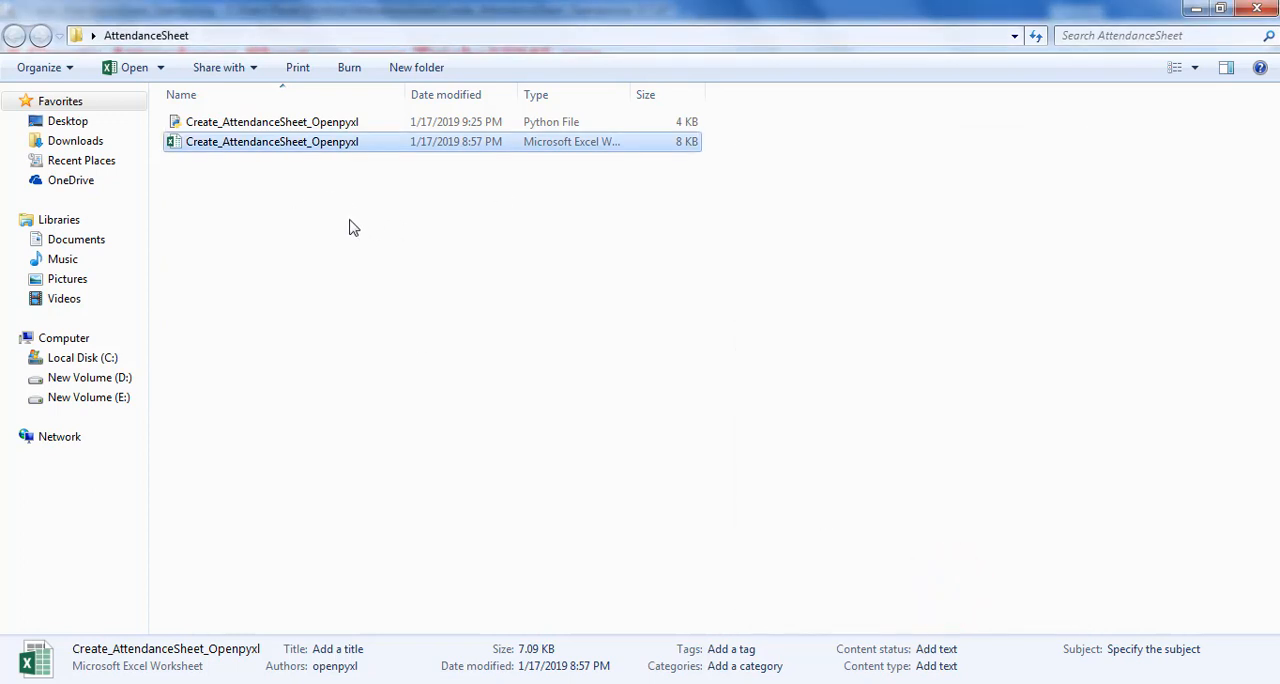
double_click(272, 121)
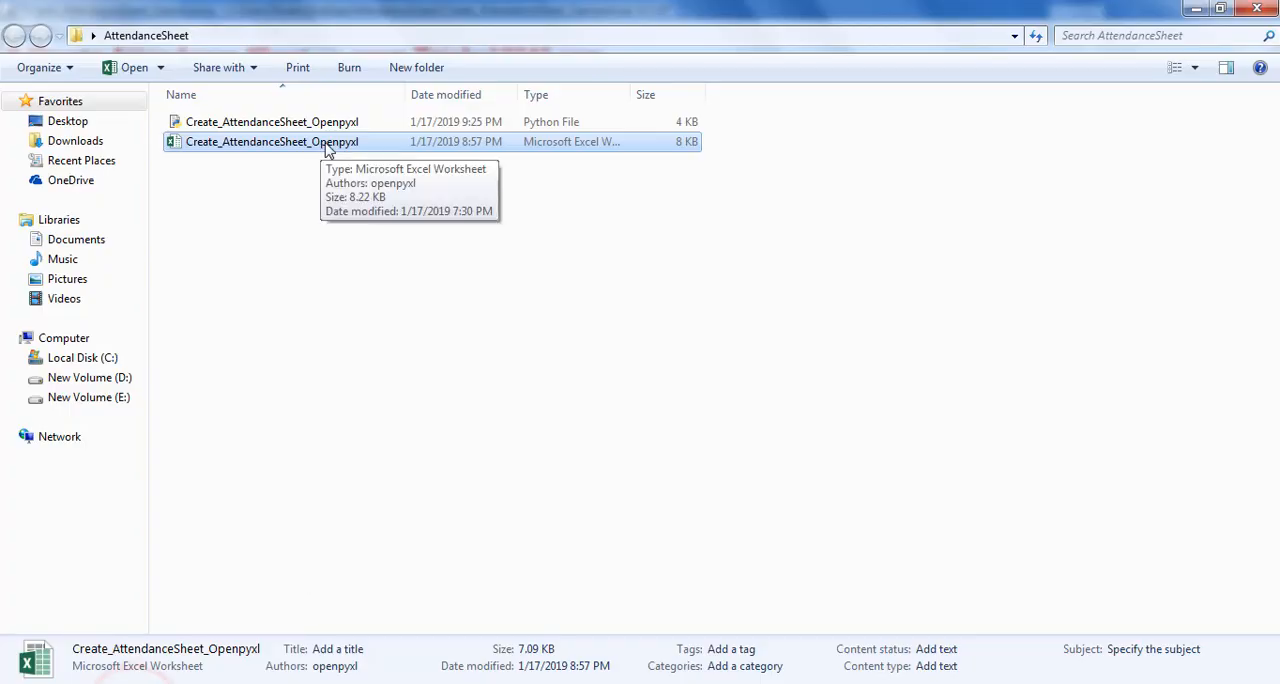
click(383, 441)
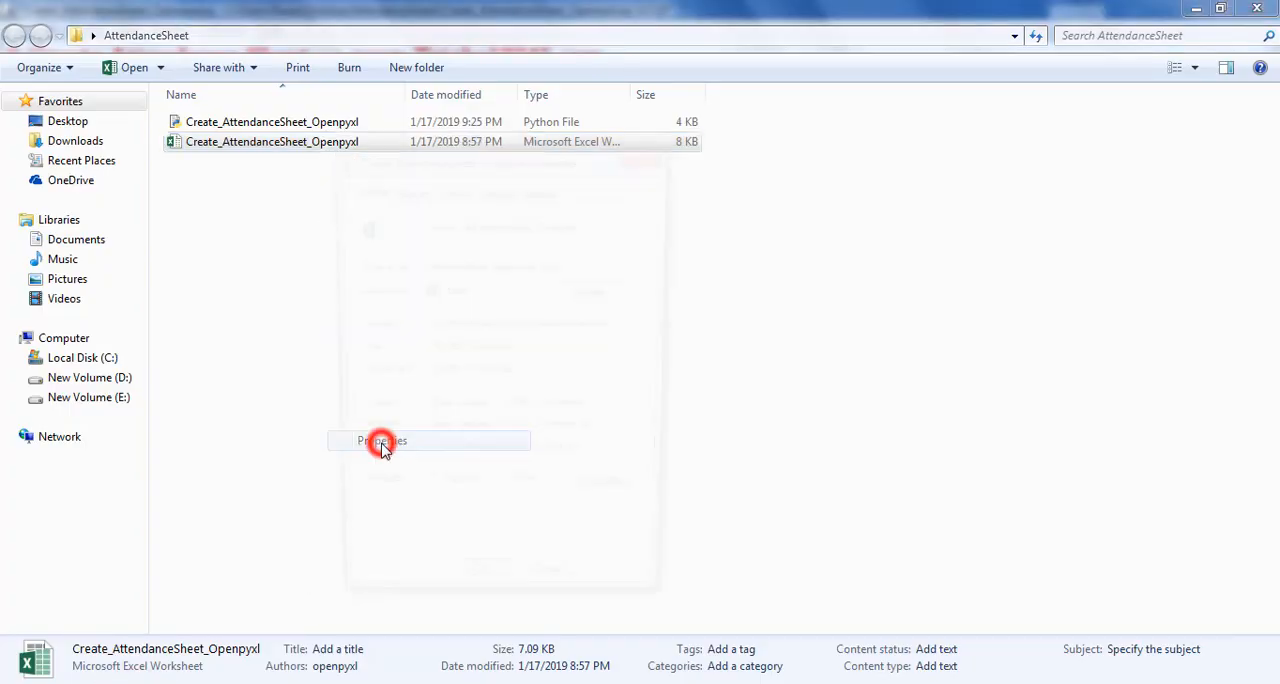
click(381, 441)
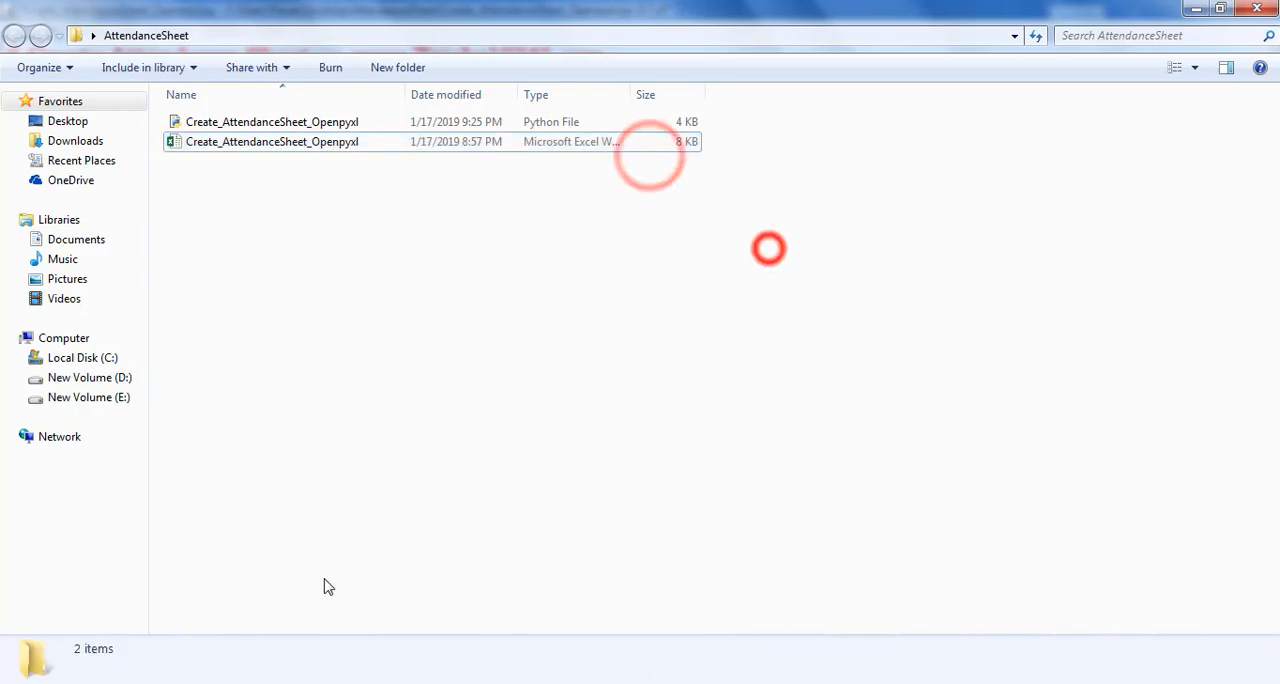
double_click(272, 121)
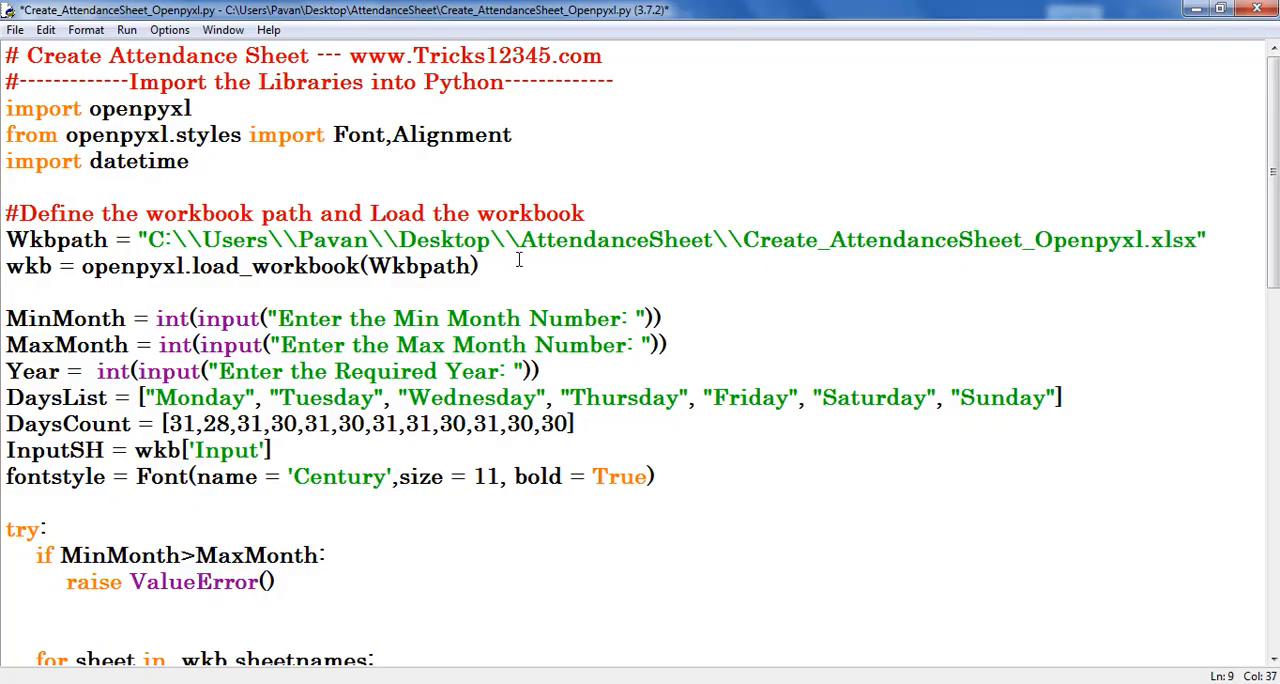
- Add comments above the MinMonth month/year inputs and the DaysList day names
click(478, 266)
text(#Defined variables for Months and Year, and stored the values through input function)
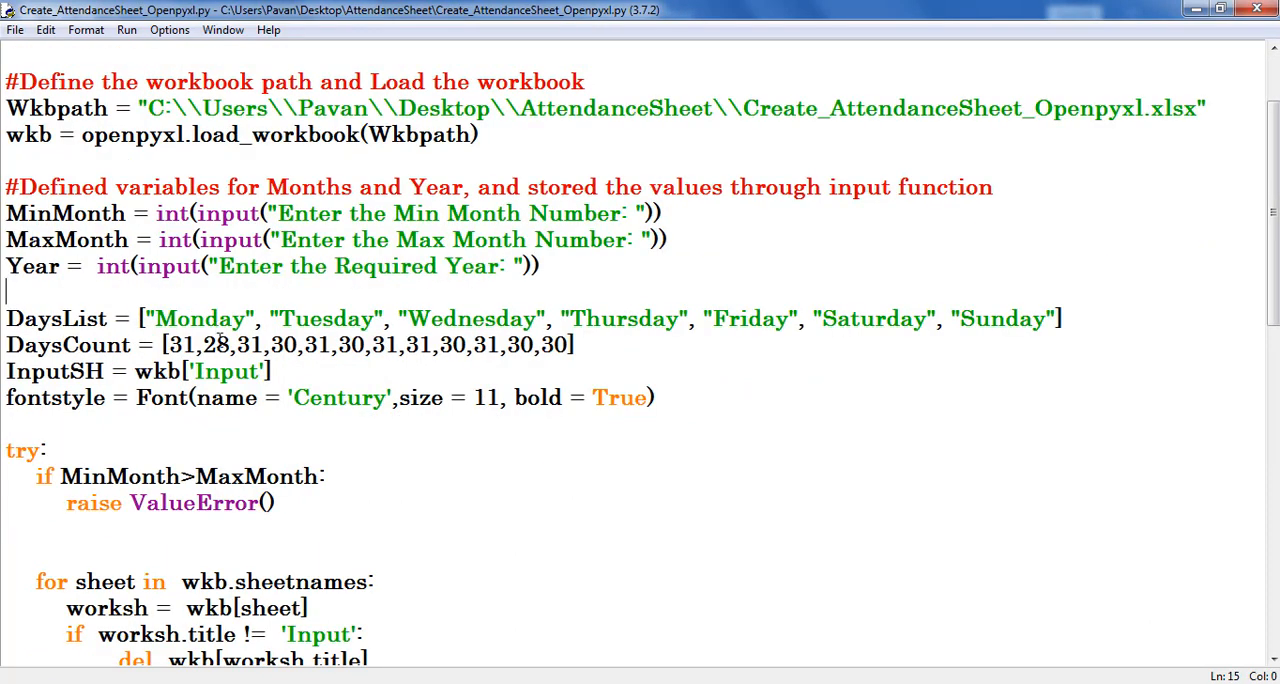
double_click(65, 213)
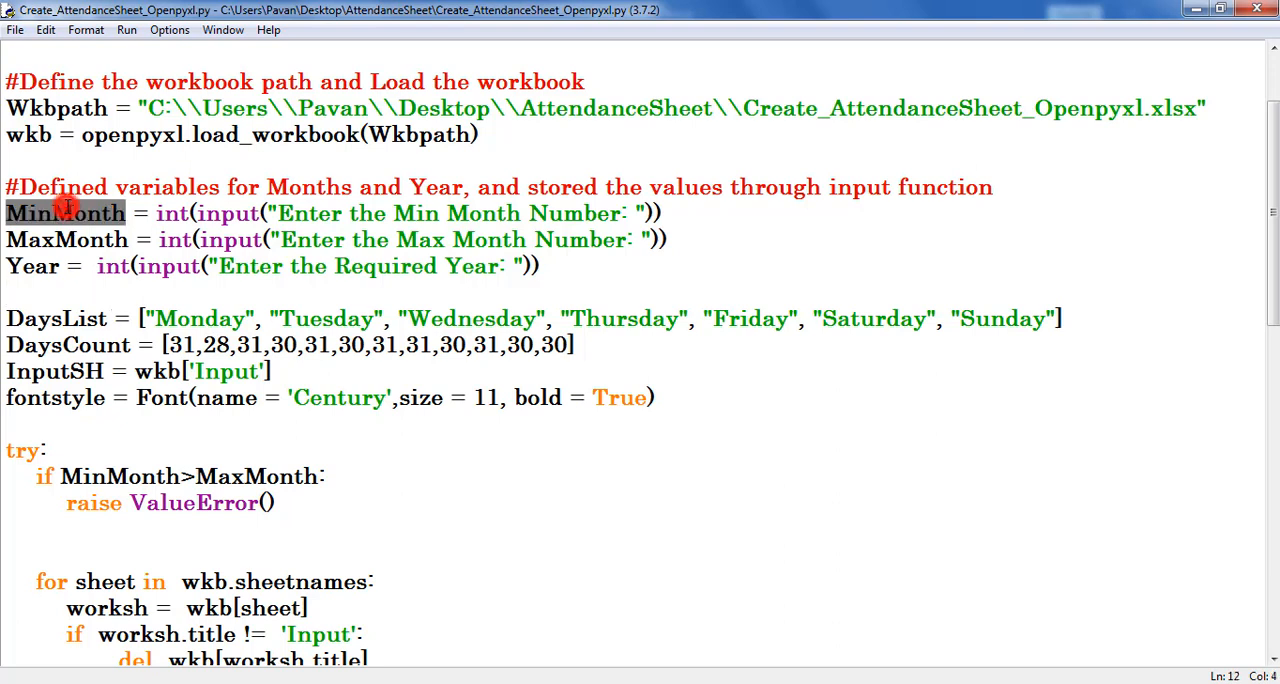
double_click(30, 266)
text(# Defined two lists -- (i) Day names in a week  (ii) Max number of days in a month)
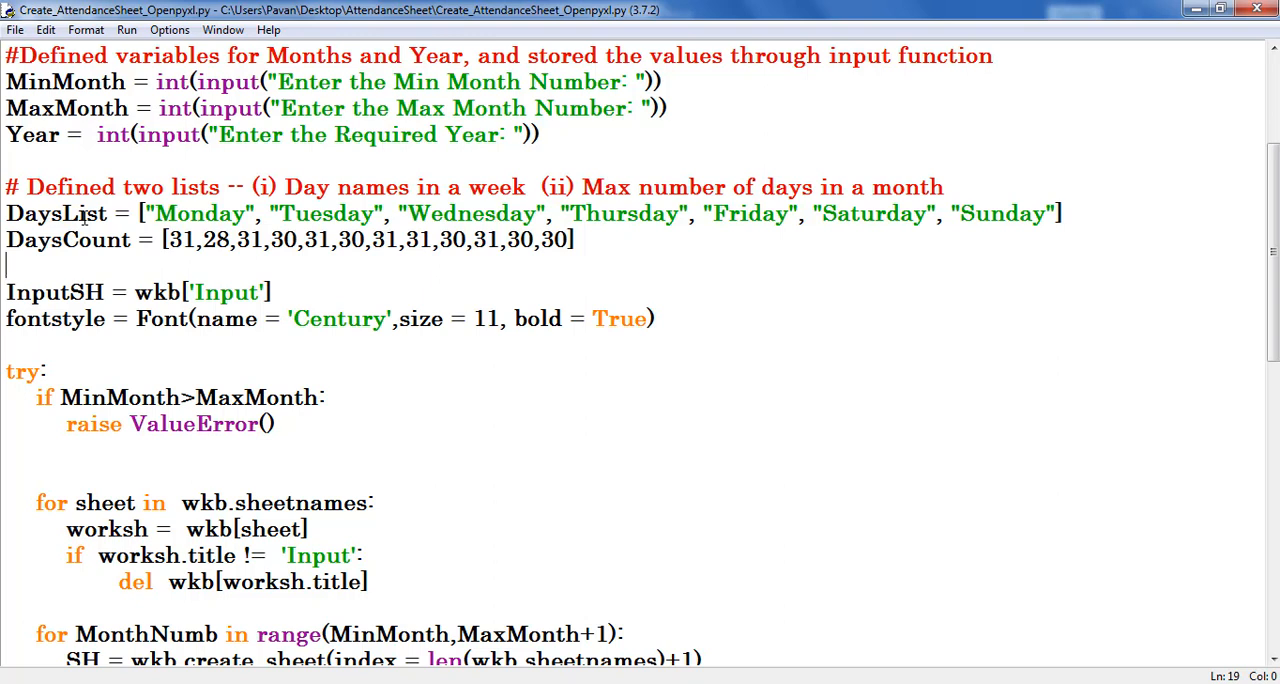
drag(143, 213, 512, 213)
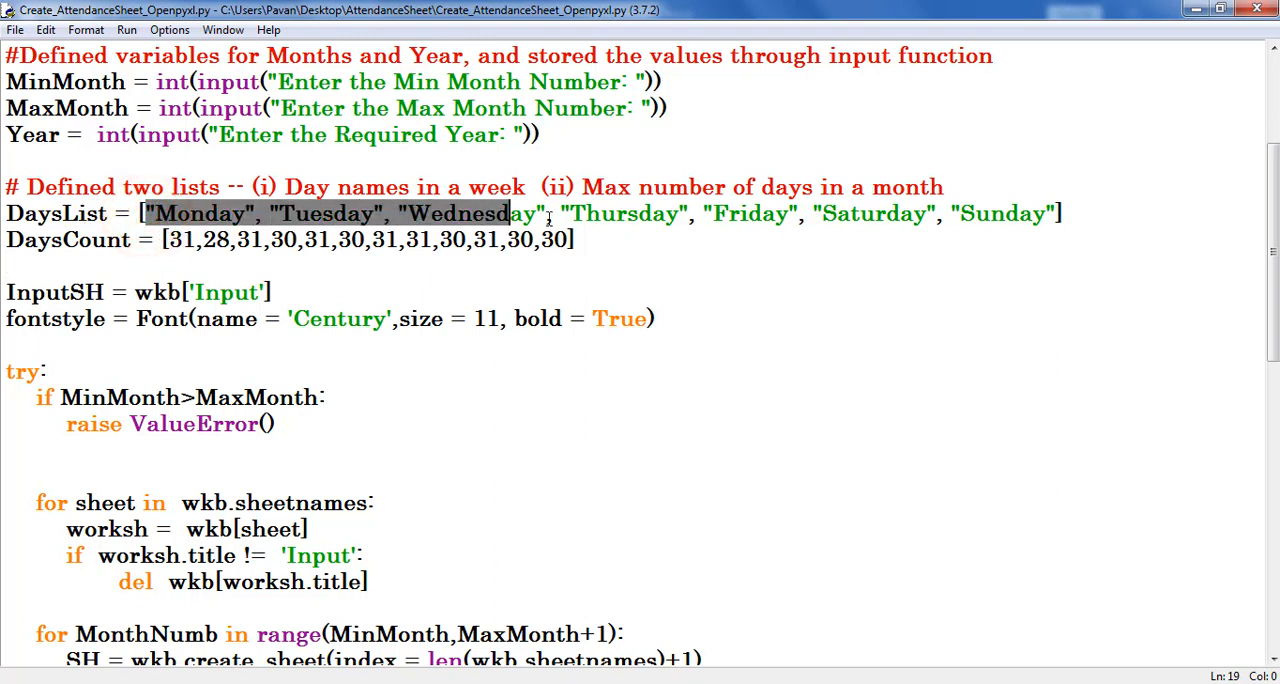
drag(510, 213, 940, 213)
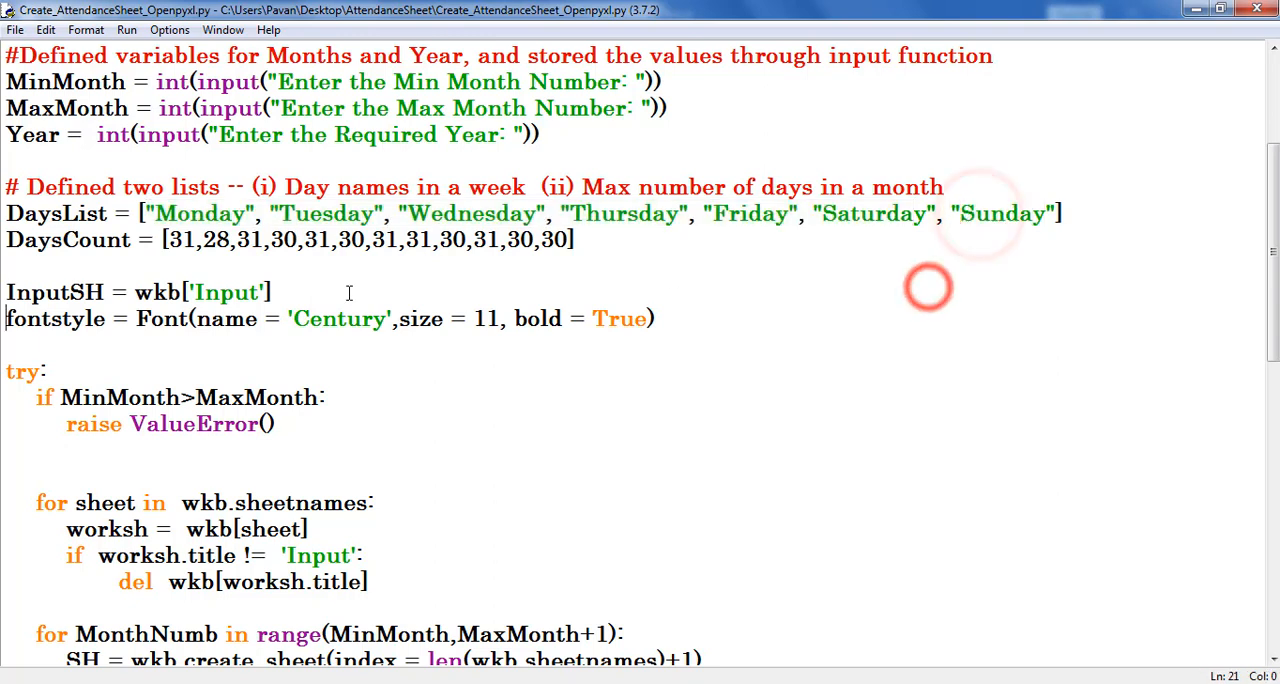
double_click(199, 213)
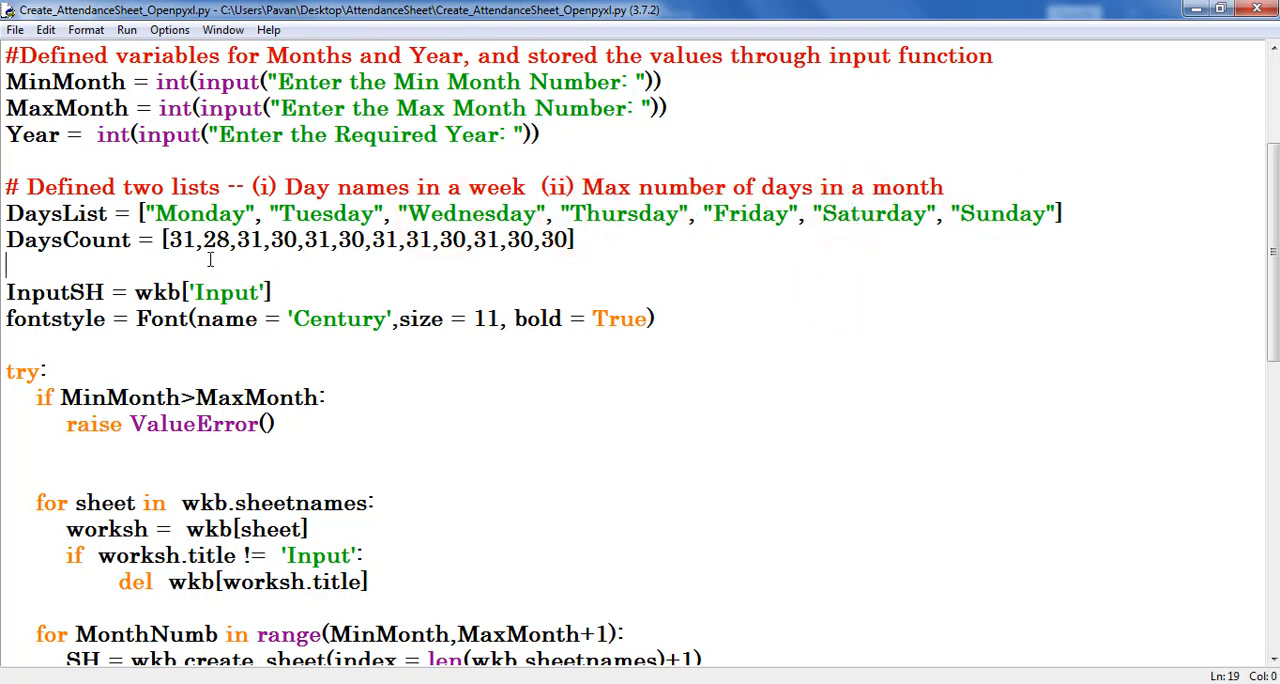
- Change December's DaysCount from 30 to 31 and comment the InputSH and fontstyle lines
click(207, 240)
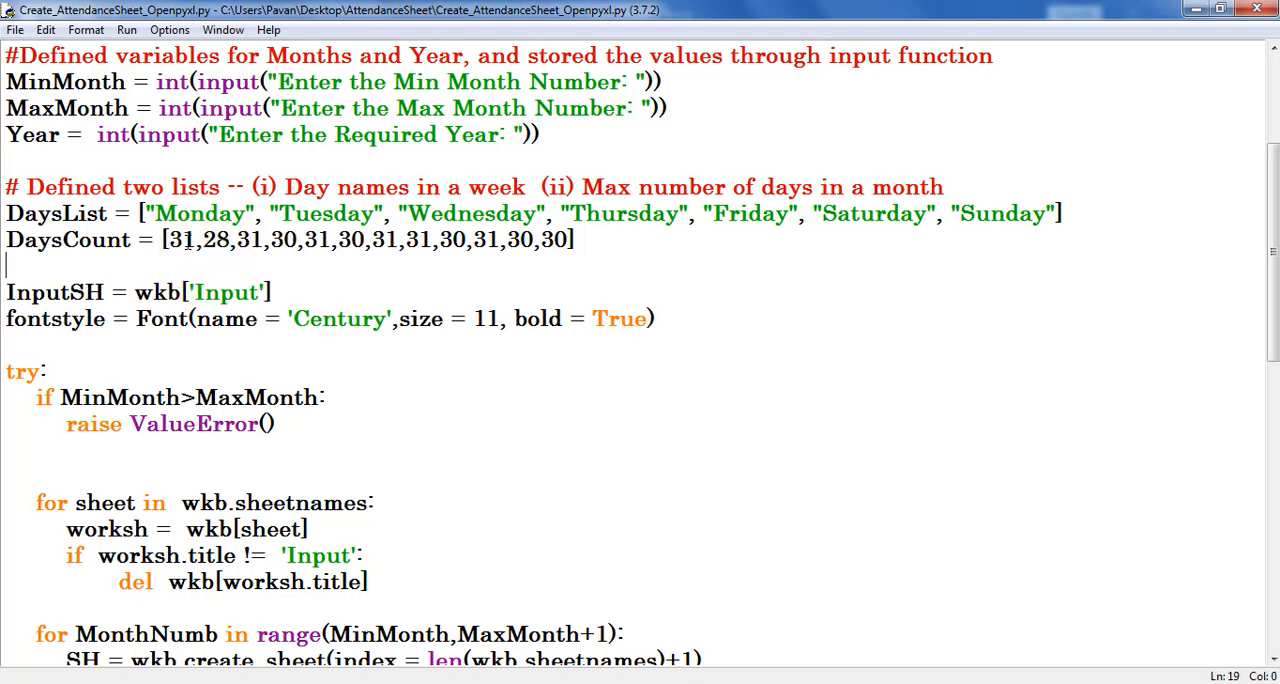
double_click(178, 240)
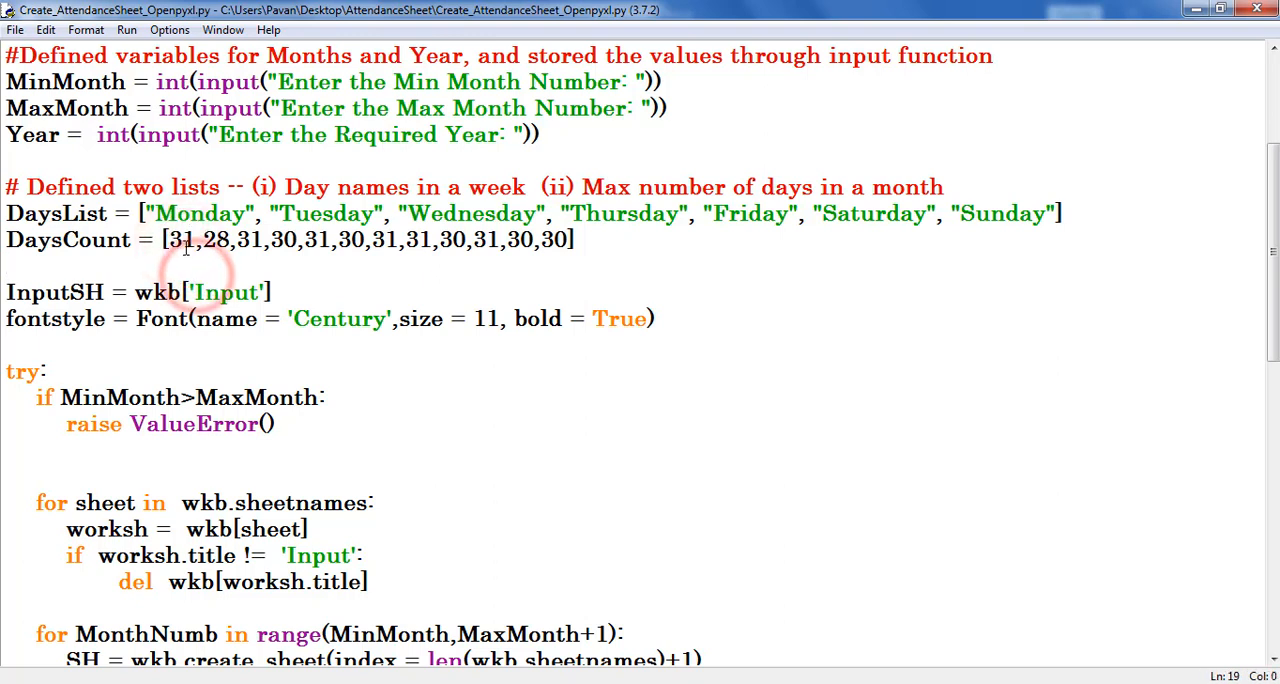
click(183, 240)
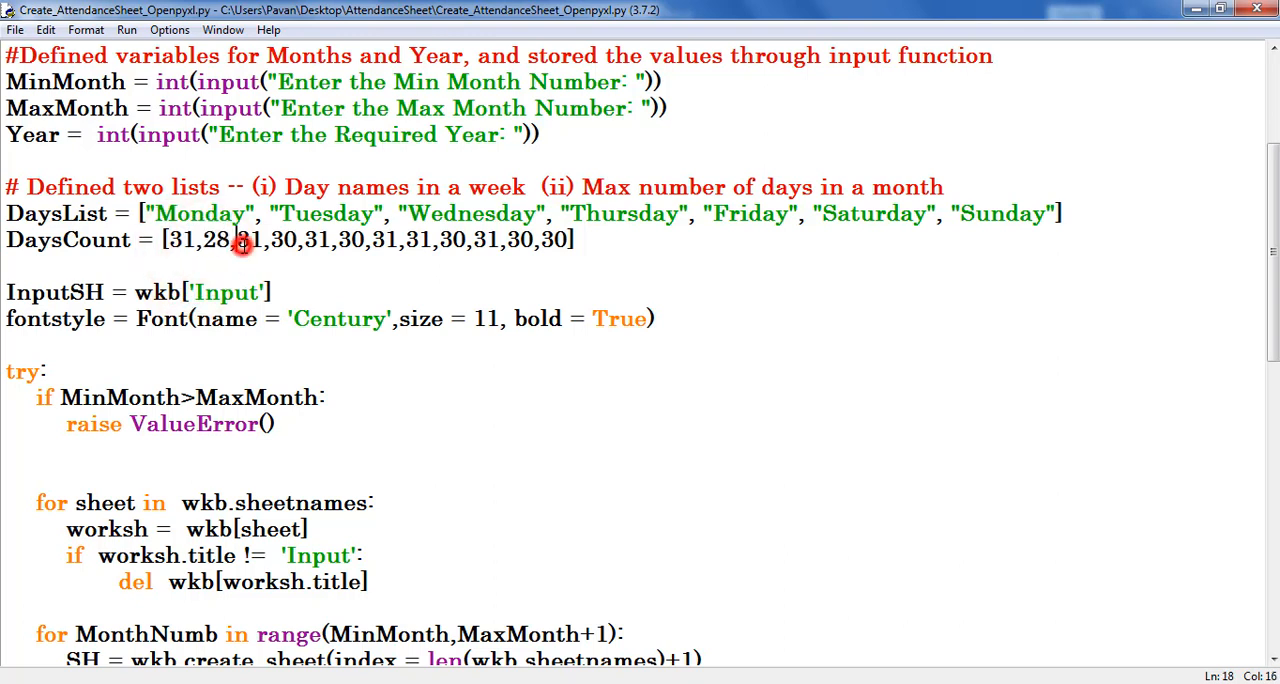
double_click(247, 240)
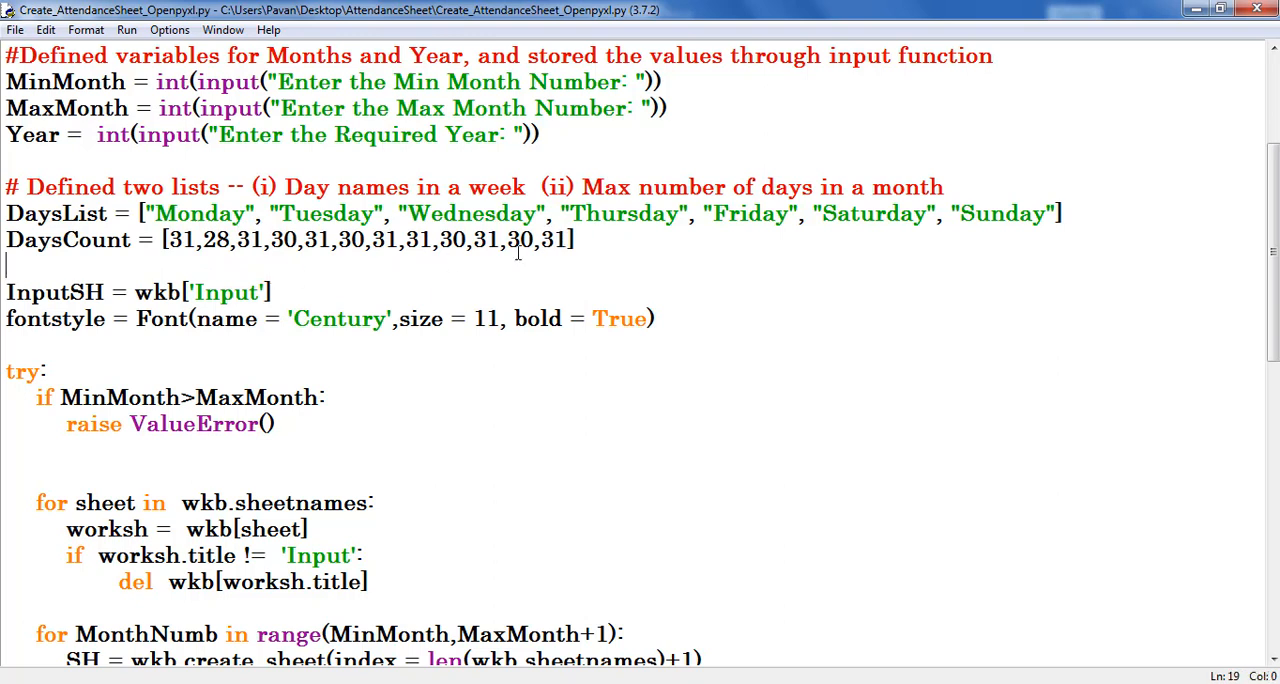
double_click(553, 240)
text(# Defined variable for Input Sheet)
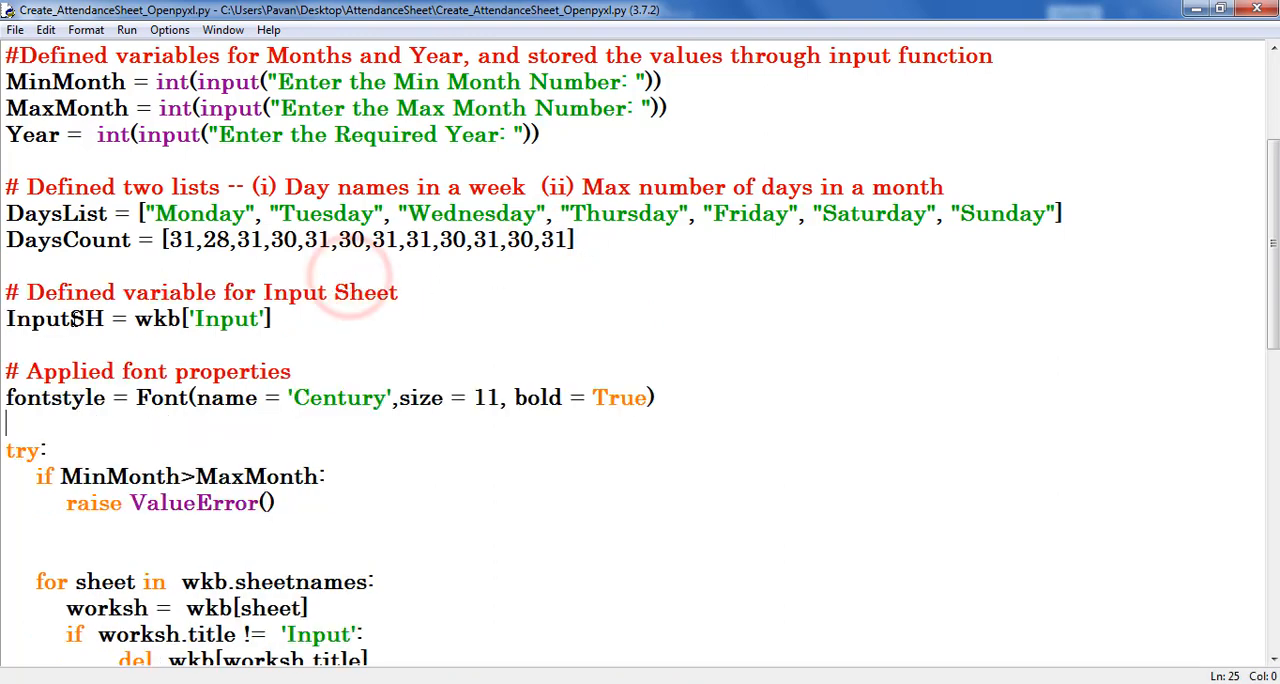
double_click(54, 318)
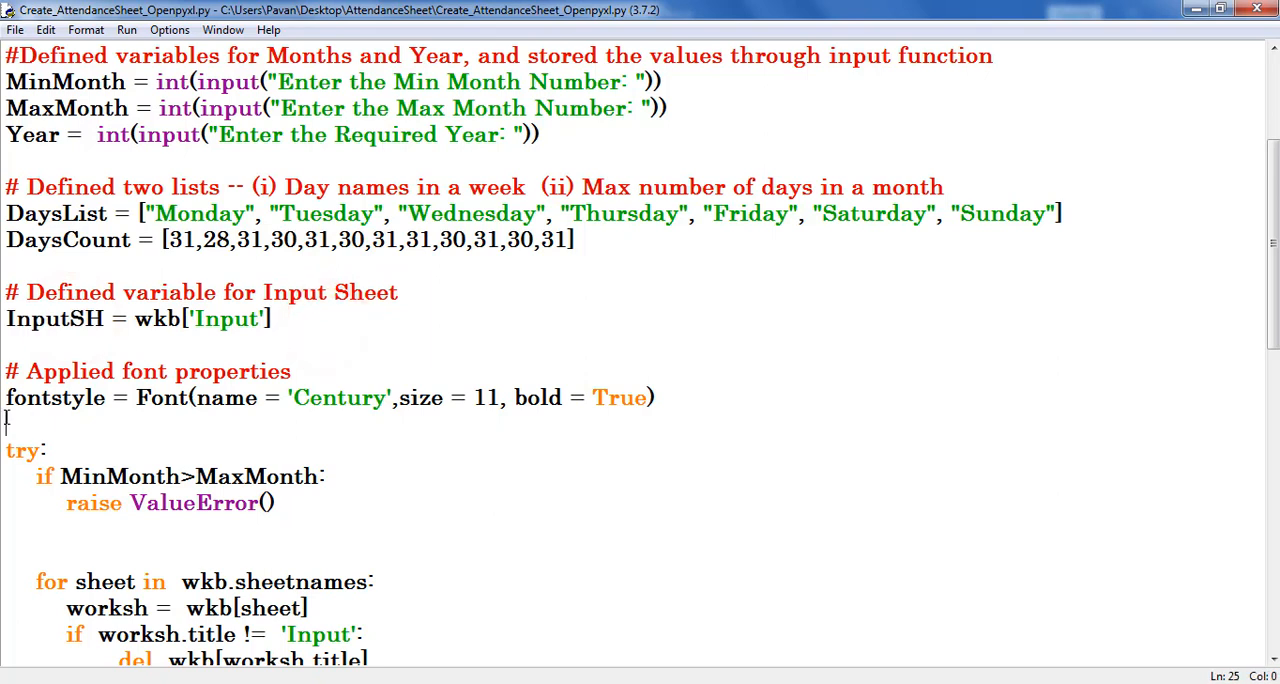
double_click(54, 397)
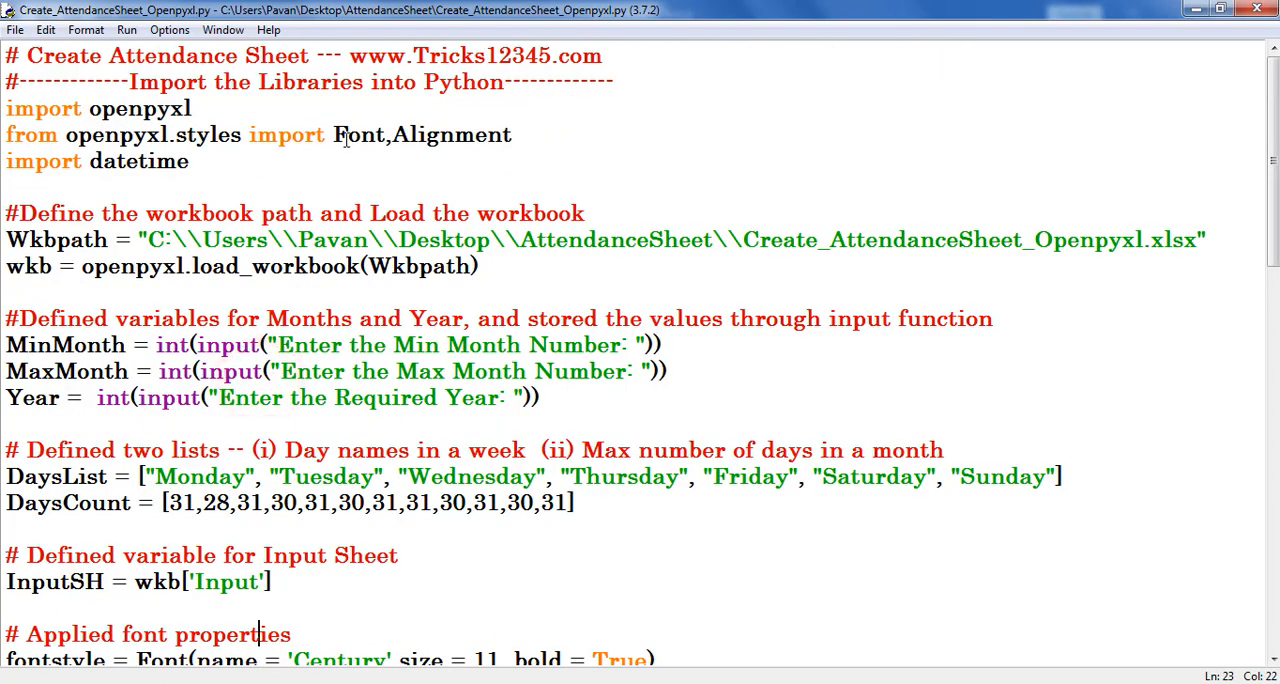
double_click(357, 134)
text(raise ValueError())
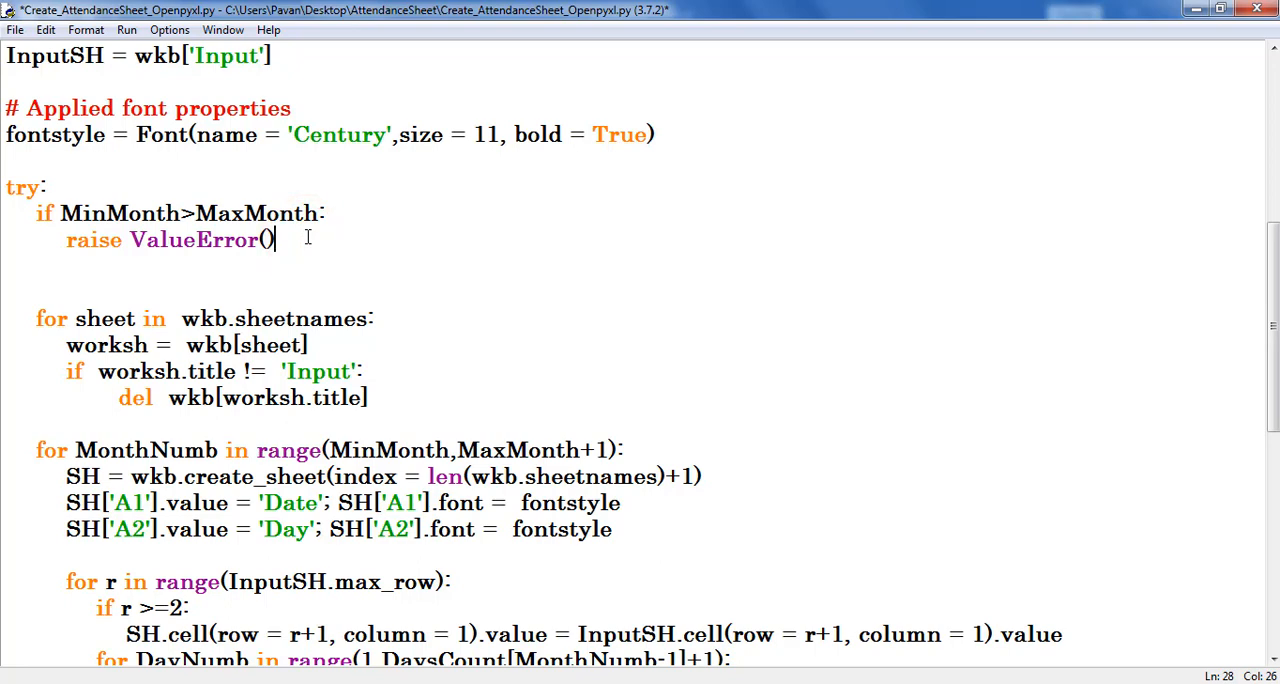
- Scroll through the edited code and run it, triggering the Save Before Run prompt
scroll(down, 3)
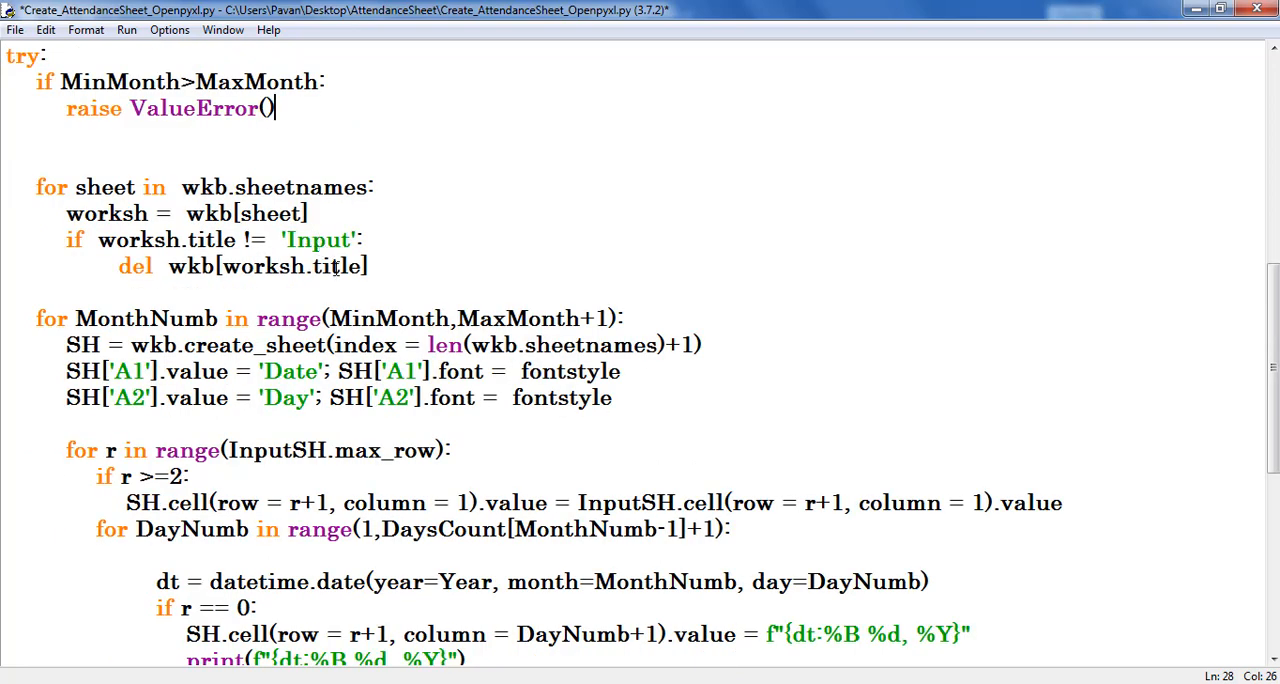
scroll(down, 3)
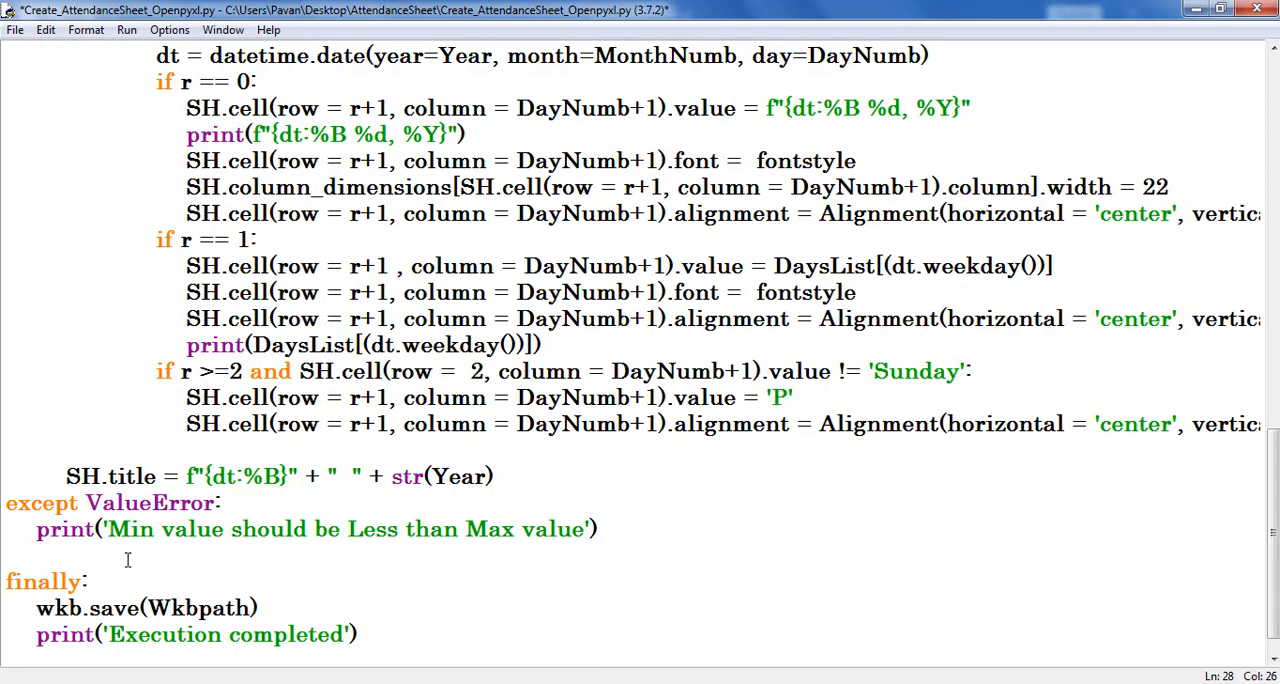
click(101, 529)
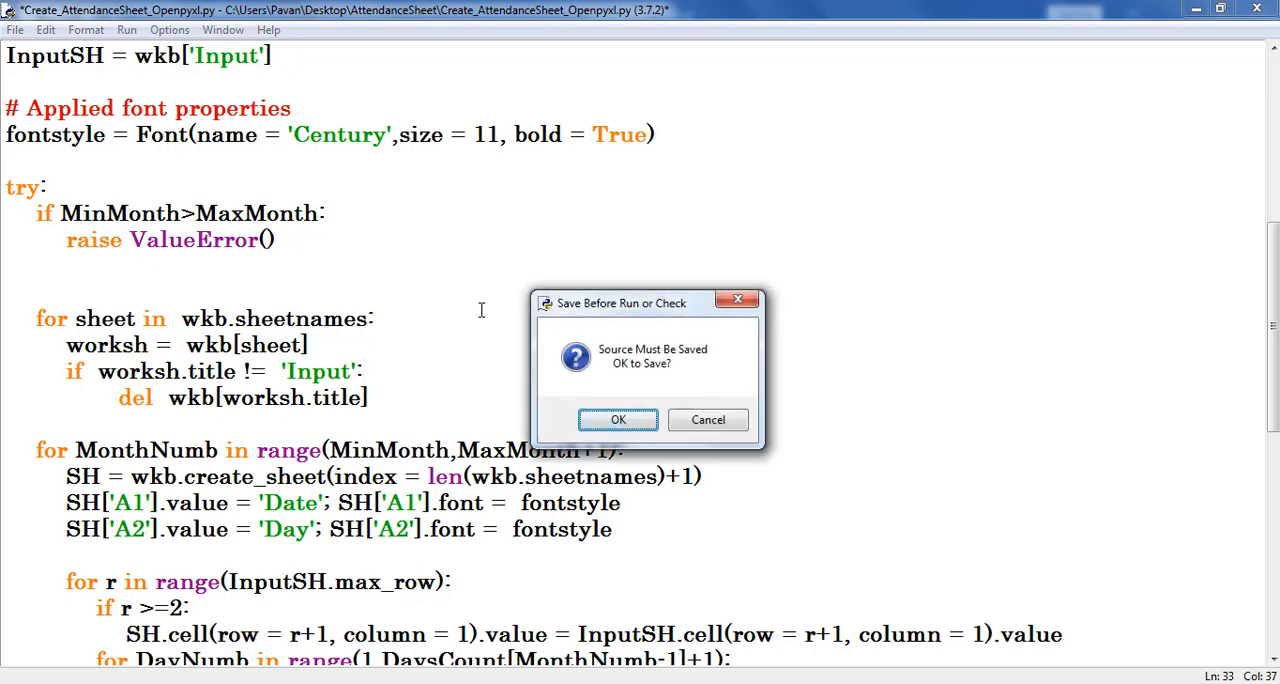
- Save the script and run it with minimum month 5, maximum month 2, year 2019
click(617, 419)
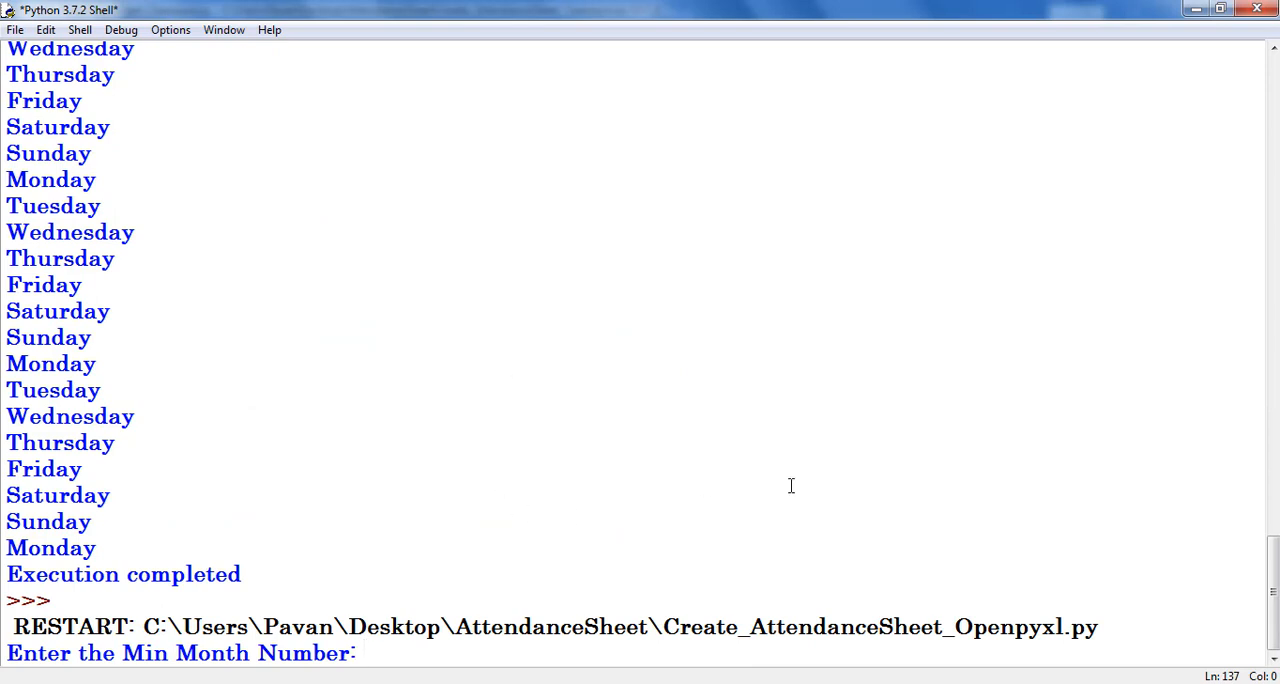
text(5)
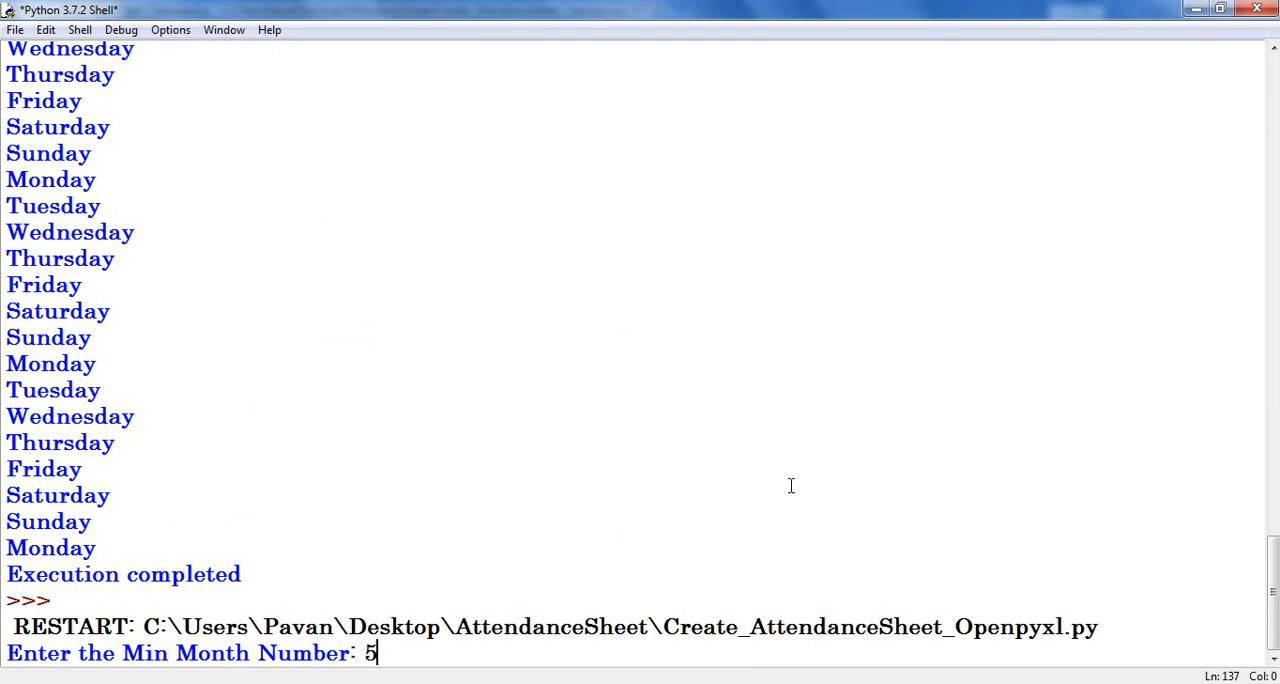
key(enter)
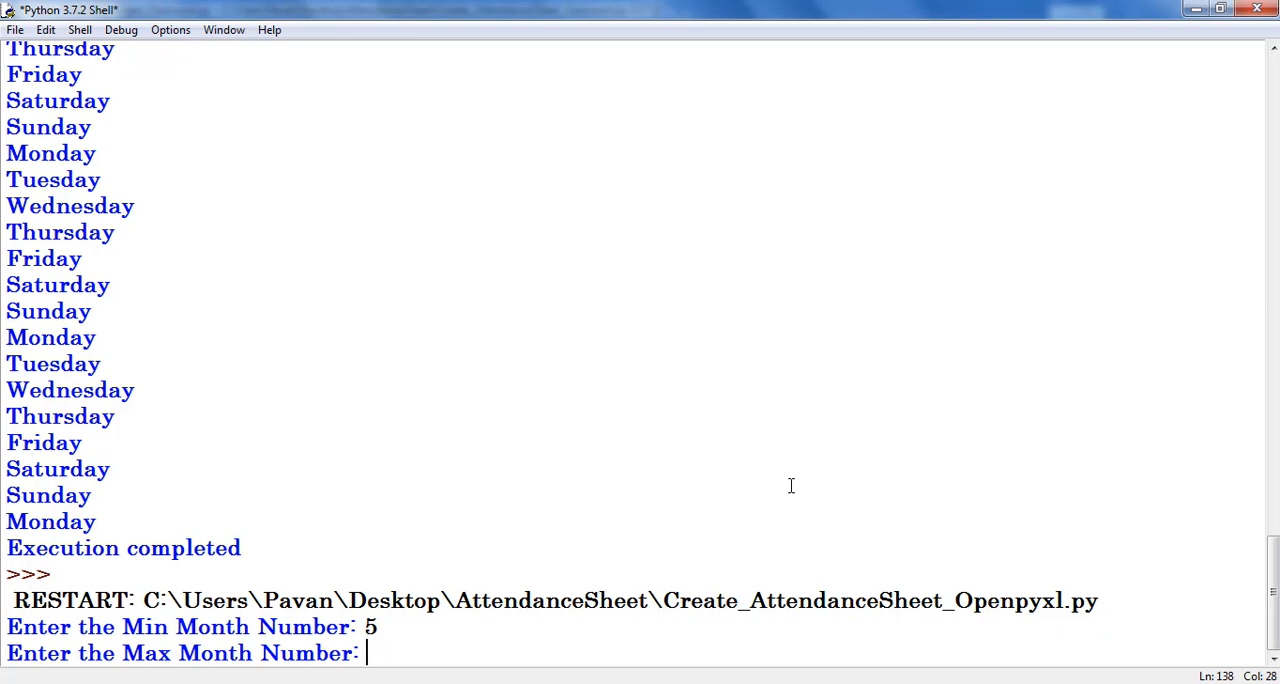
text(2)
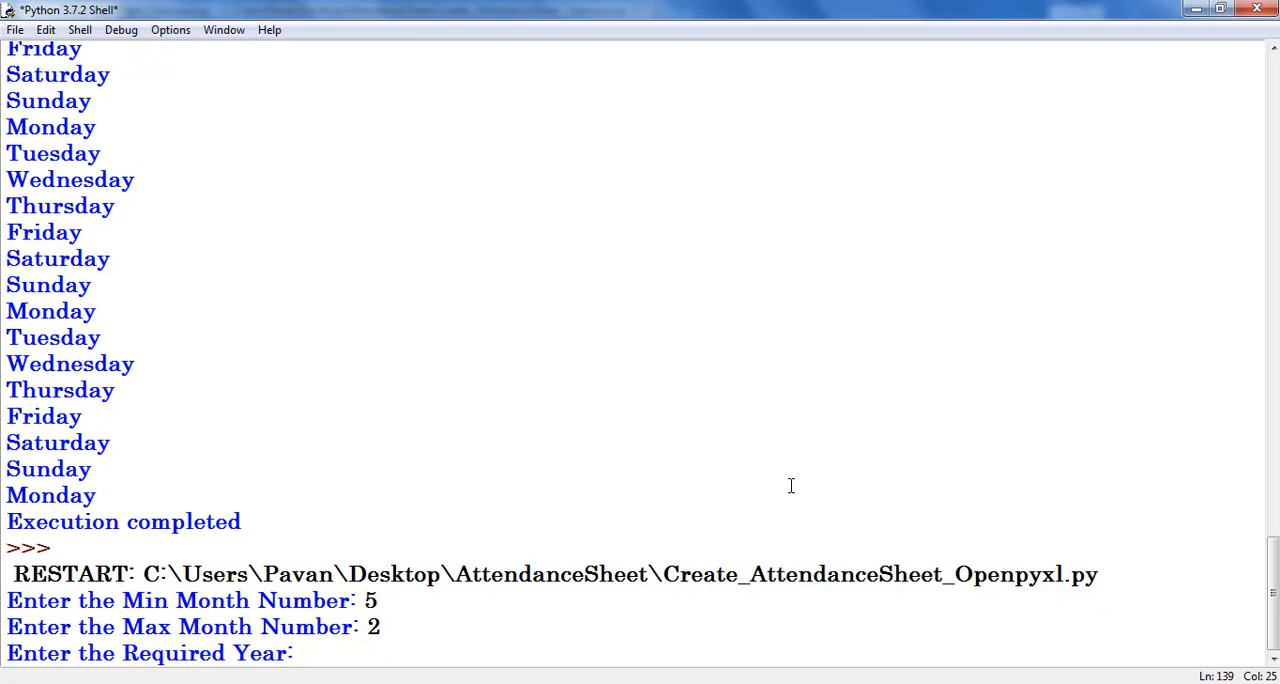
text(2019)
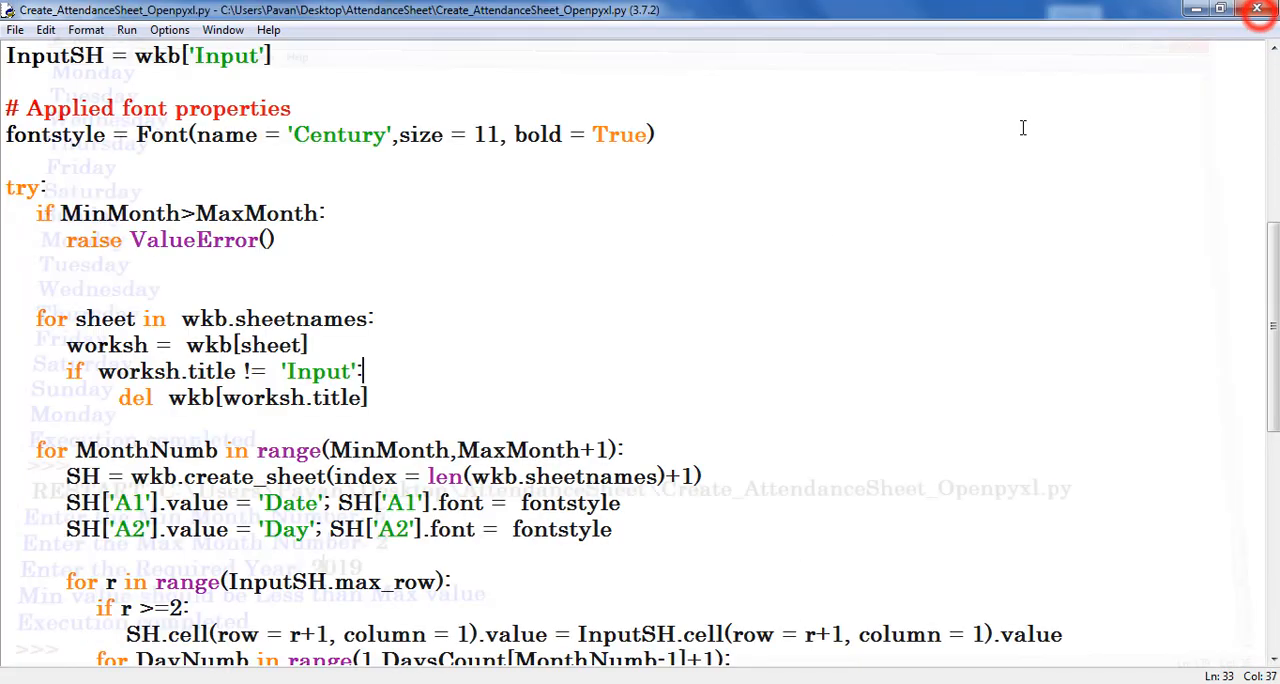
- Walk through the loop deleting non-Input sheets, the month loop, and the Date/Day header lines
click(205, 293)
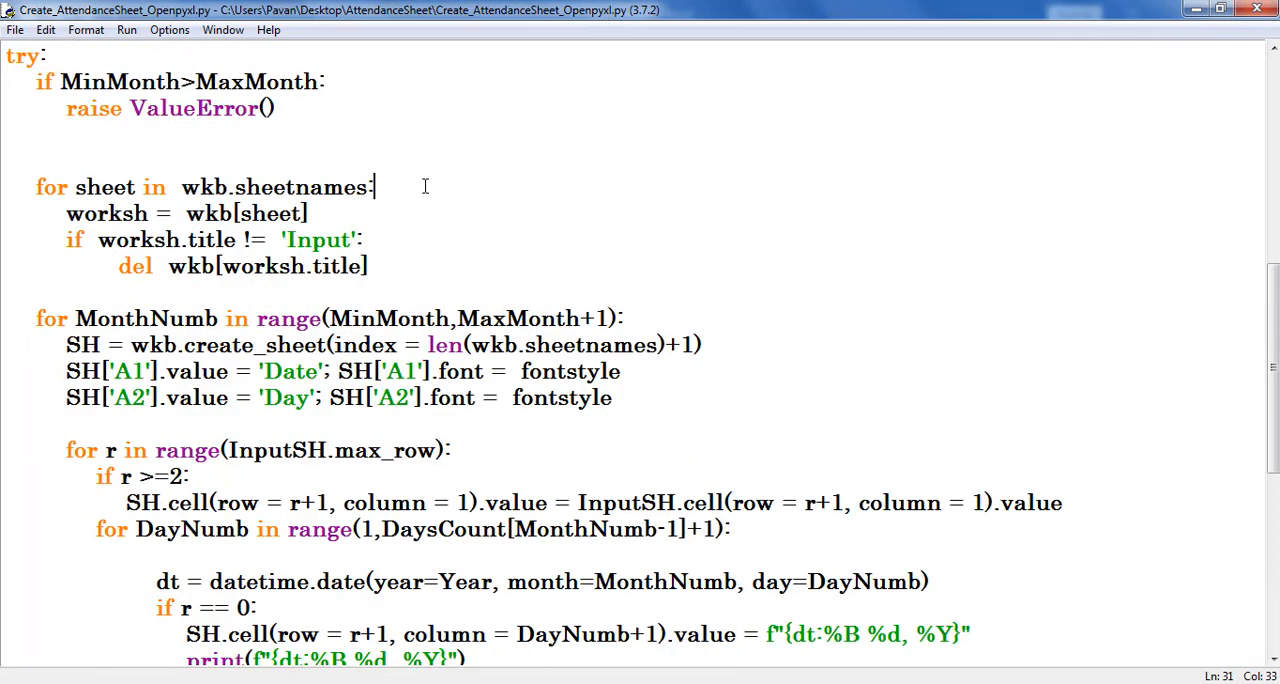
click(368, 240)
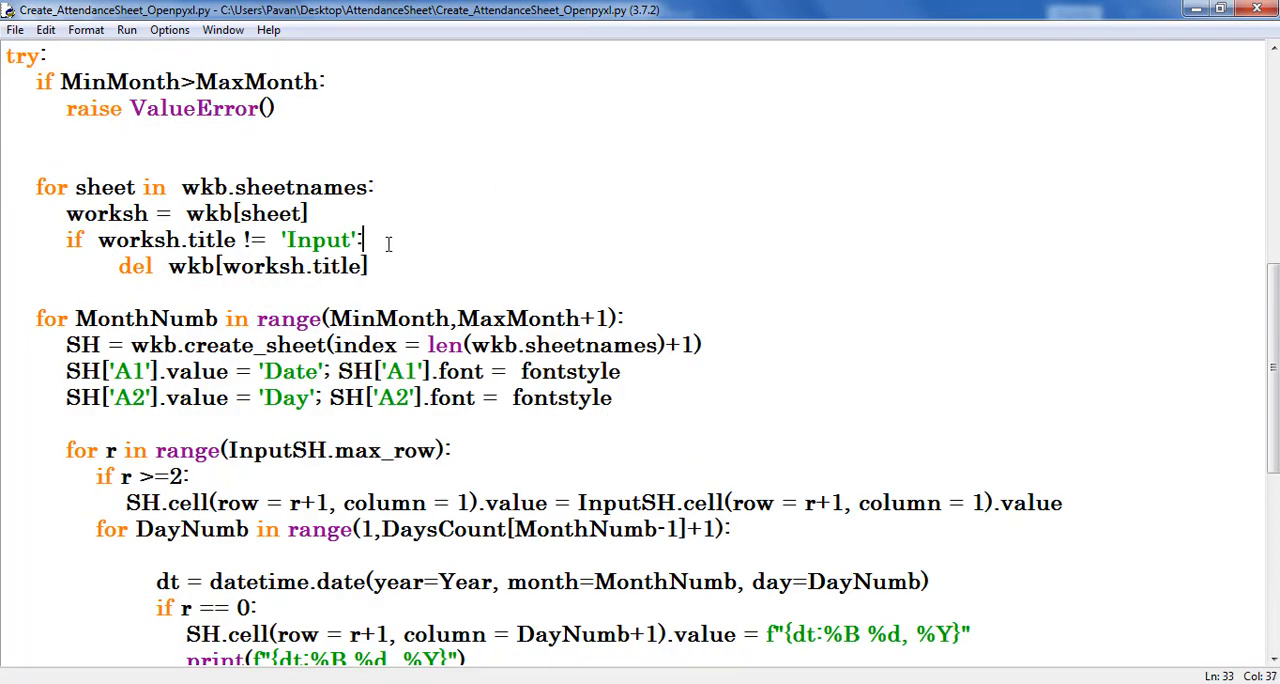
click(383, 266)
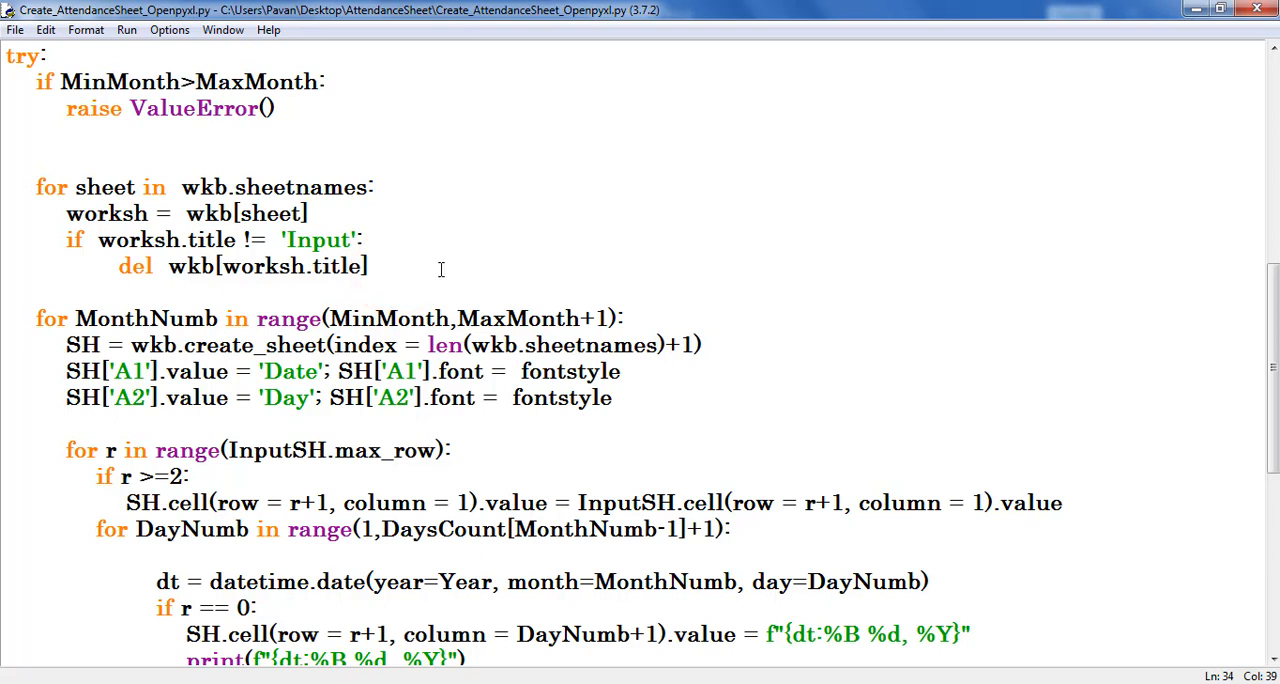
double_click(317, 239)
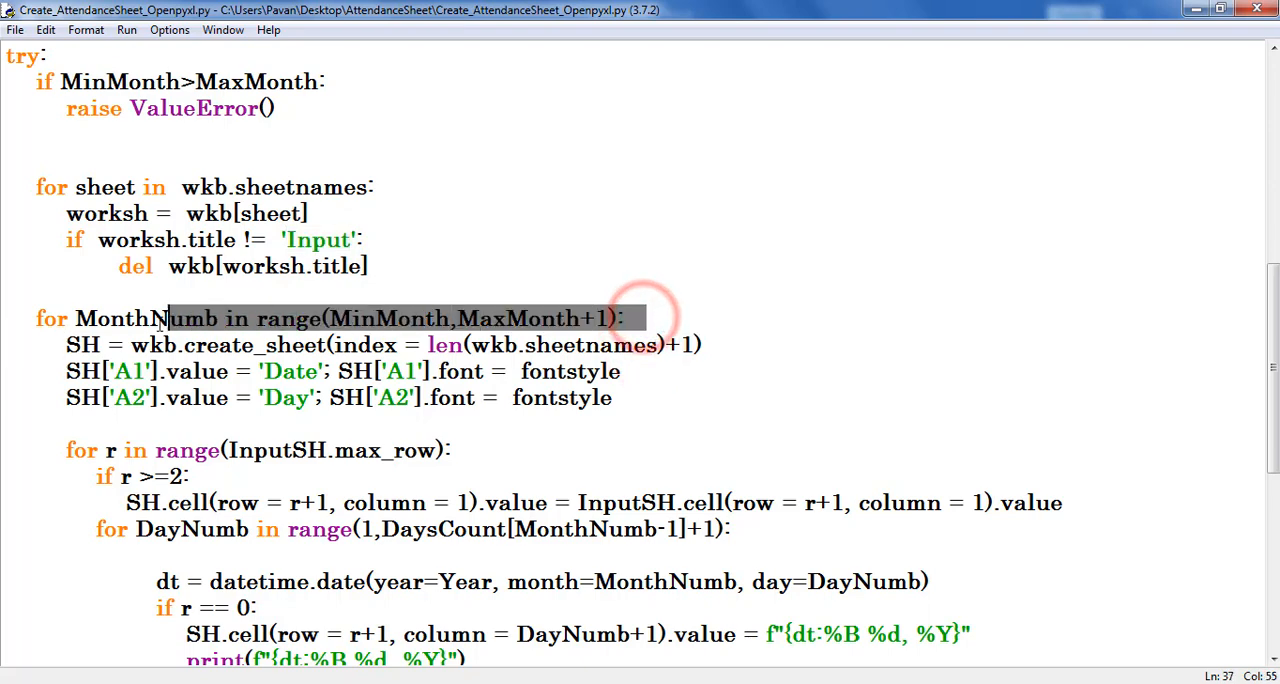
scroll(down, 3)
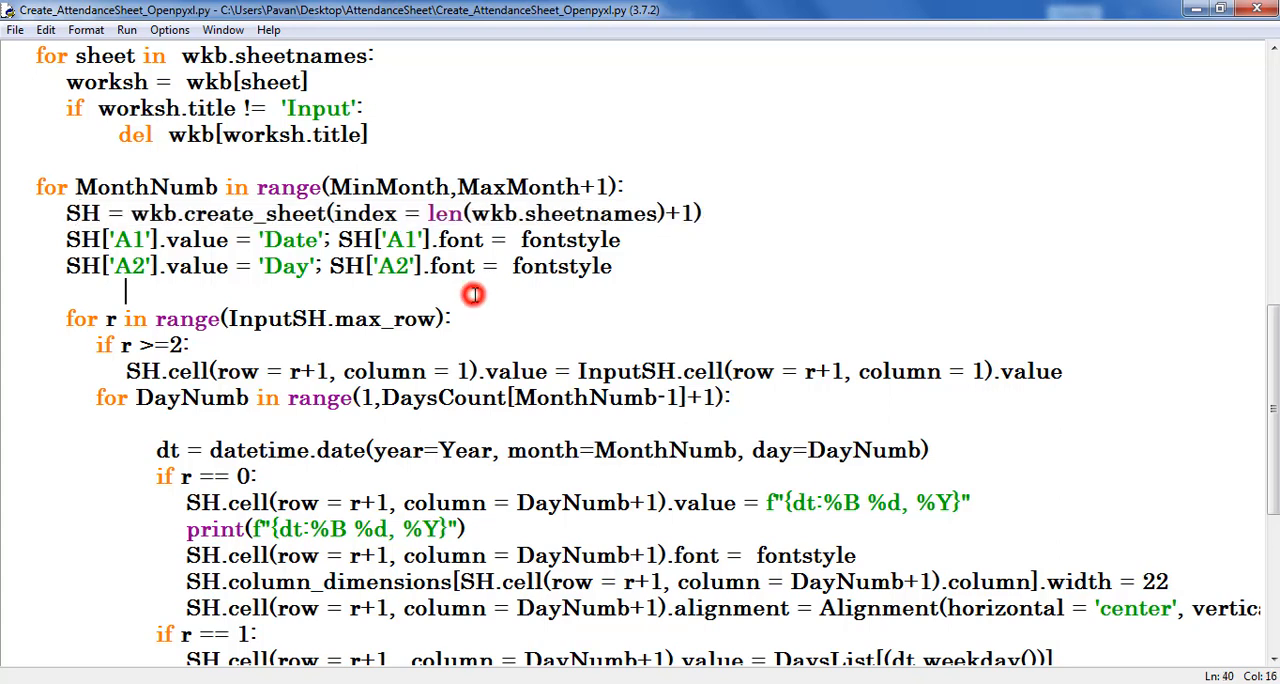
drag(428, 213, 705, 213)
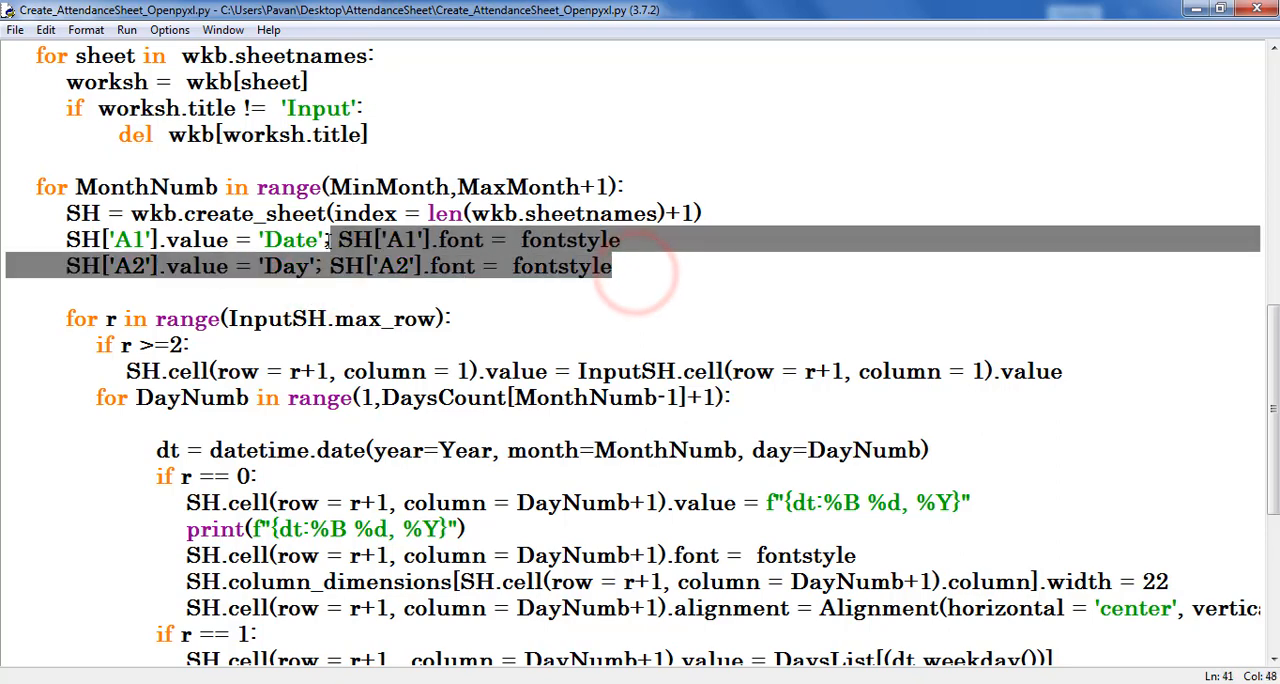
scroll(down, 3)
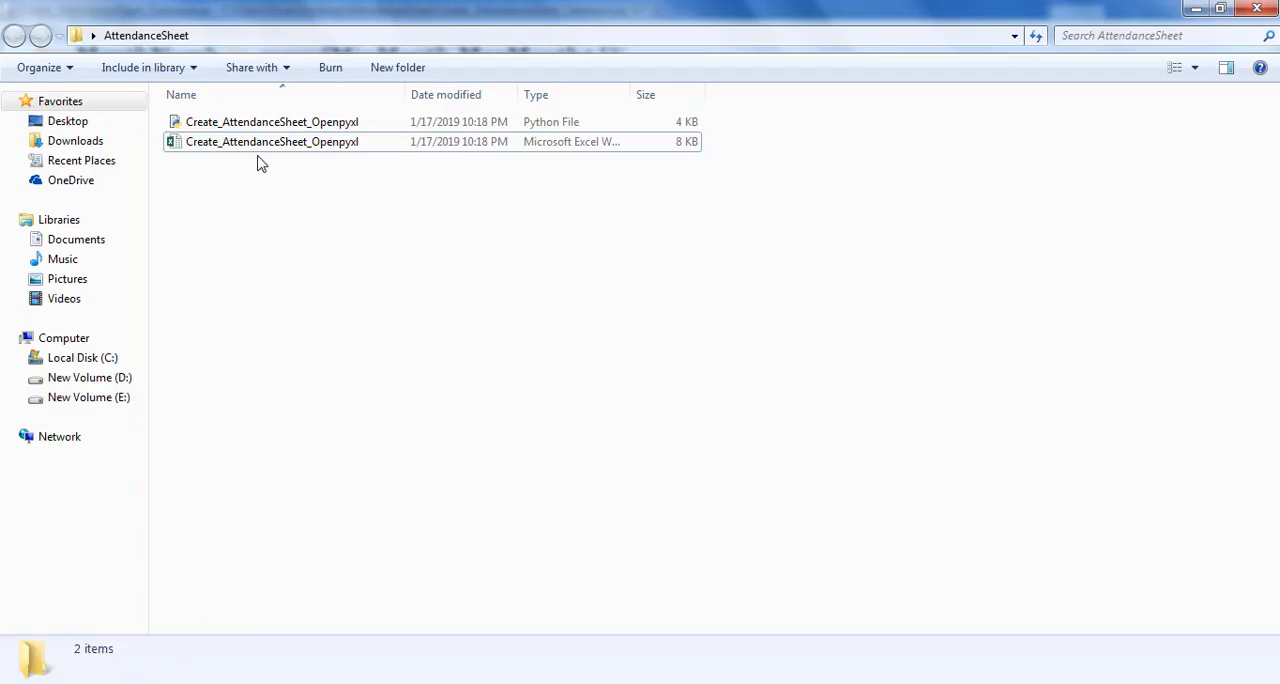
- Open the attendance workbook to show the Input sheet's student names, then return to the script
double_click(272, 141)
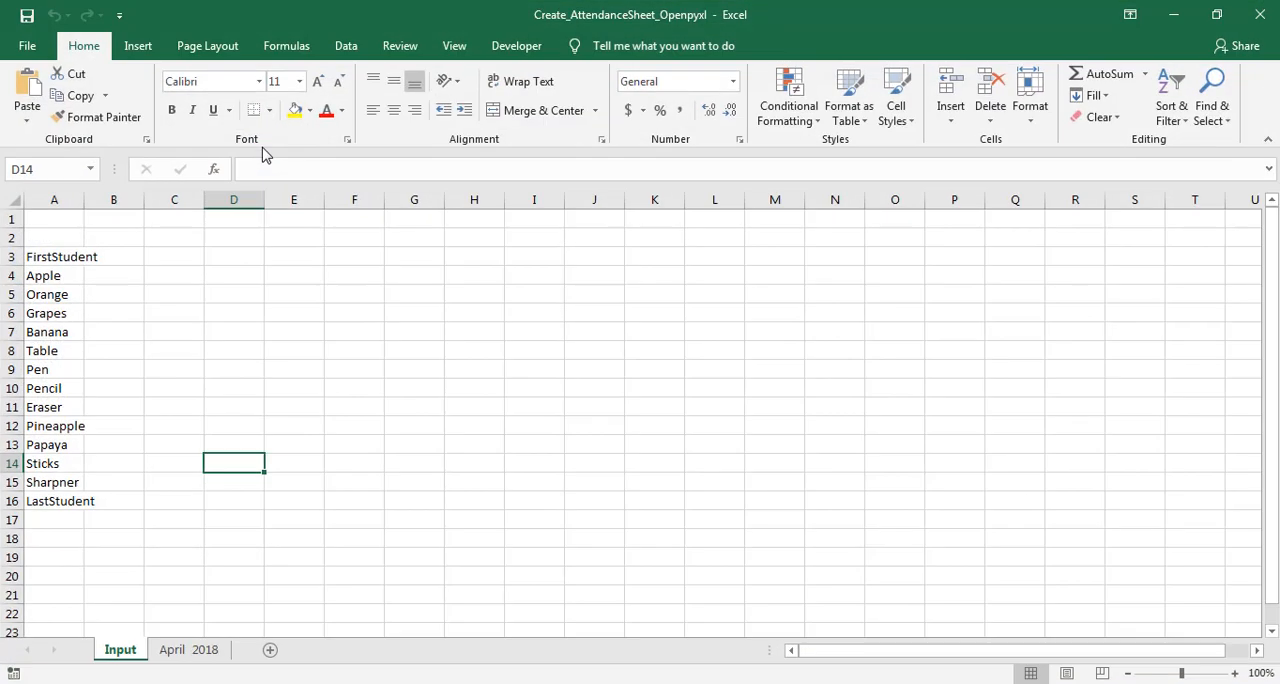
click(113, 519)
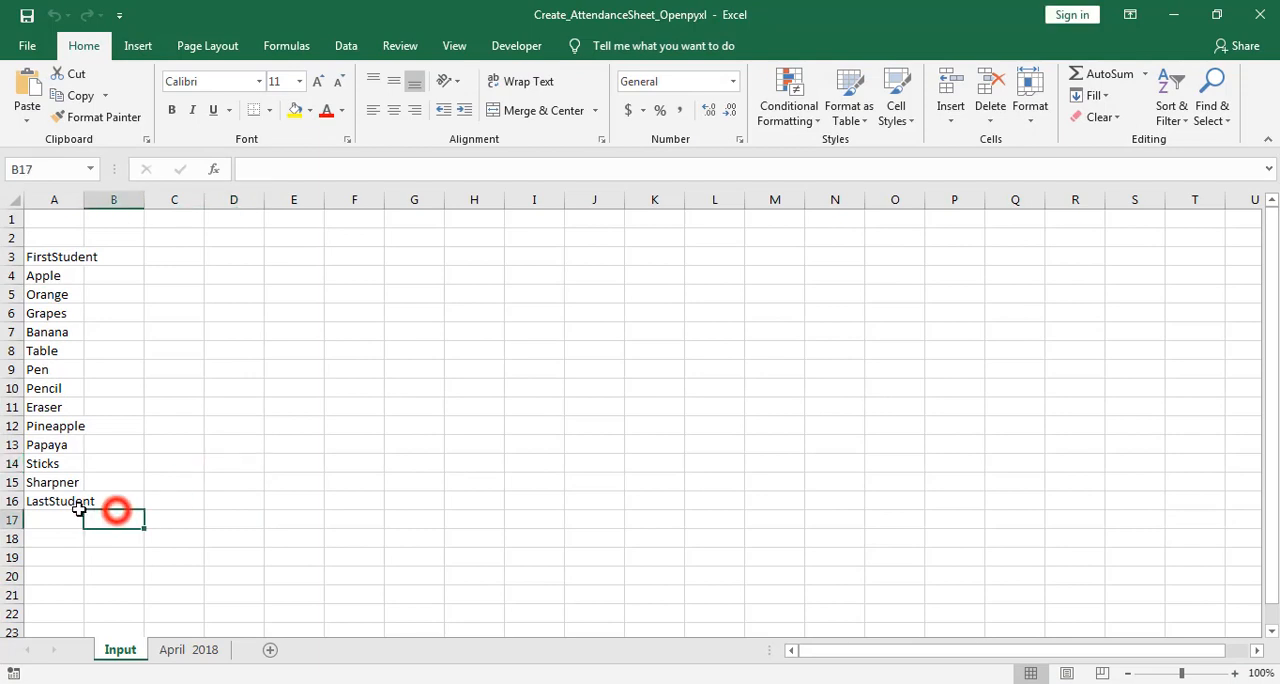
click(54, 501)
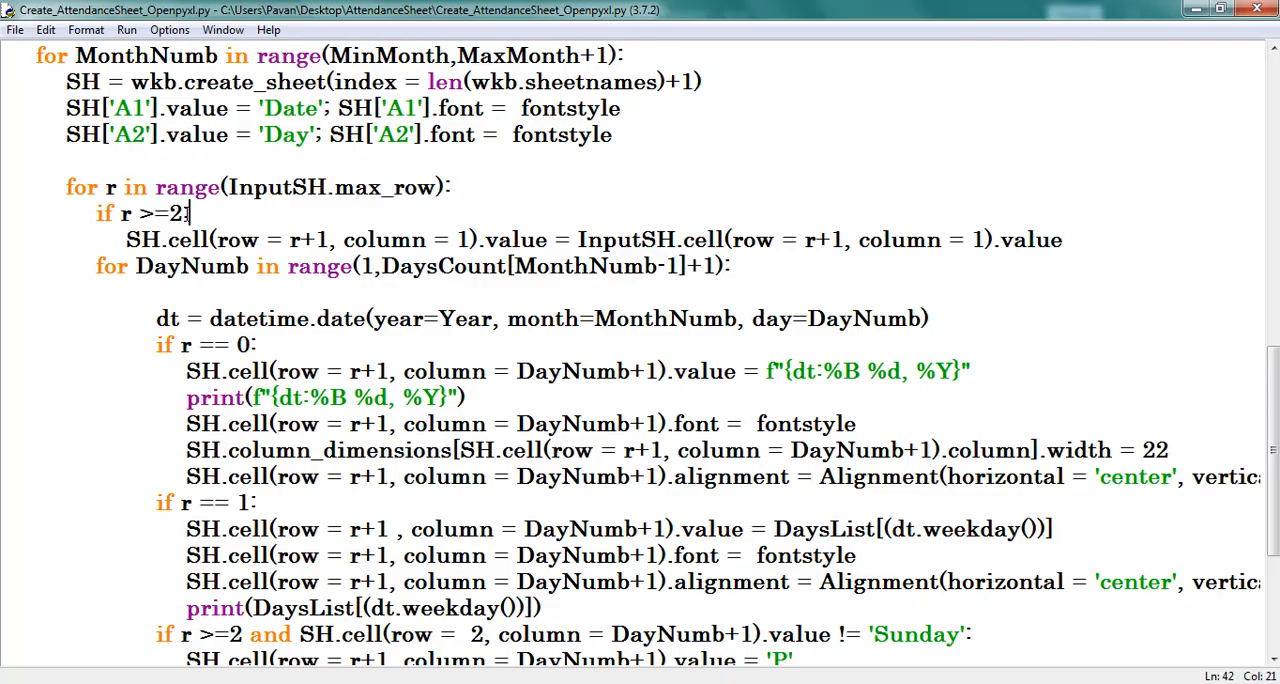
mouse_move(300, 250)
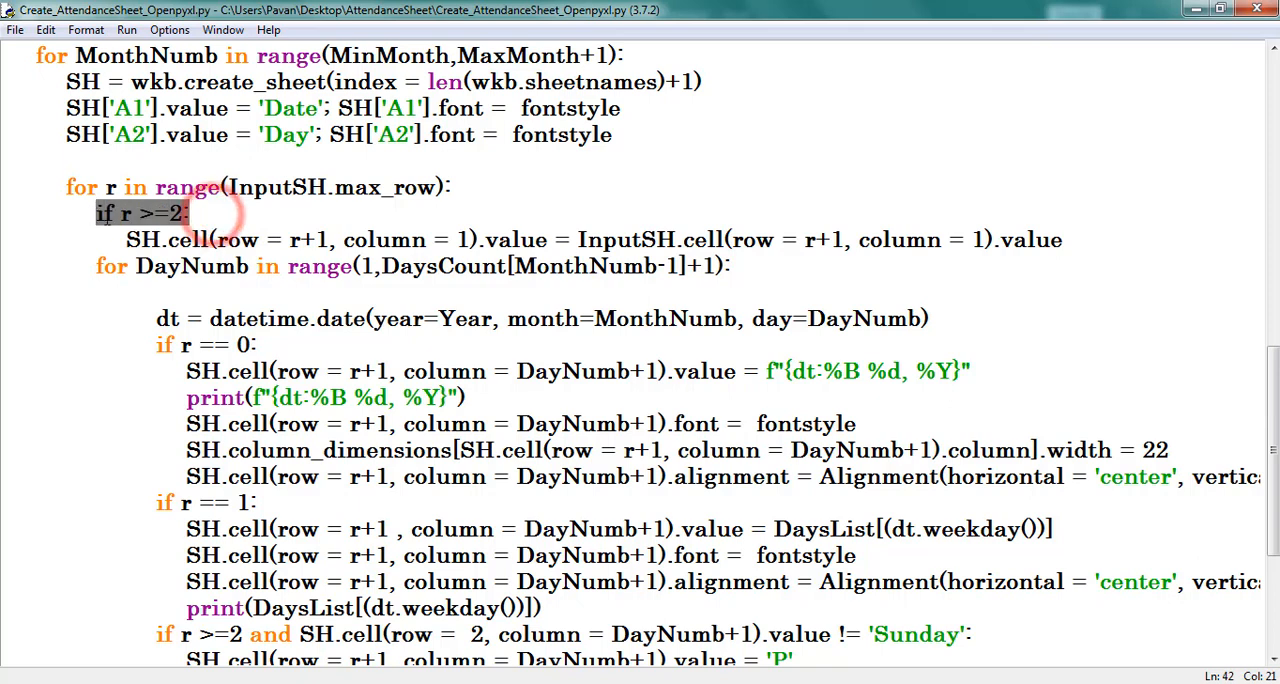
click(190, 213)
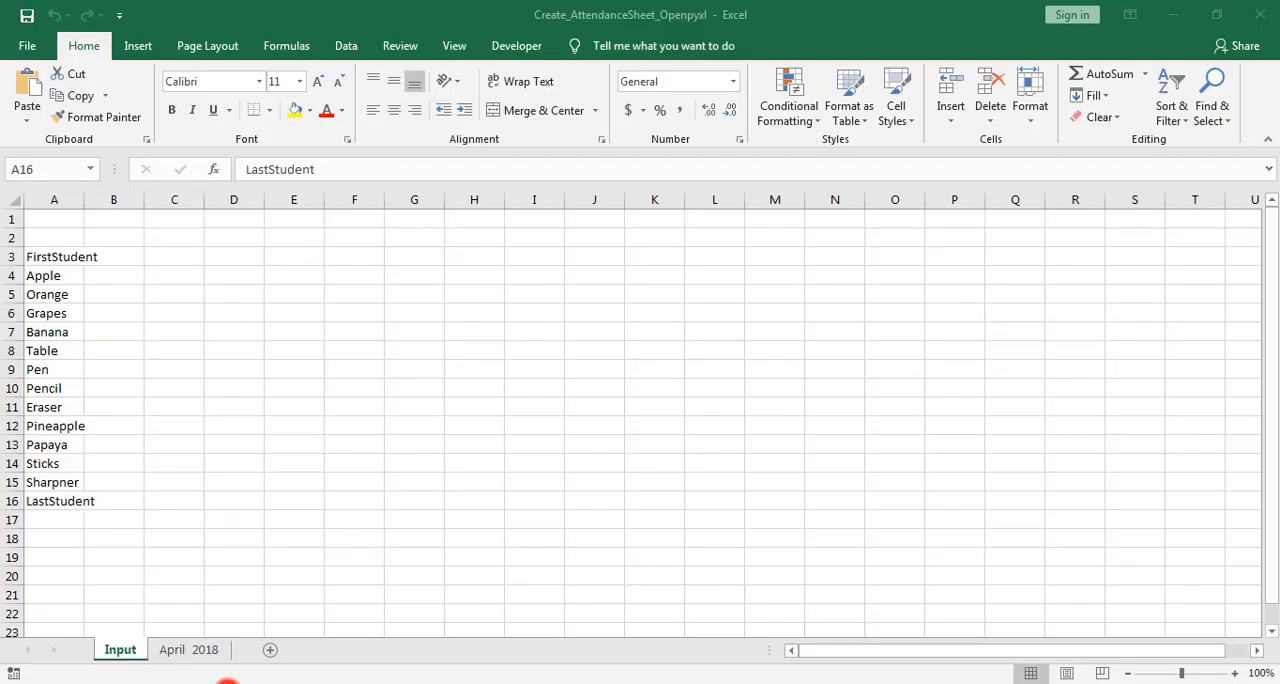
click(61, 257)
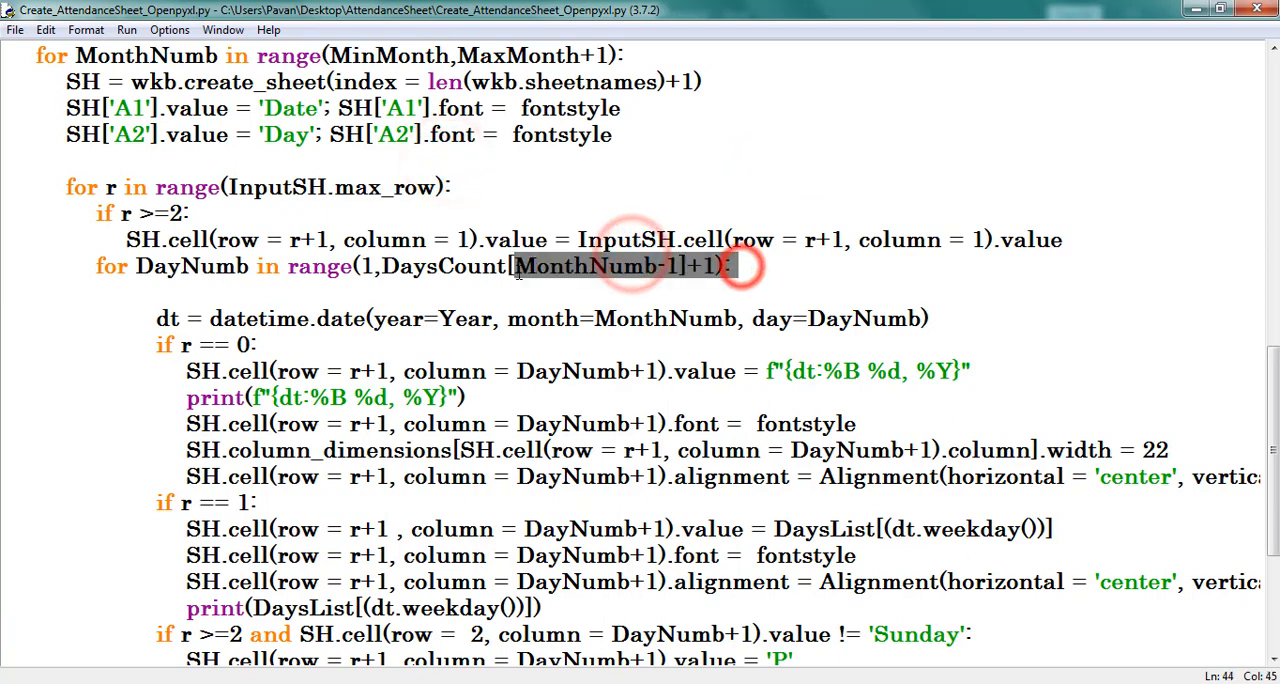
click(365, 266)
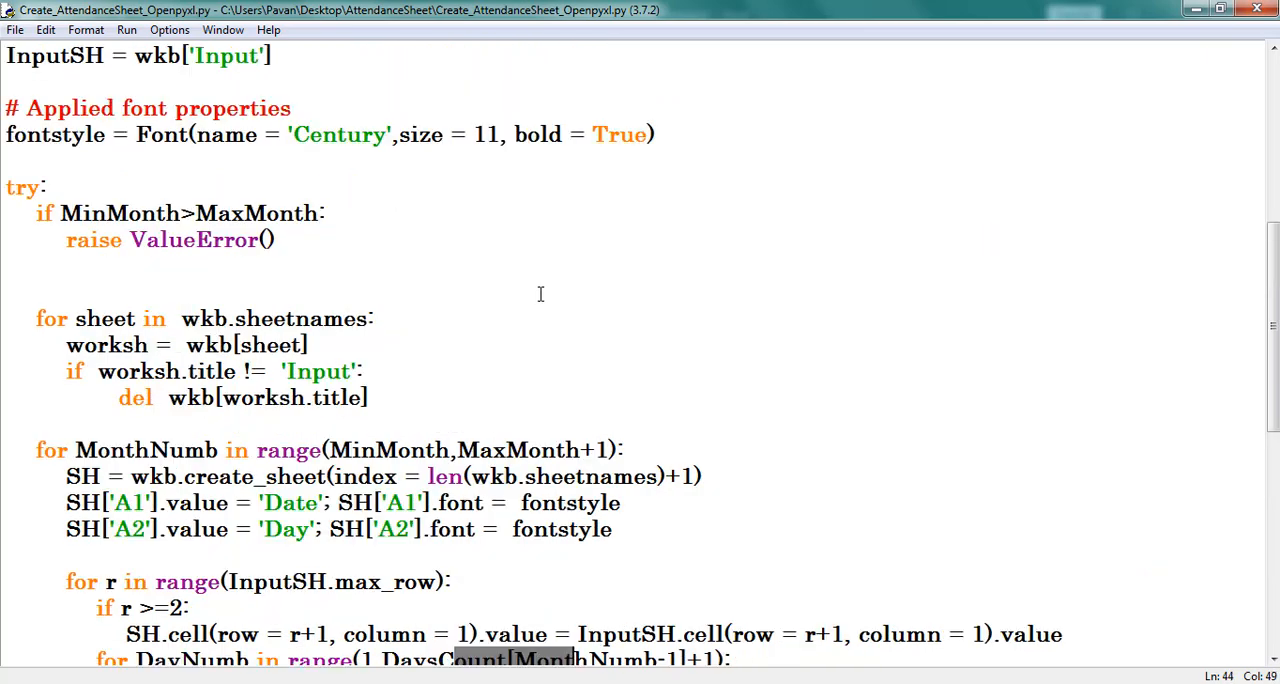
scroll(up, 3)
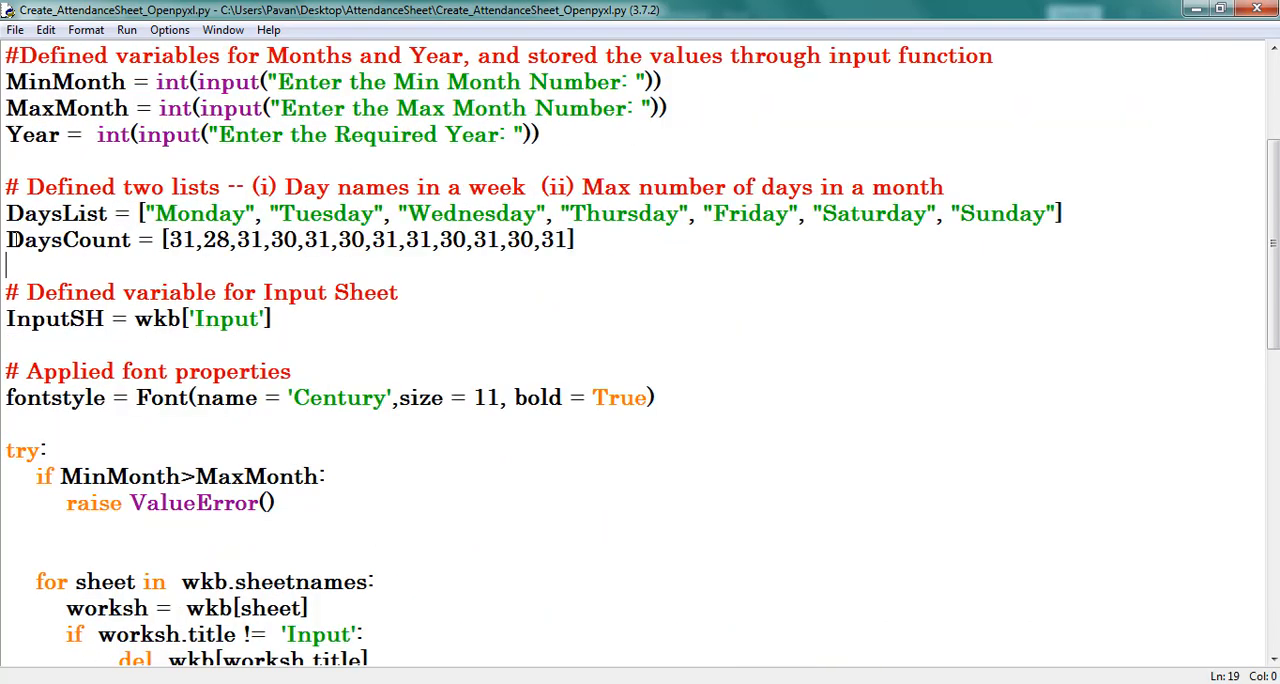
scroll(down, 3)
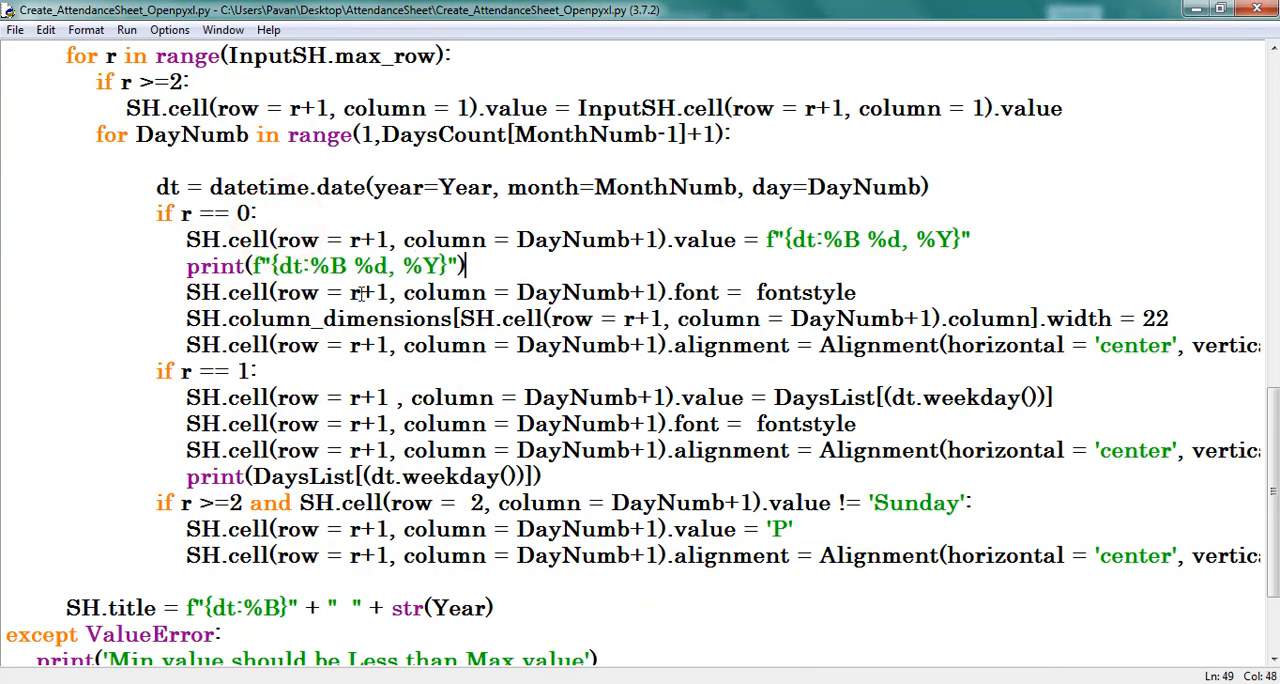
double_click(810, 292)
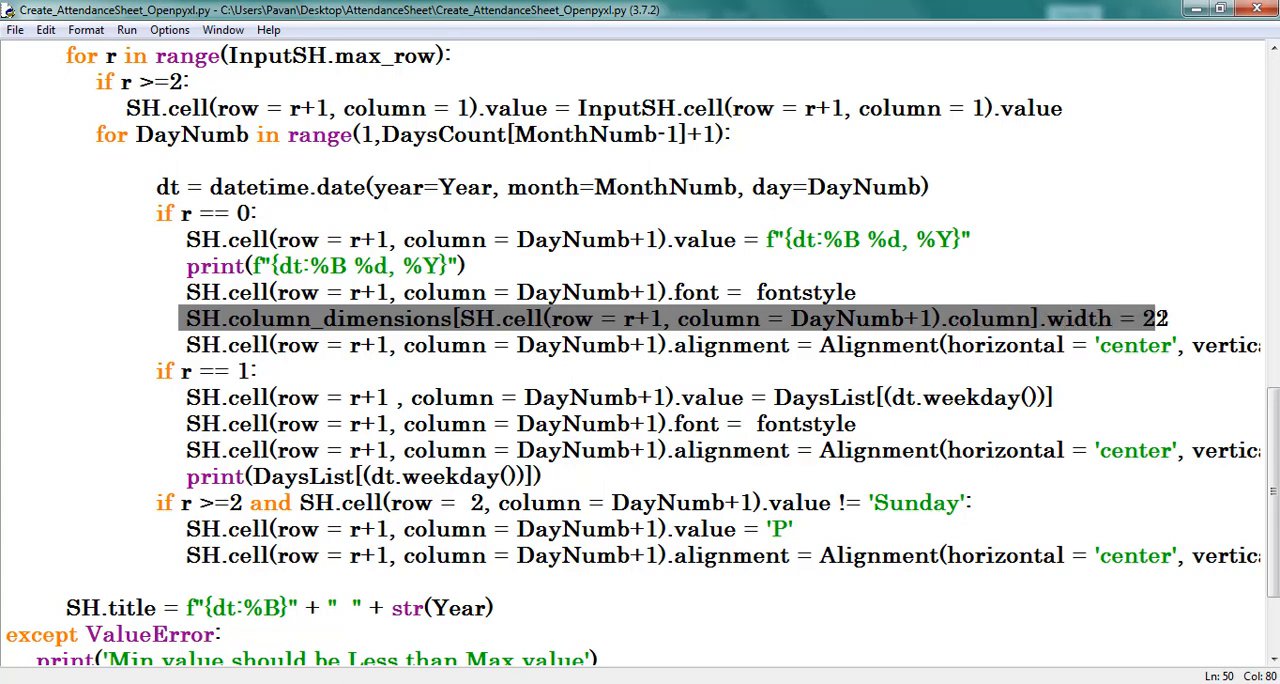
click(600, 397)
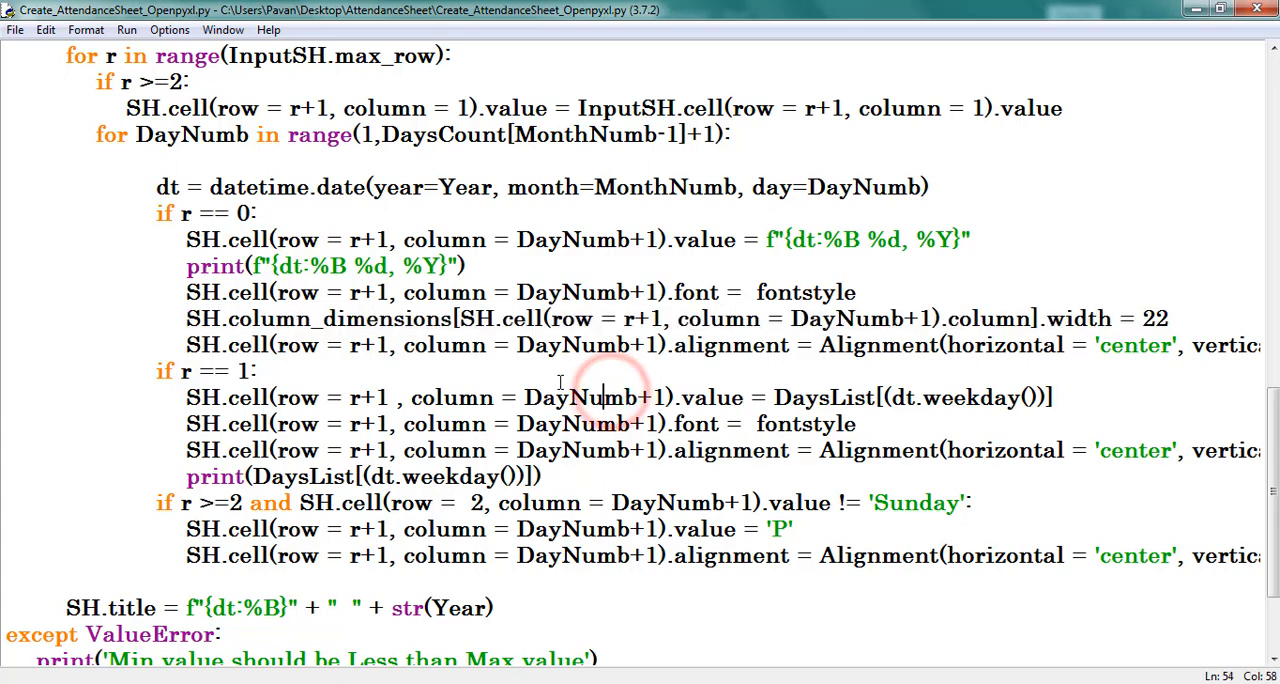
scroll(down, 3)
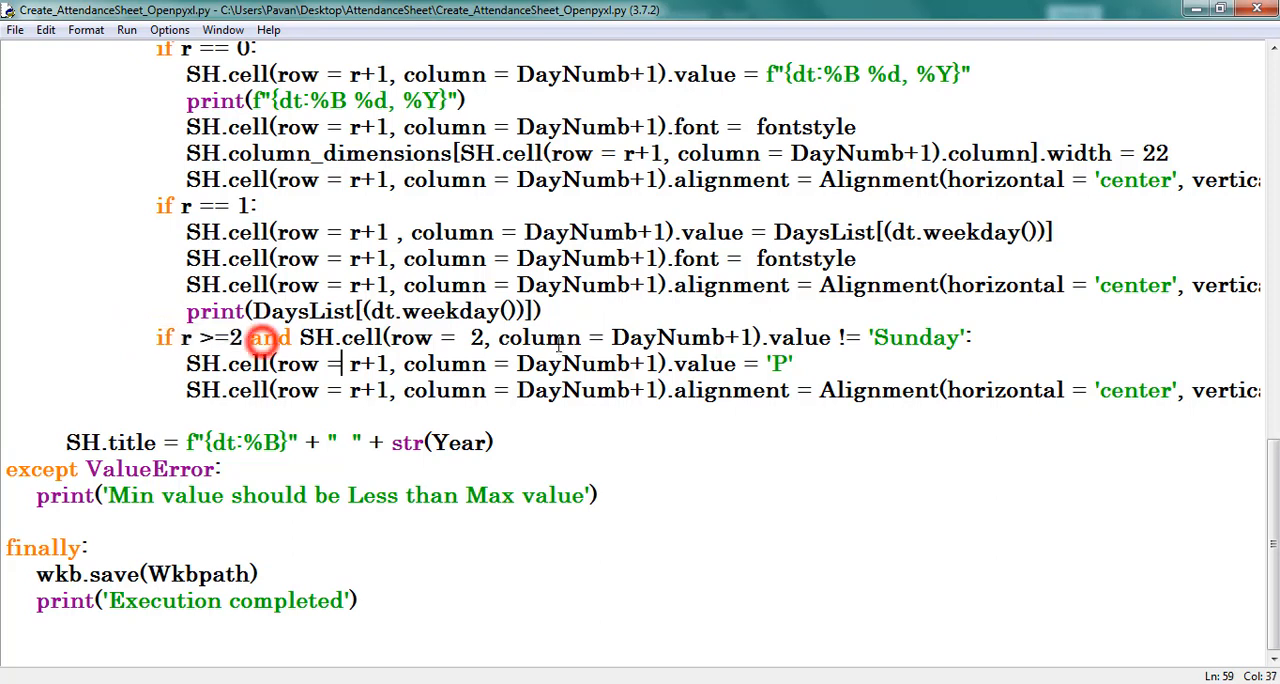
click(818, 337)
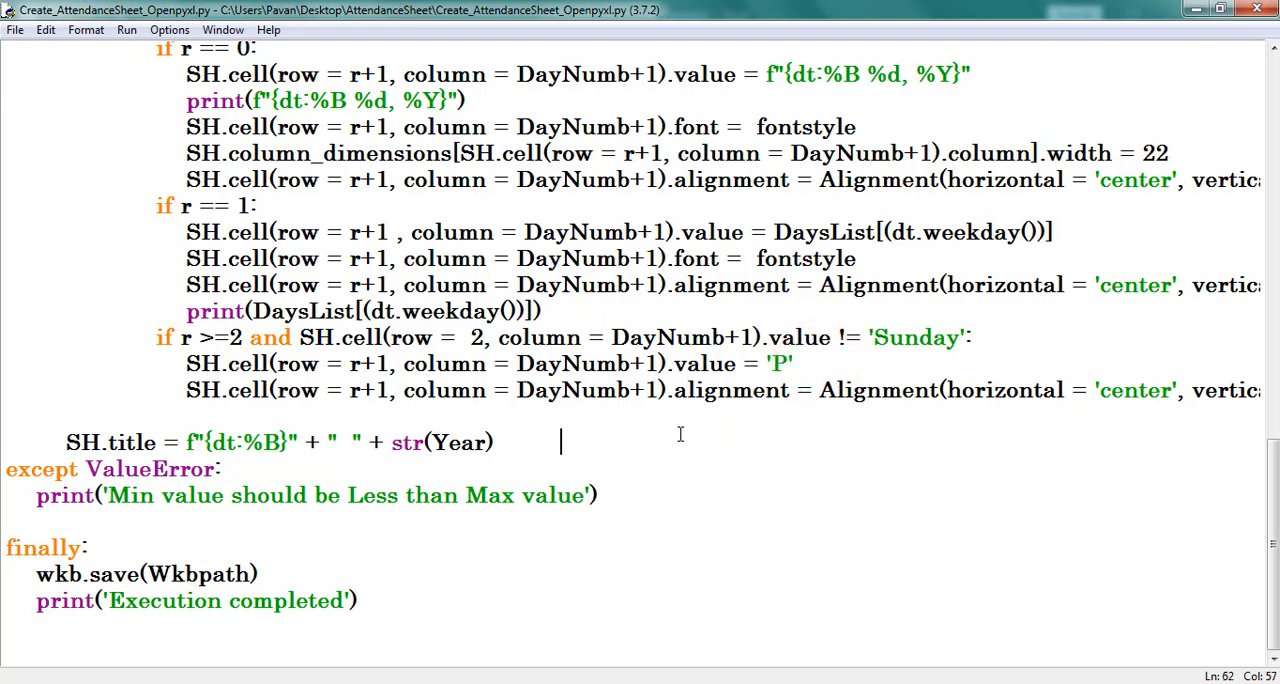
mouse_move(671, 431)
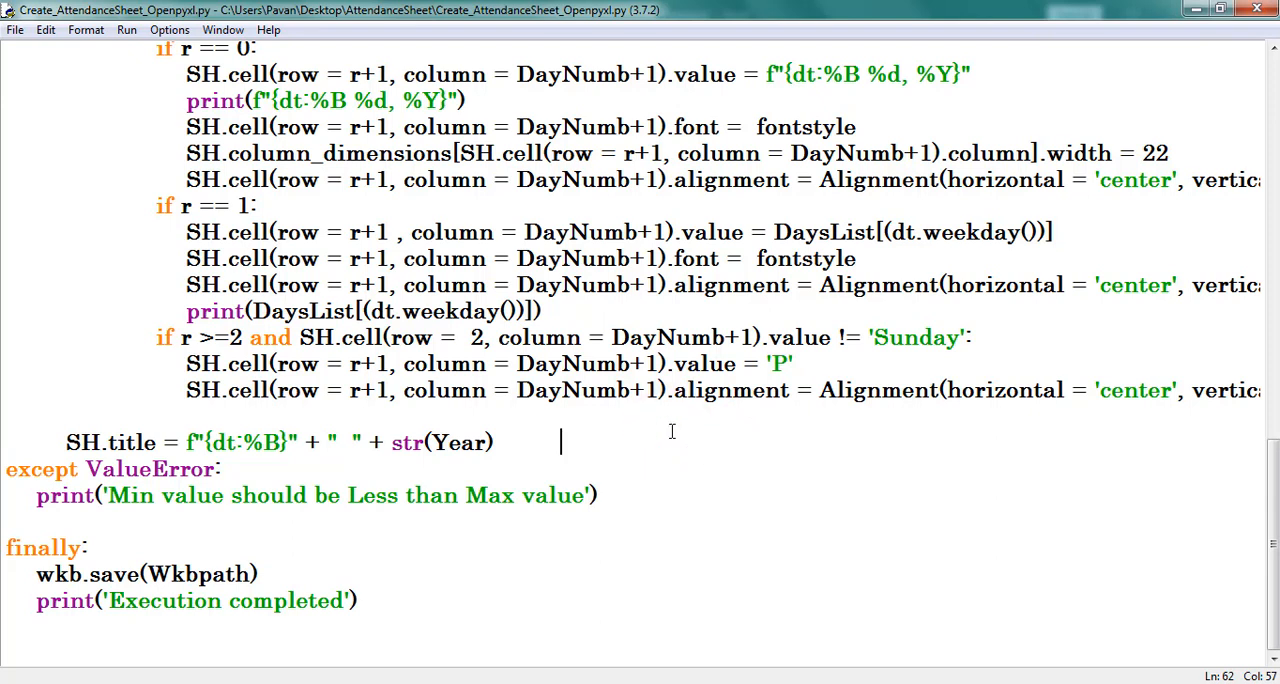
click(500, 442)
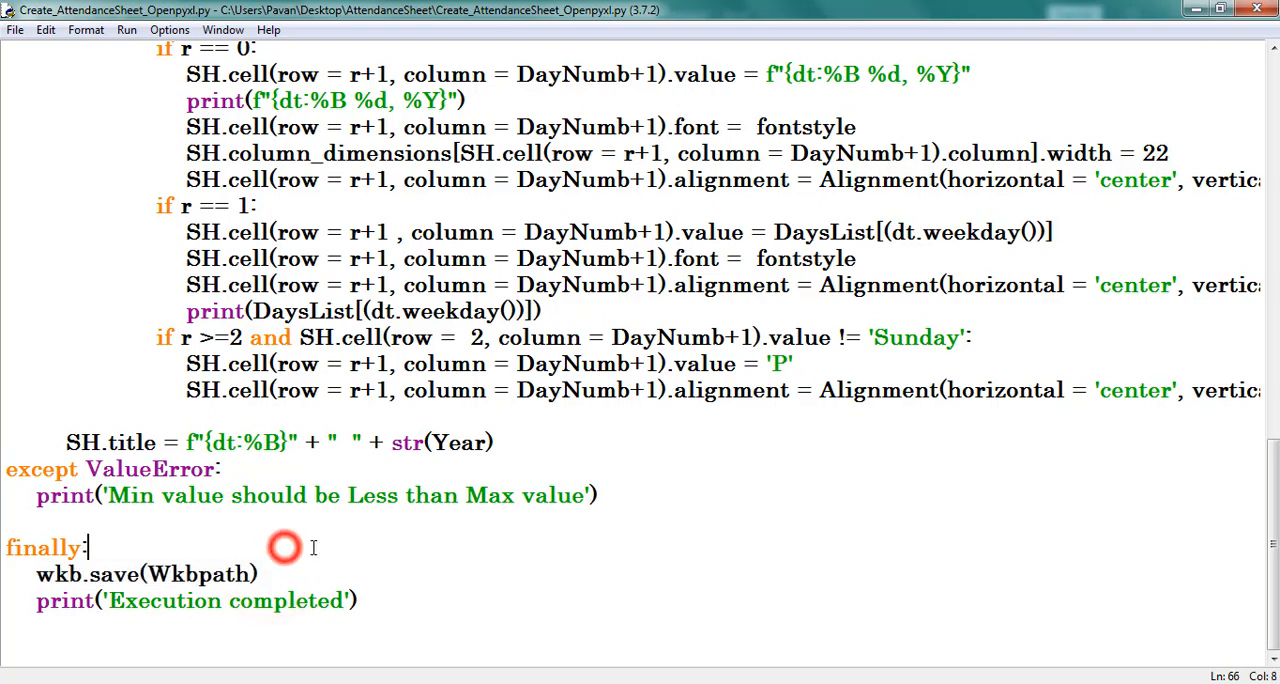
click(357, 600)
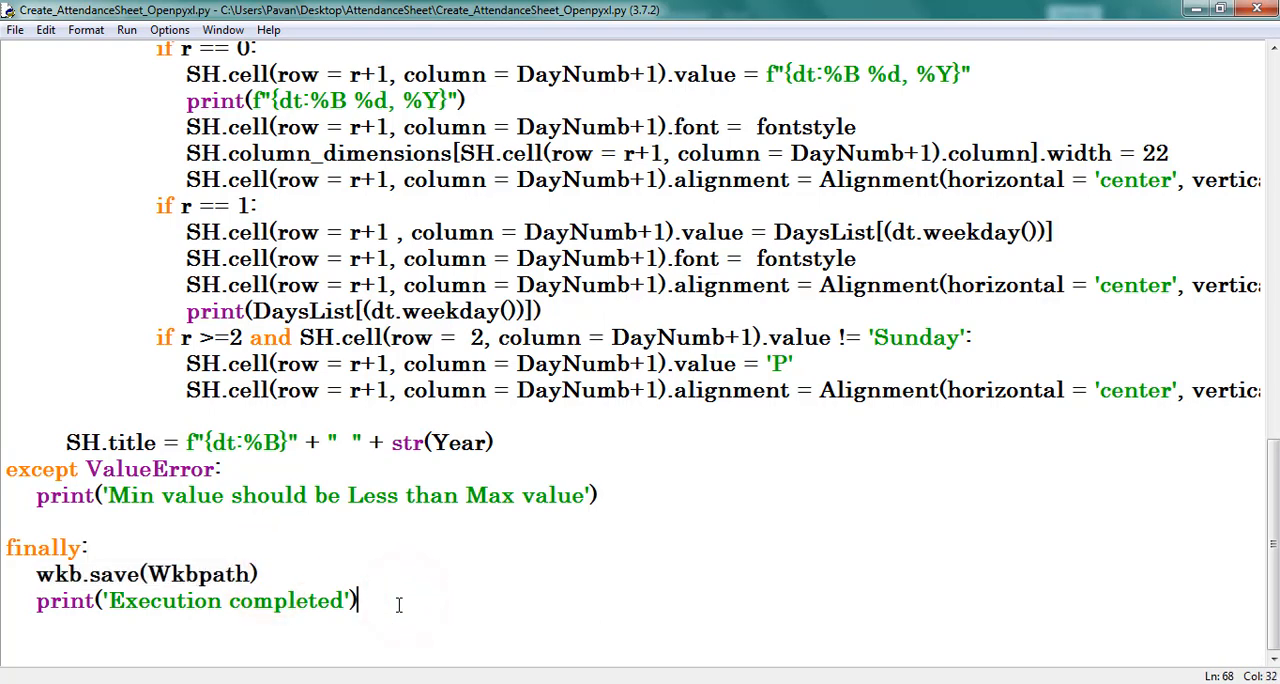